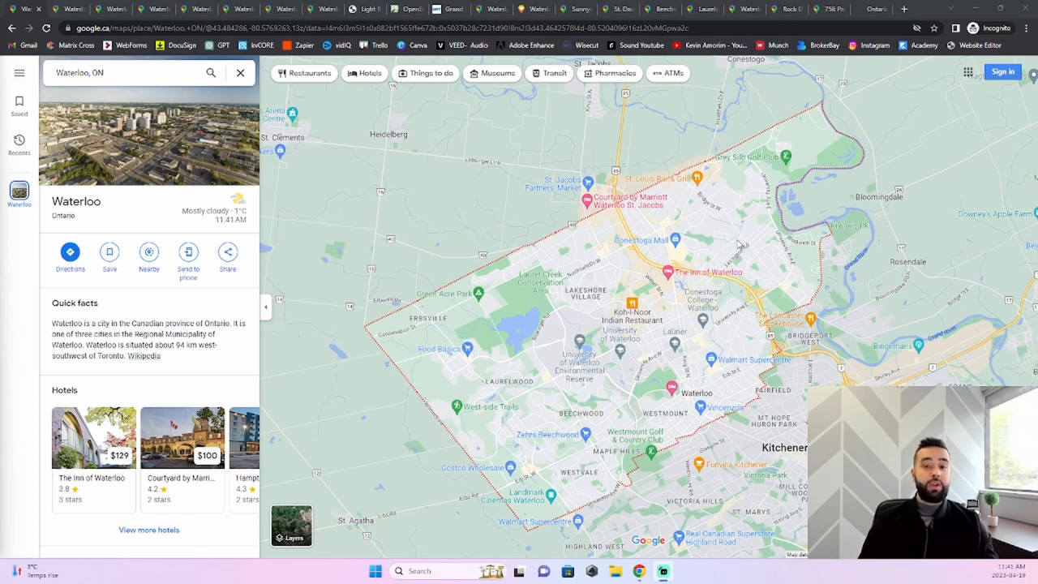
pyautogui.moveTo(738, 243)
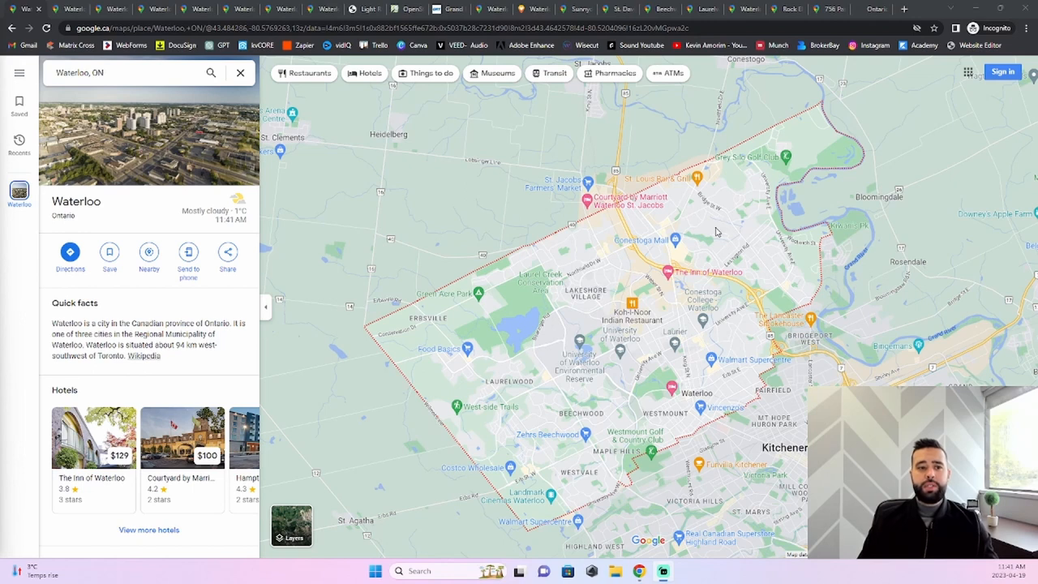
pyautogui.moveTo(266, 151)
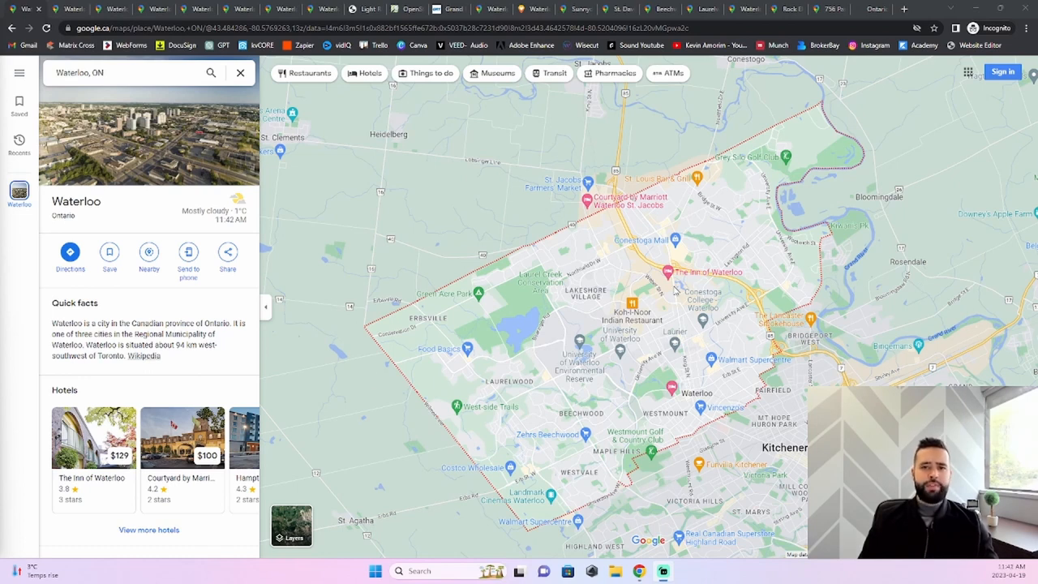
pyautogui.moveTo(689, 339)
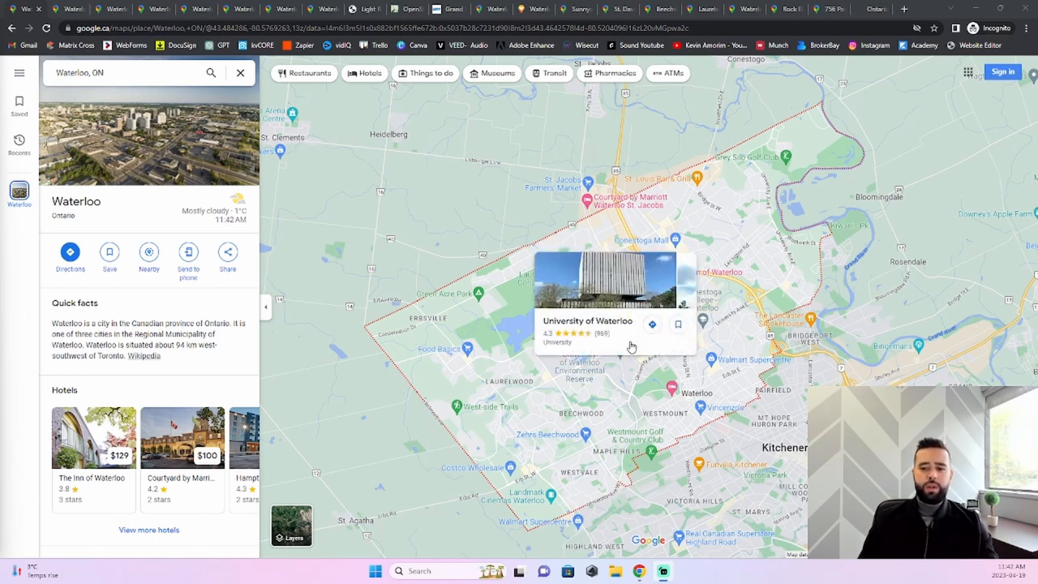
# Bring up the Waterloo-to-Toronto driving route via ON-401 E at 1 hr 18 min
pyautogui.click(673, 349)
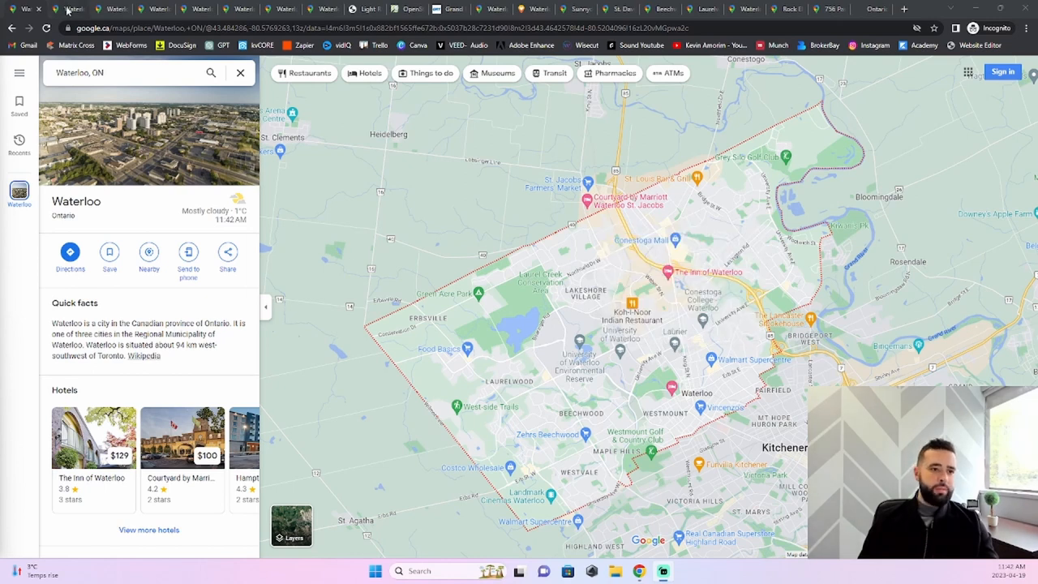
pyautogui.click(70, 251)
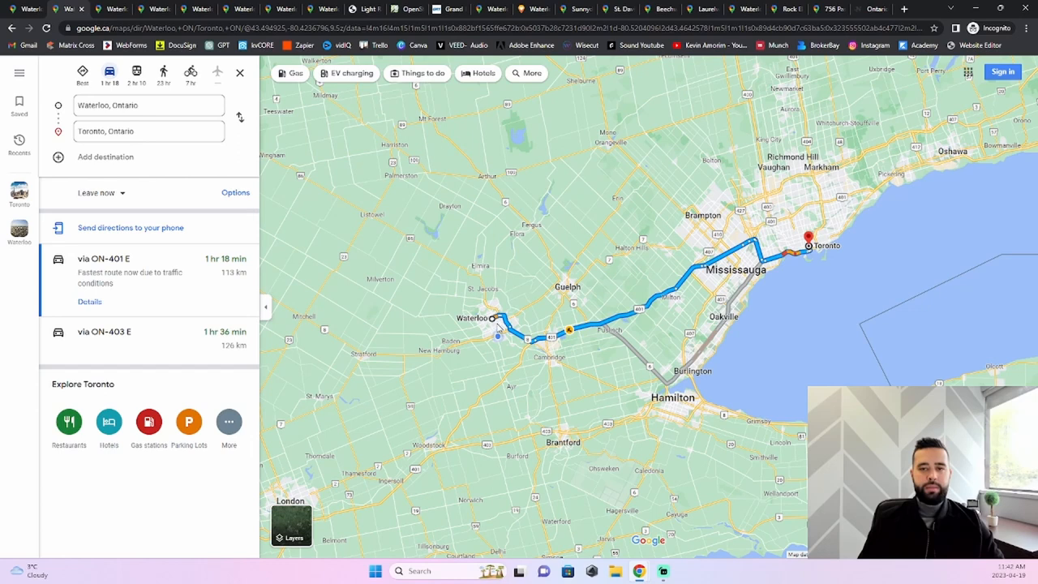
pyautogui.moveTo(510, 360)
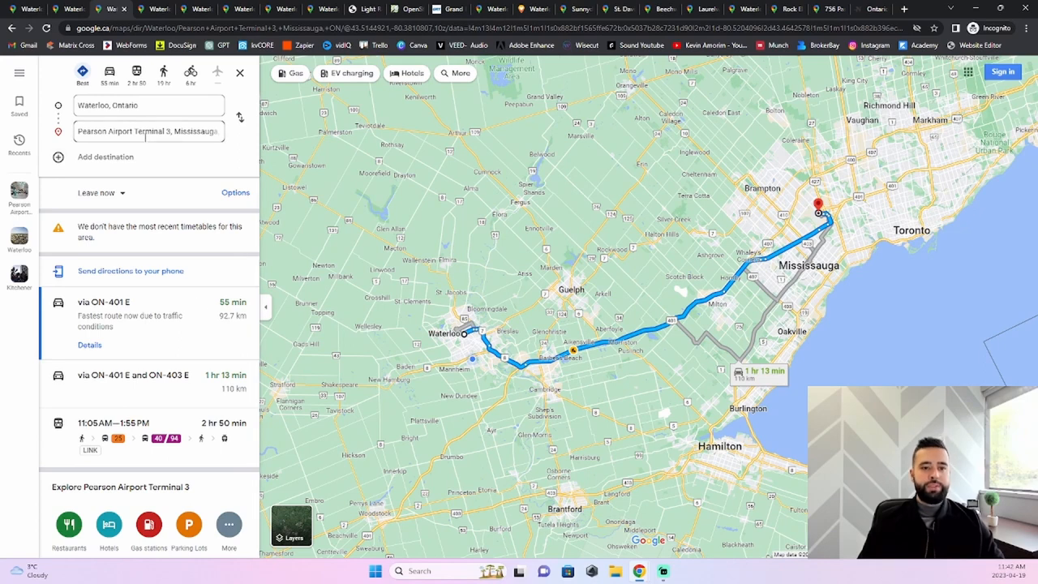
pyautogui.moveTo(149, 140)
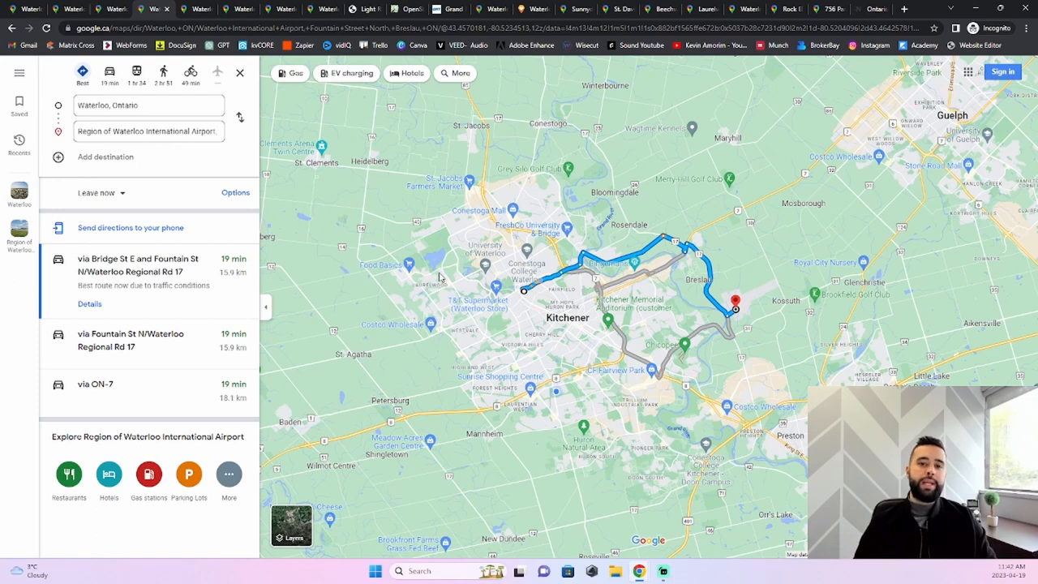
pyautogui.moveTo(511, 339)
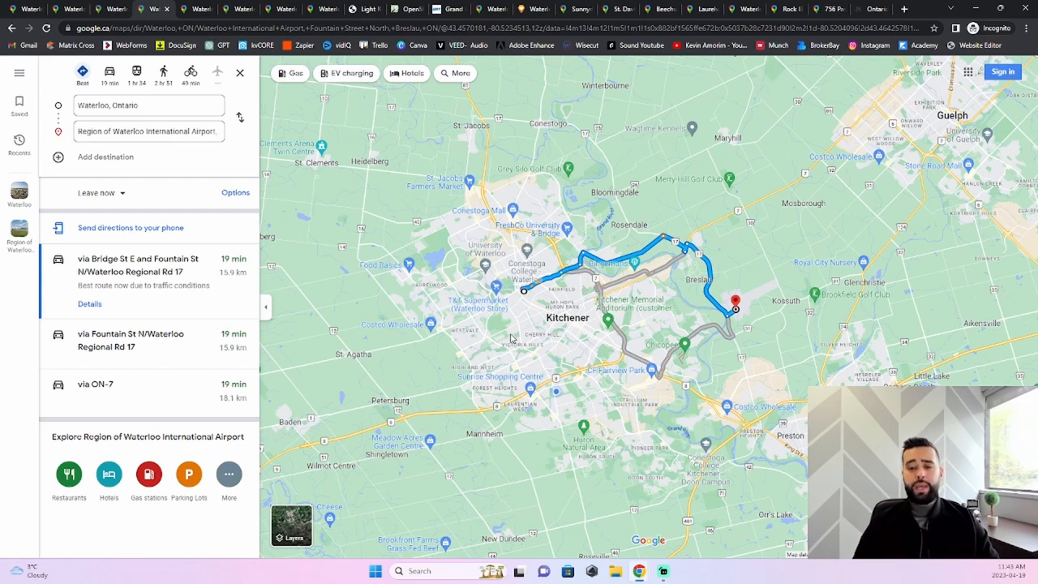
pyautogui.moveTo(772, 253)
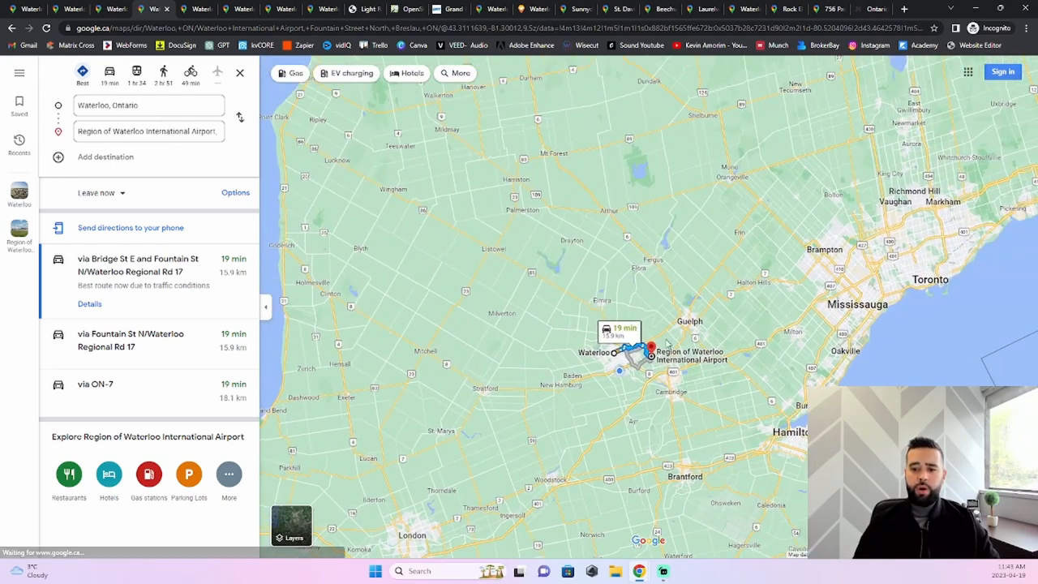
# Zoom the Region of Waterloo International Airport route out toward the continent
pyautogui.scroll(-3)
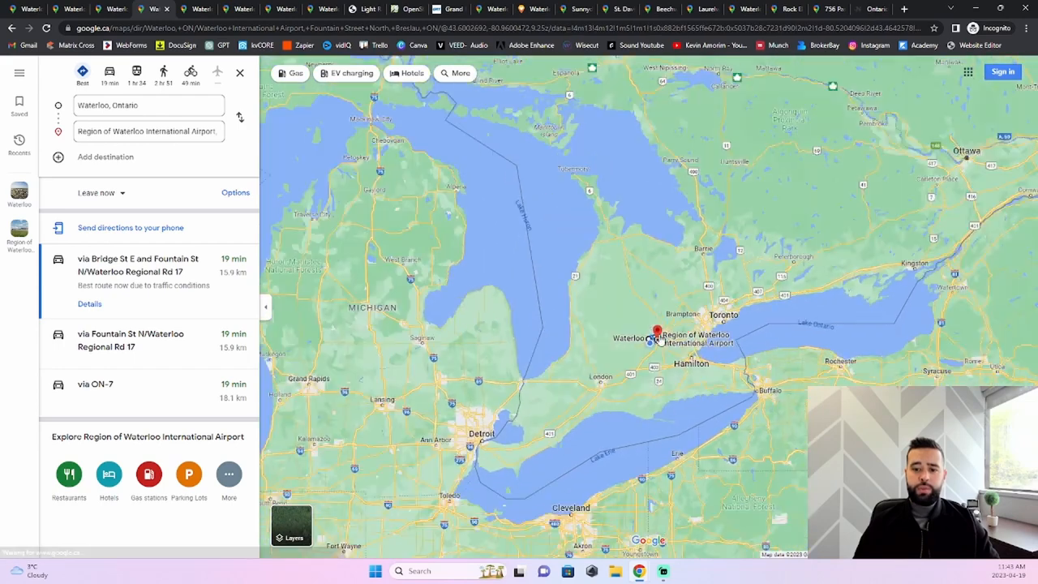
pyautogui.scroll(-3)
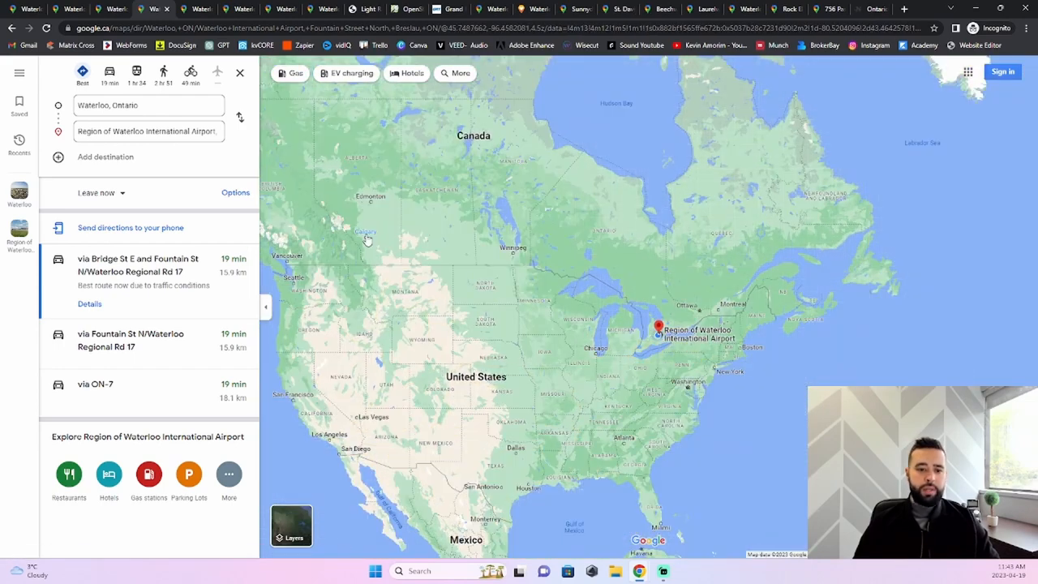
pyautogui.moveTo(814, 329)
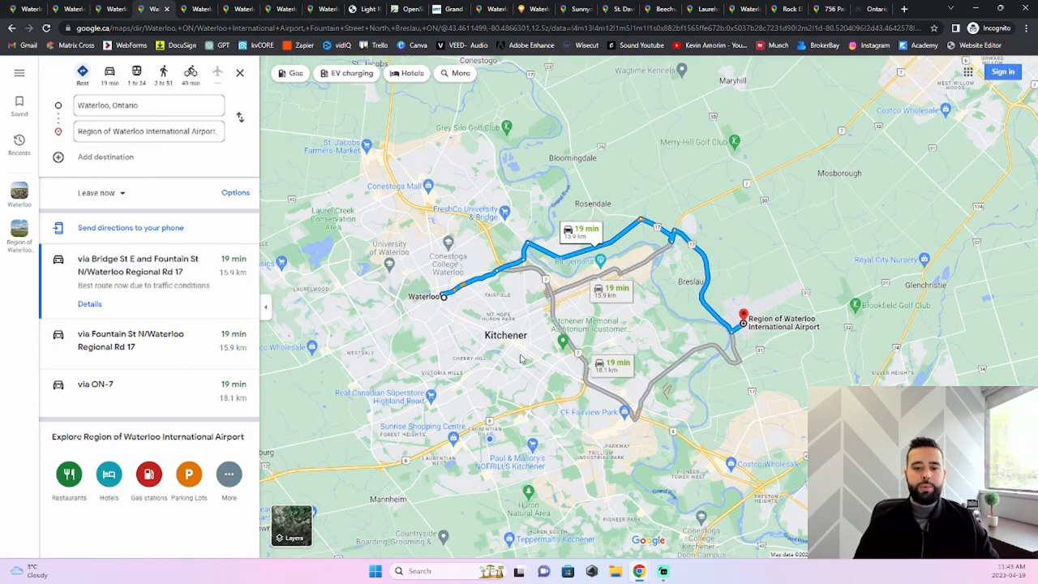
pyautogui.moveTo(524, 386)
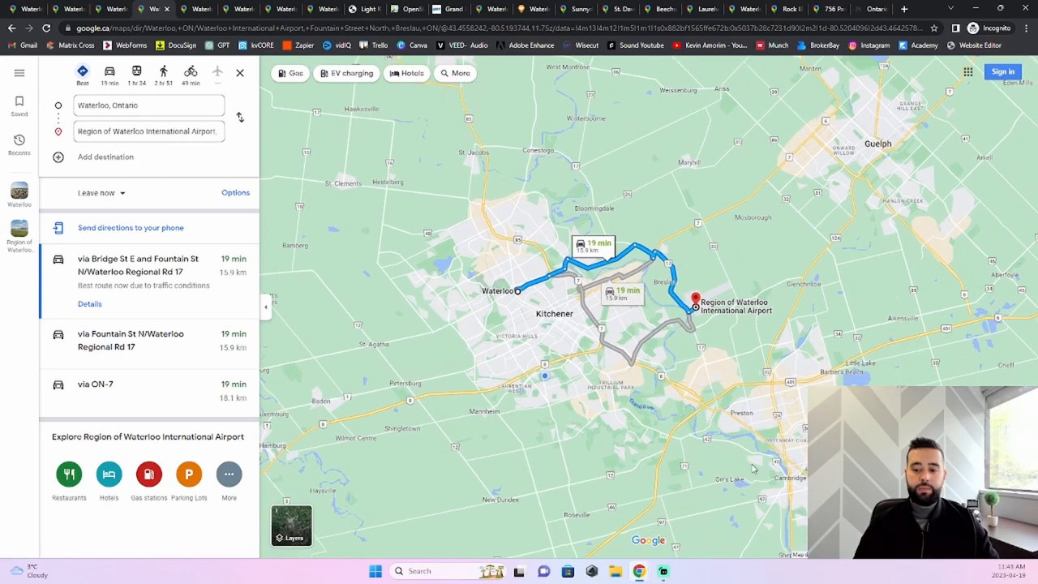
pyautogui.moveTo(345, 291)
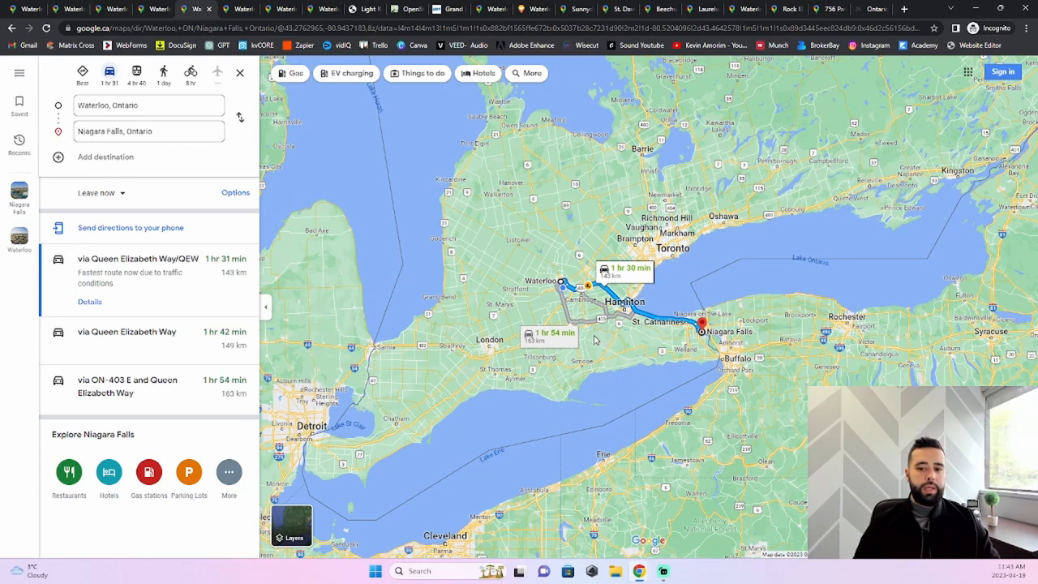
pyautogui.moveTo(610, 347)
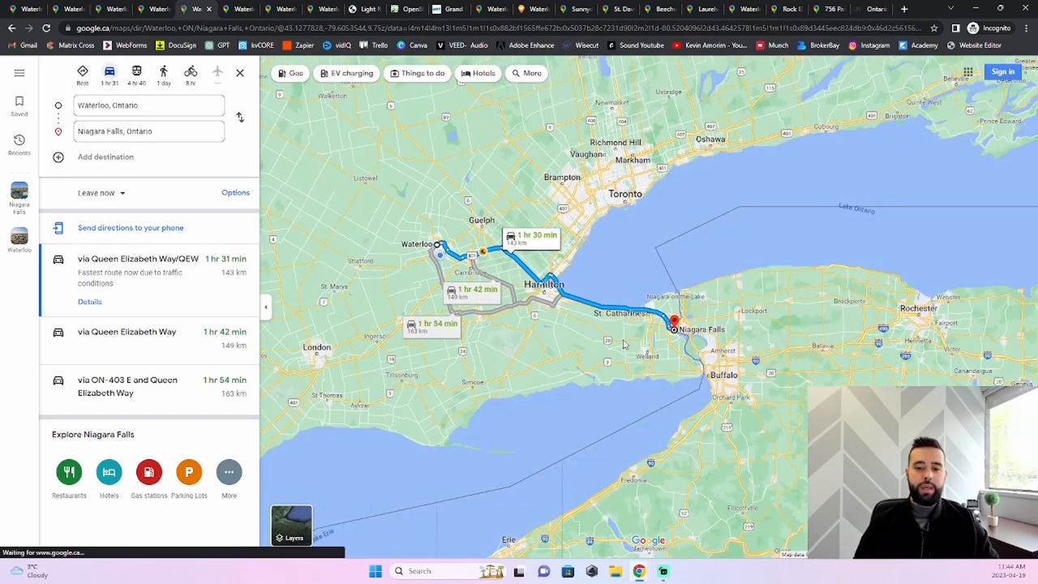
# Zoom out on the Waterloo-to-Niagara Falls route via QEW at 1 hr 31 min
pyautogui.scroll(-3)
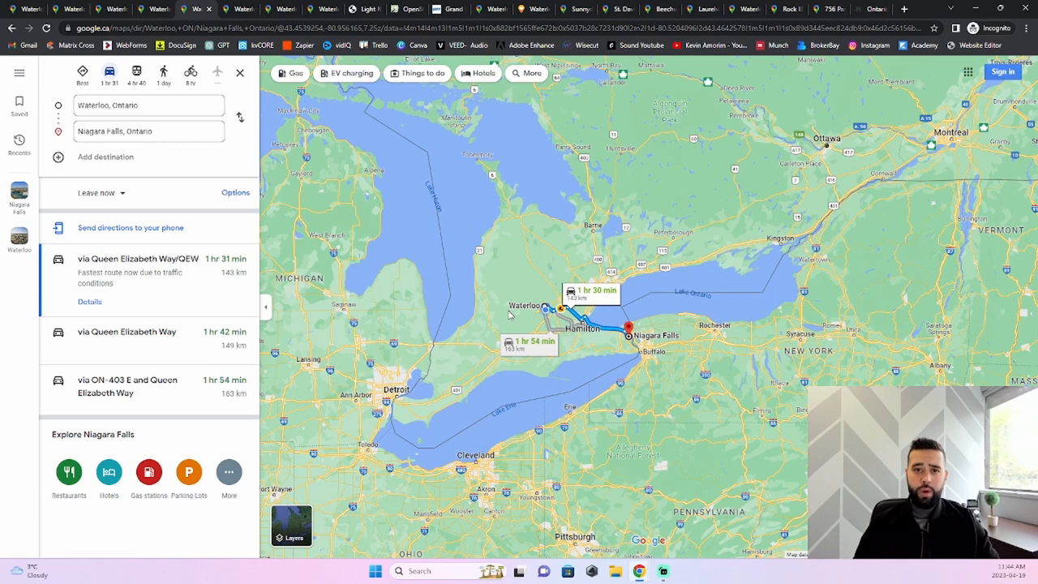
pyautogui.moveTo(509, 293)
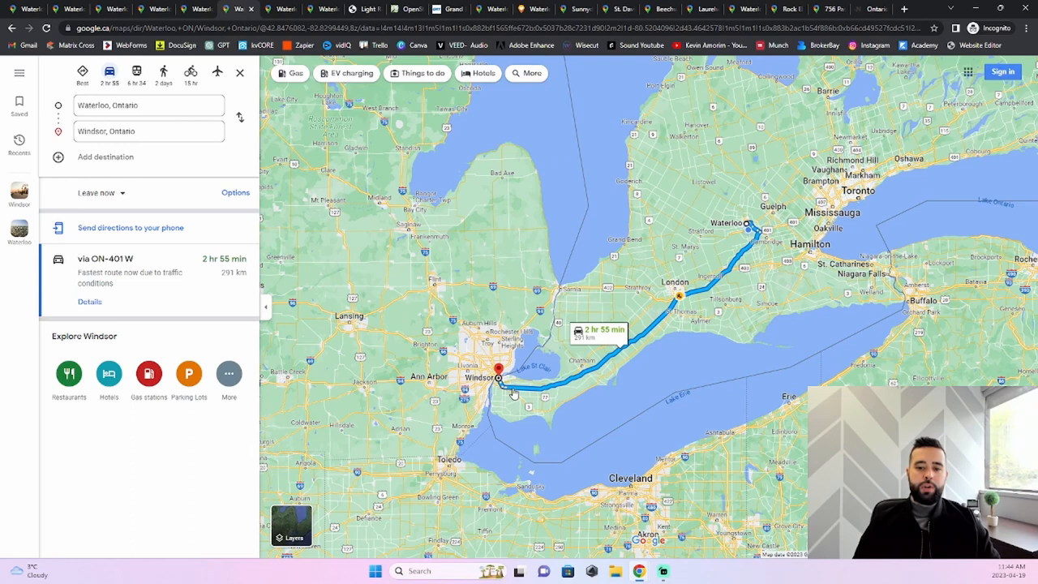
pyautogui.moveTo(500, 376)
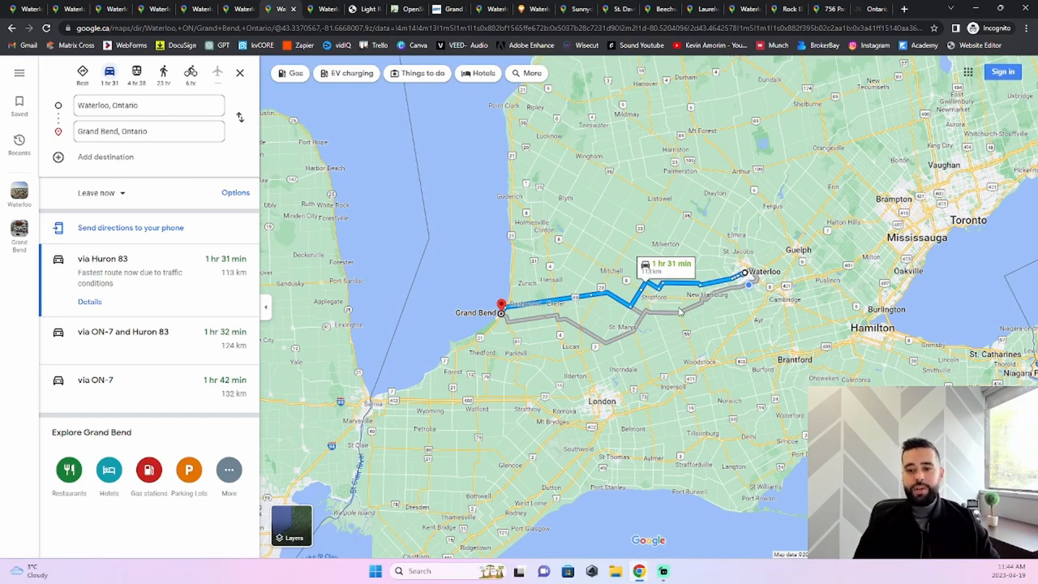
pyautogui.moveTo(580, 318)
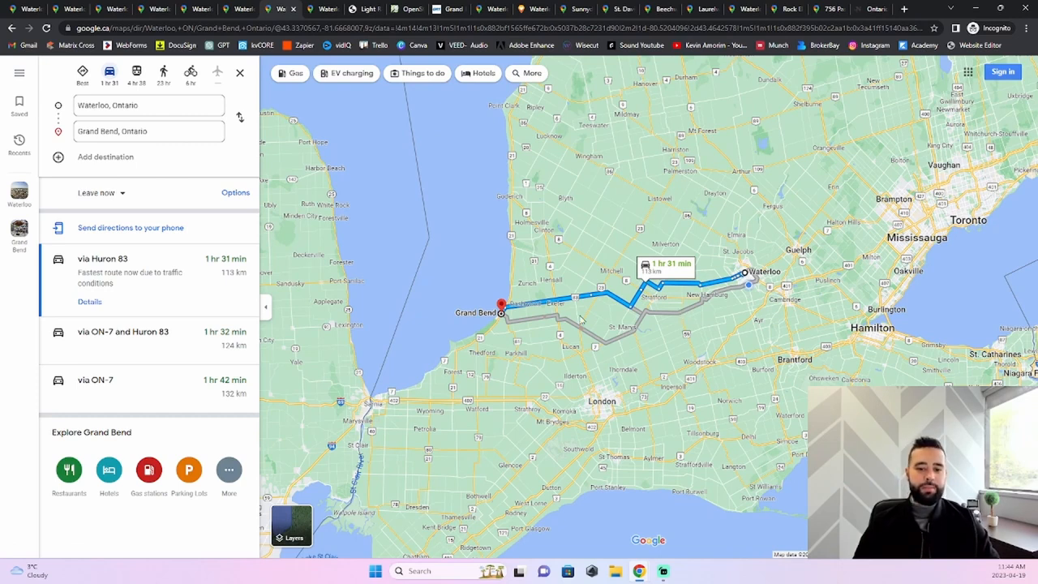
pyautogui.moveTo(501, 306)
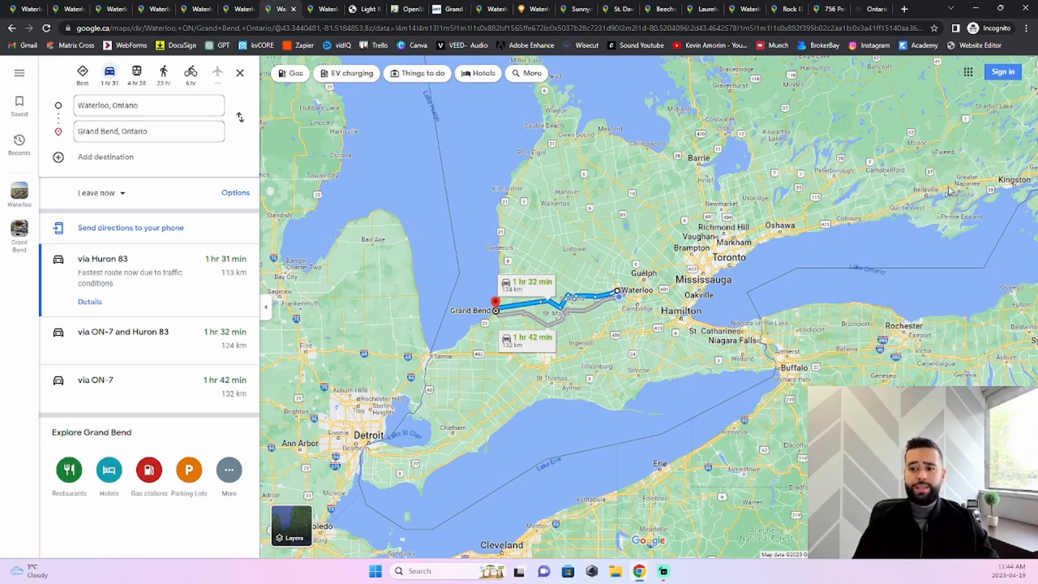
pyautogui.moveTo(689, 146)
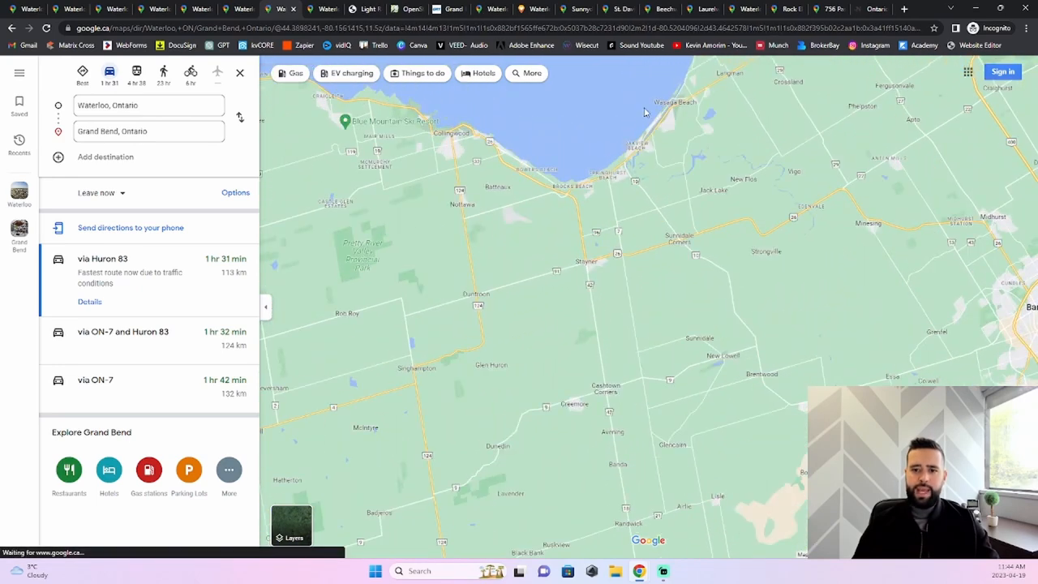
# Zoom along the Grand Bend route, then bring up the Moving to Kitchener YouTube video
pyautogui.scroll(-3)
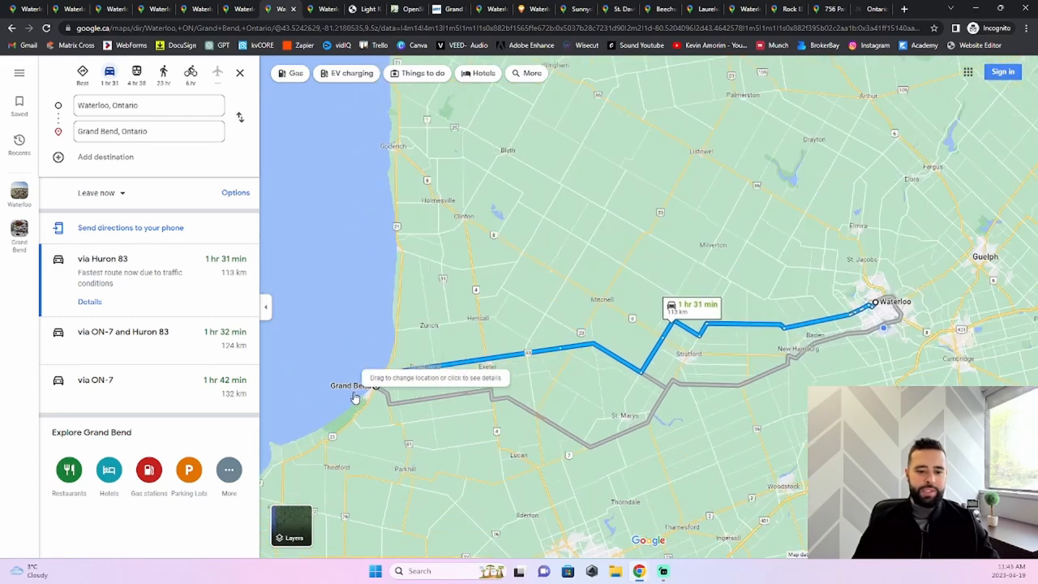
pyautogui.click(291, 527)
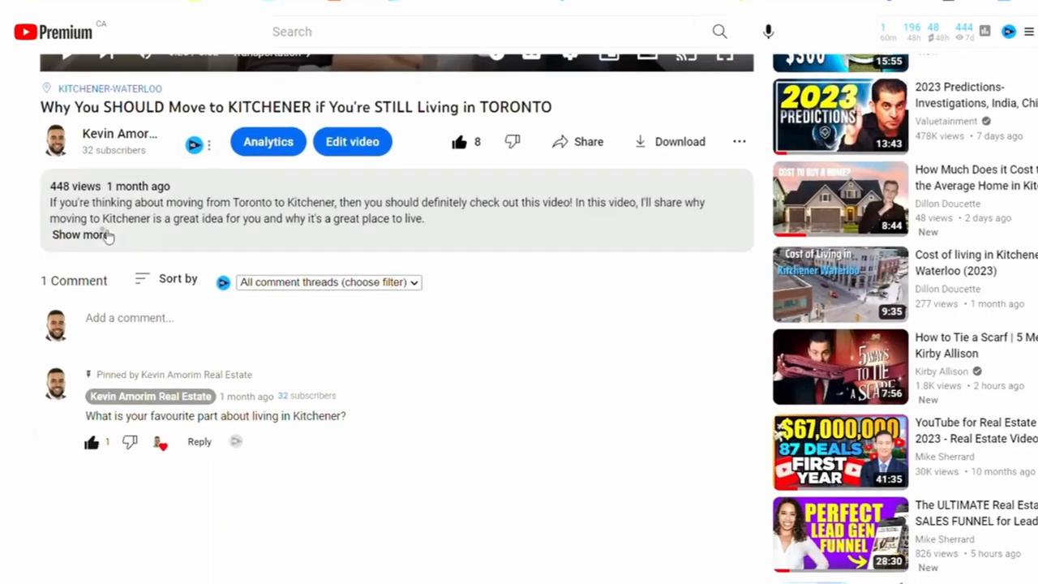
# Reveal the video's full description text with its timestamps
pyautogui.click(80, 233)
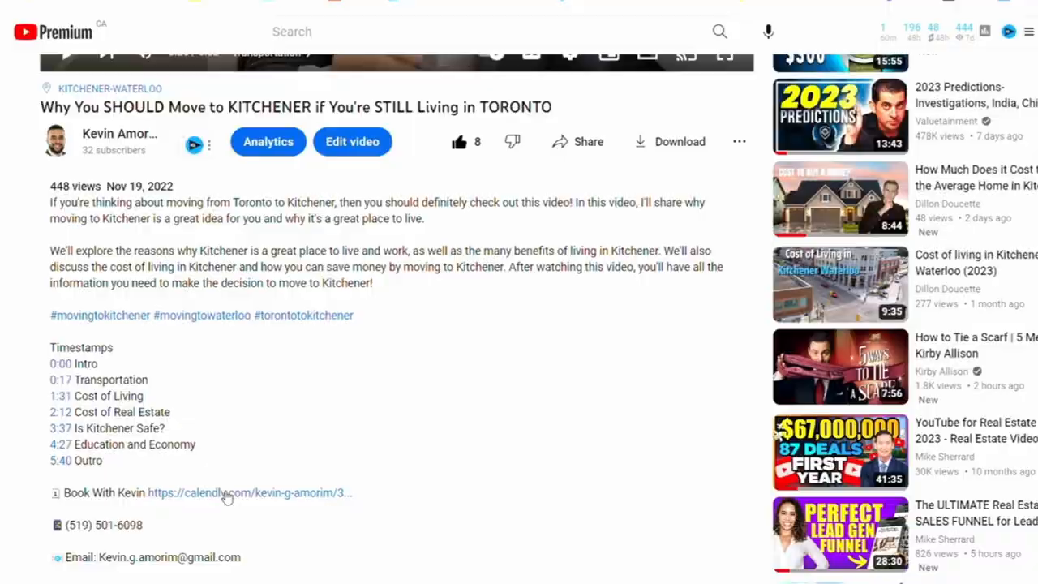
pyautogui.click(227, 493)
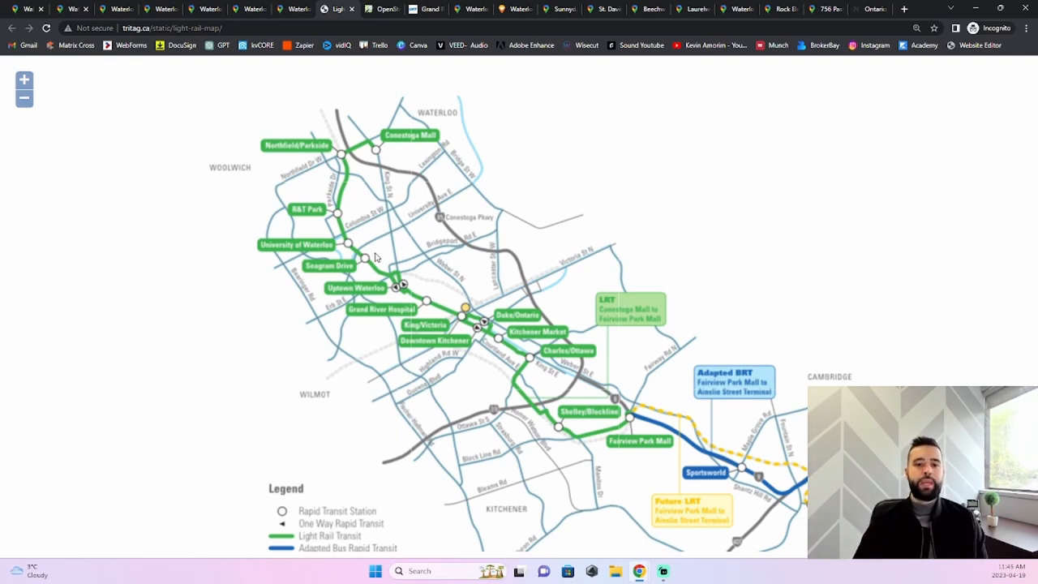
pyautogui.moveTo(379, 160)
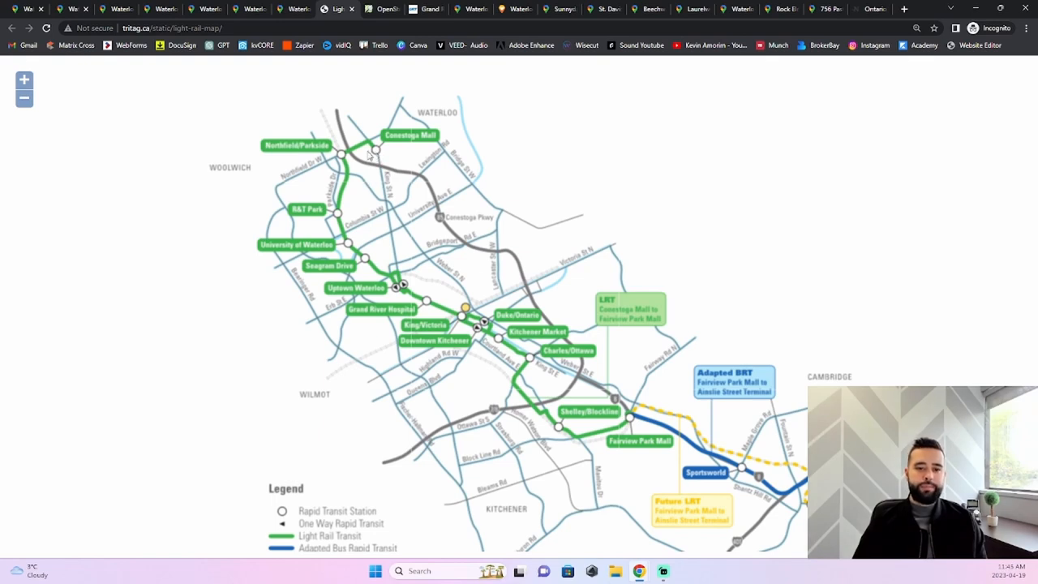
pyautogui.moveTo(347, 214)
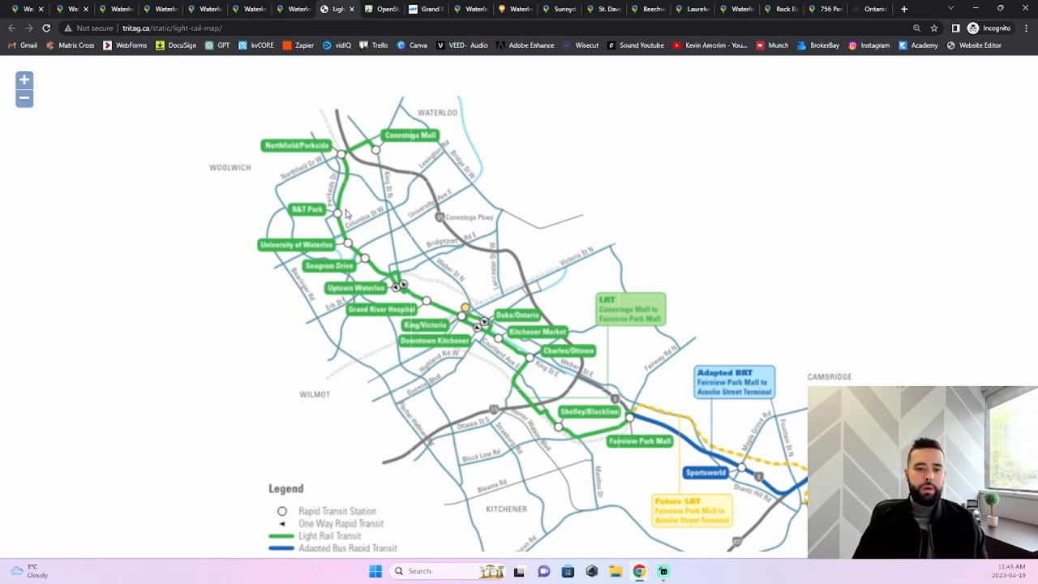
pyautogui.moveTo(510, 350)
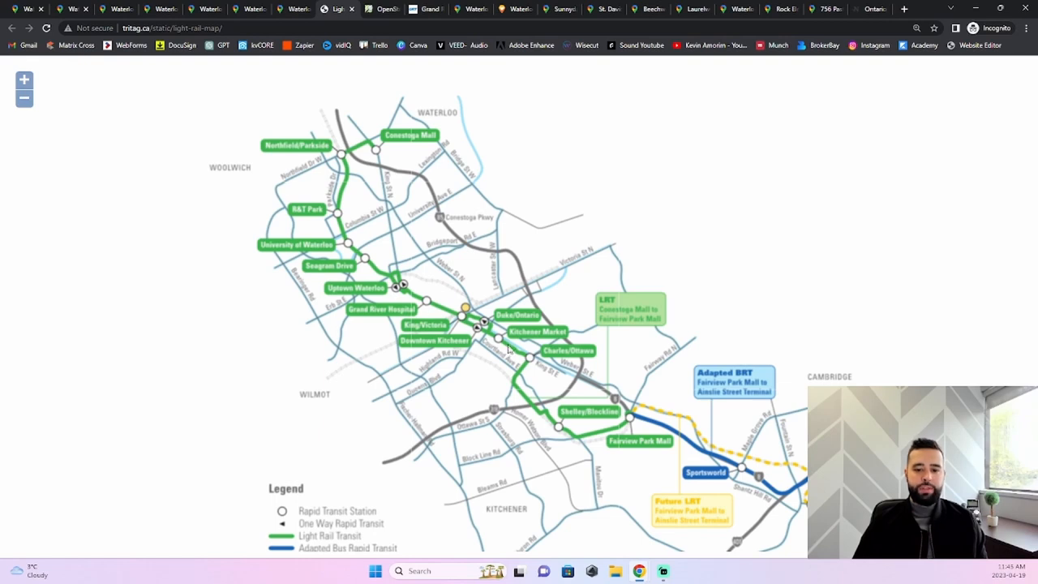
pyautogui.moveTo(403, 259)
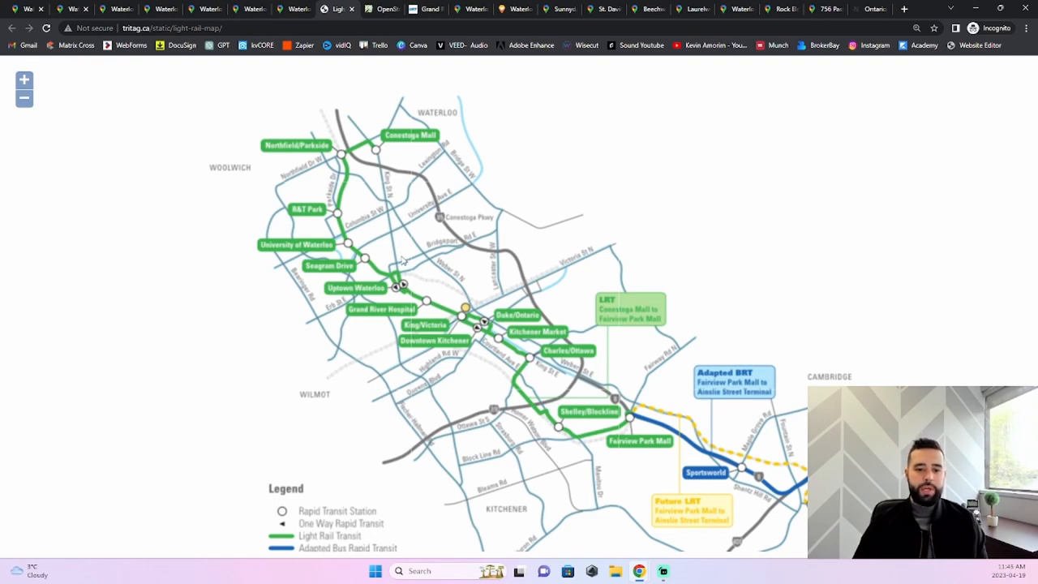
pyautogui.moveTo(442, 328)
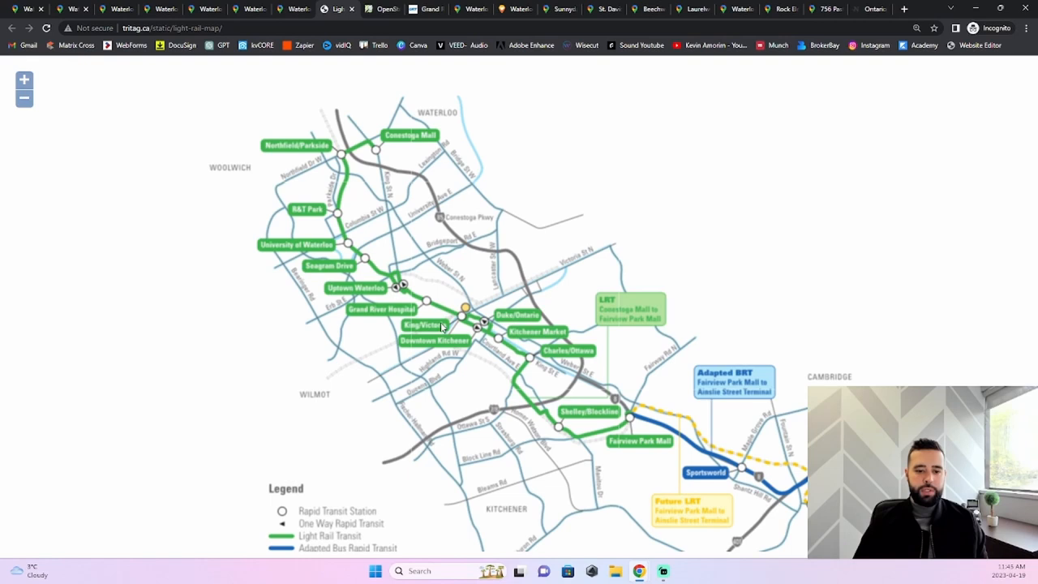
pyautogui.moveTo(397, 279)
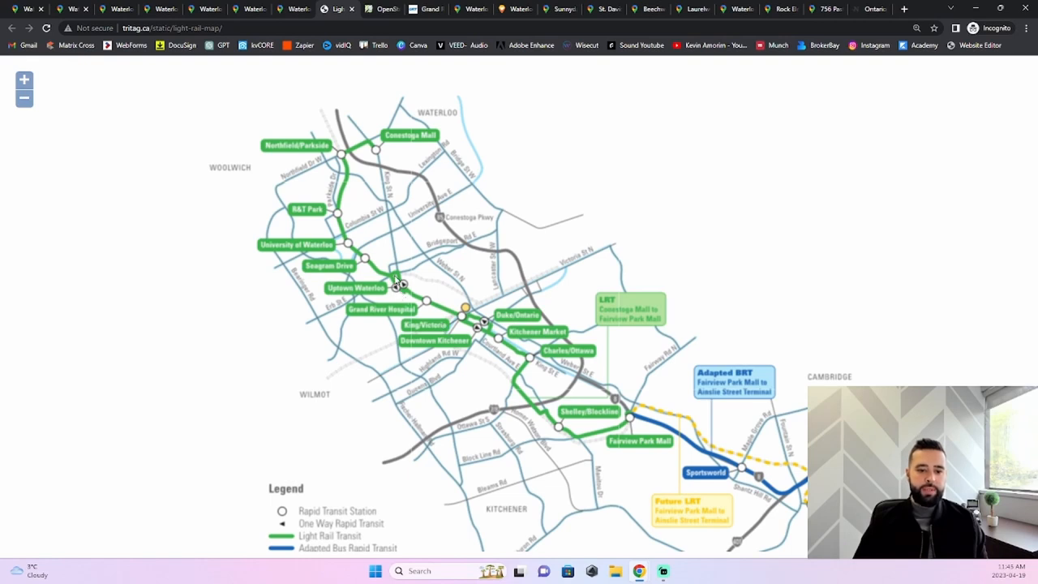
pyautogui.moveTo(419, 308)
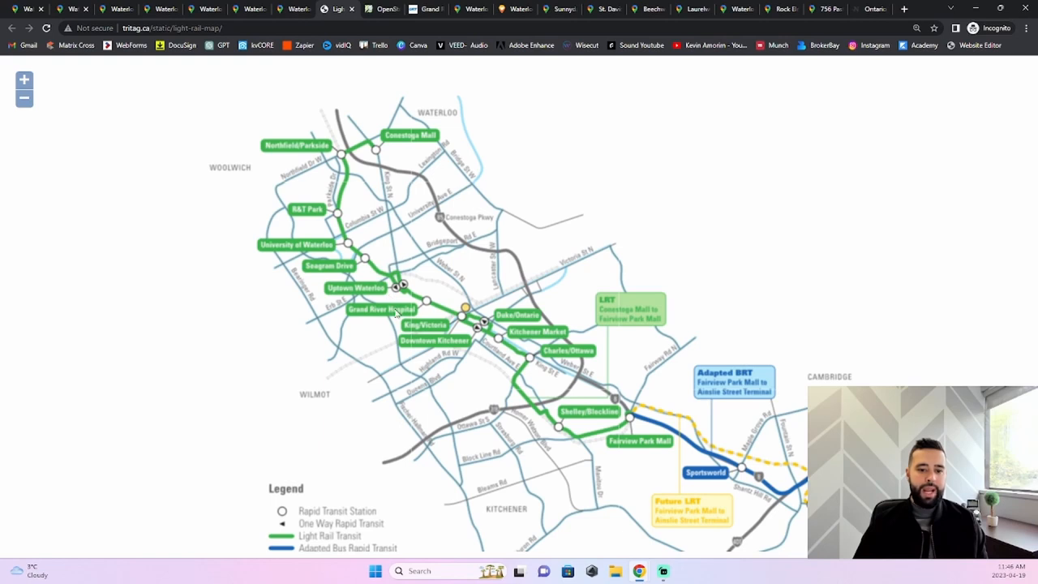
pyautogui.moveTo(389, 266)
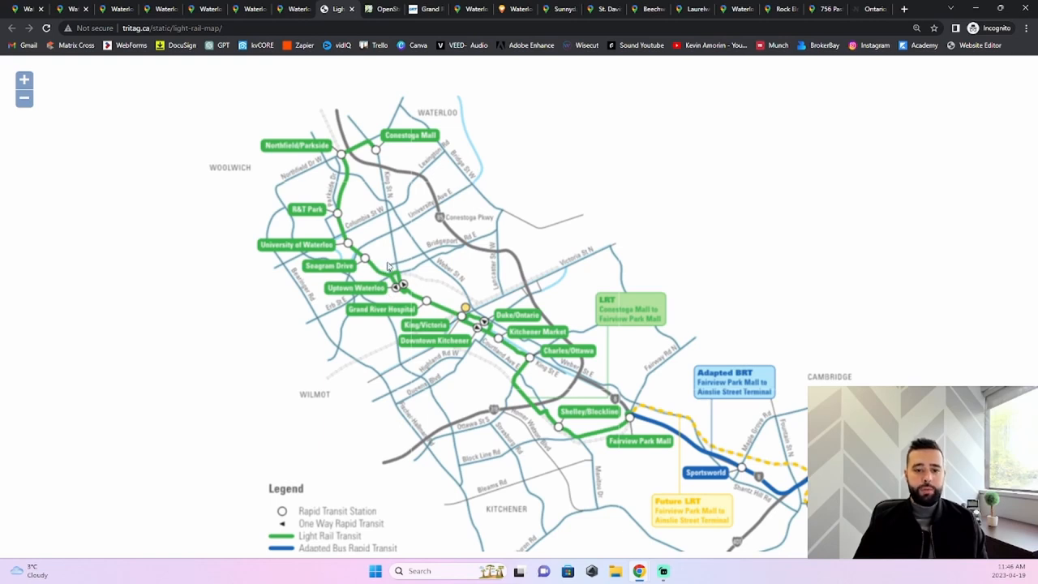
pyautogui.moveTo(495, 360)
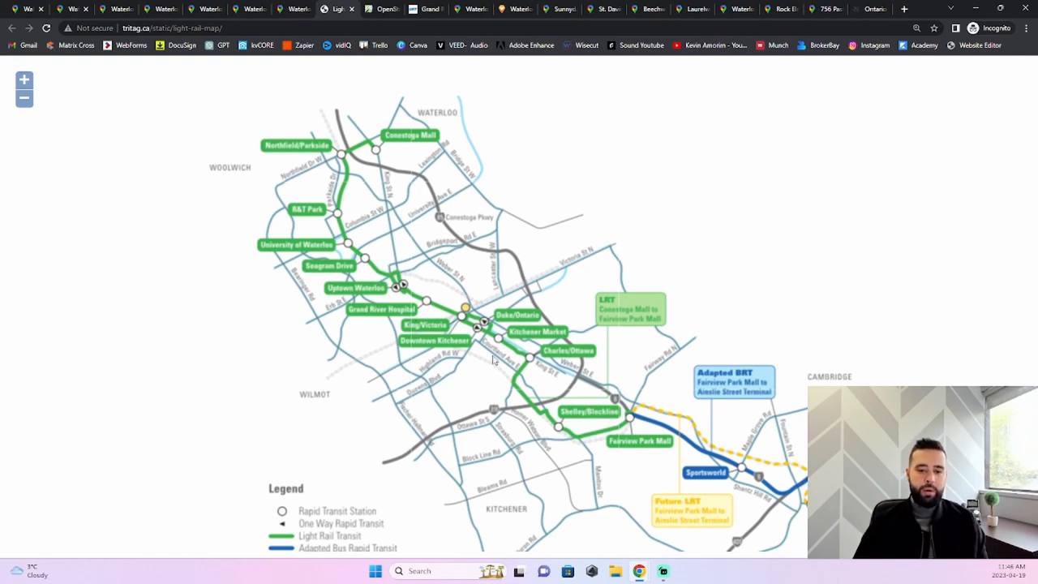
pyautogui.moveTo(445, 300)
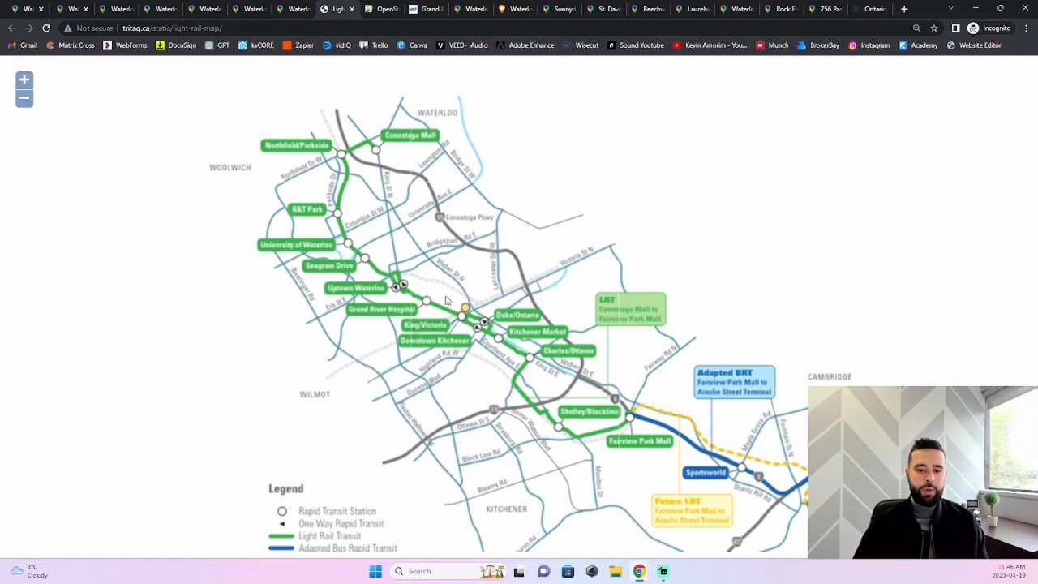
pyautogui.moveTo(471, 317)
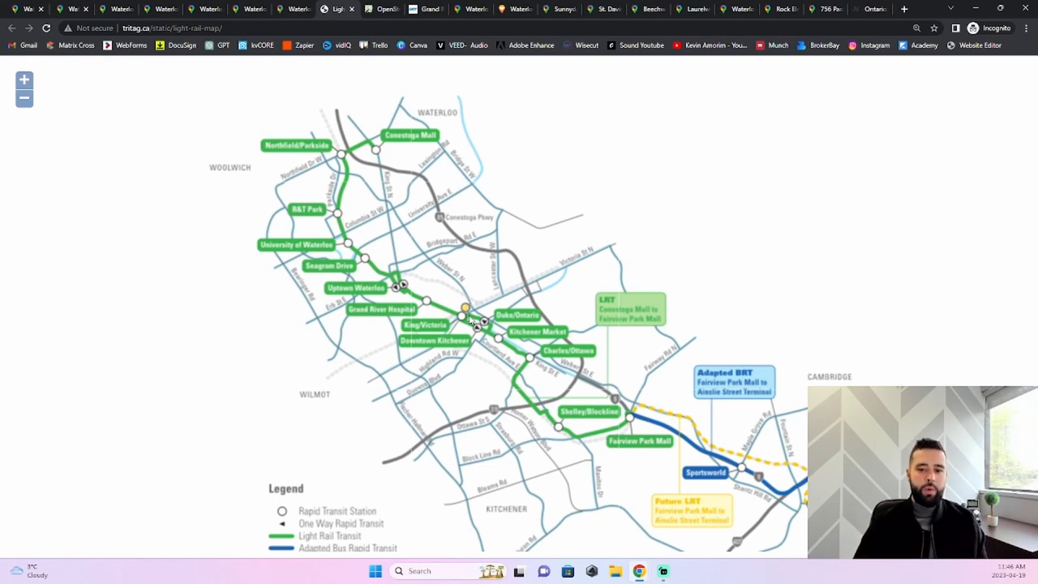
pyautogui.moveTo(422, 305)
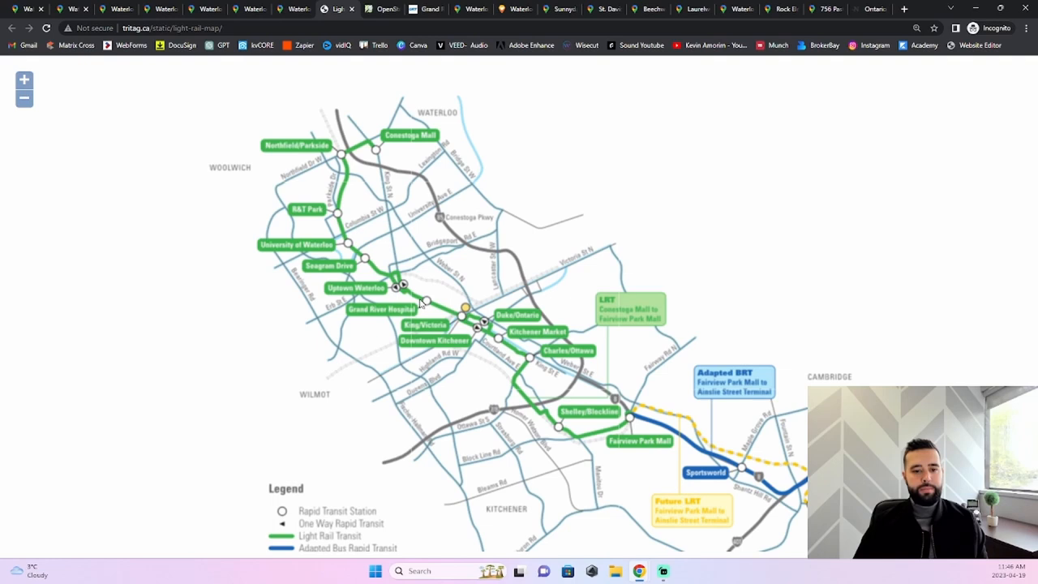
pyautogui.moveTo(471, 311)
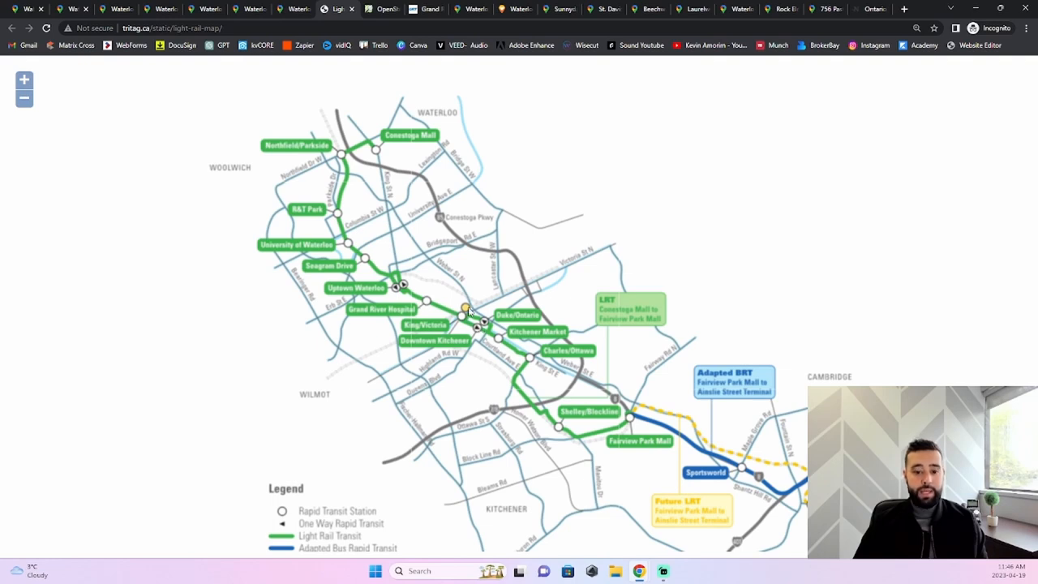
pyautogui.moveTo(415, 291)
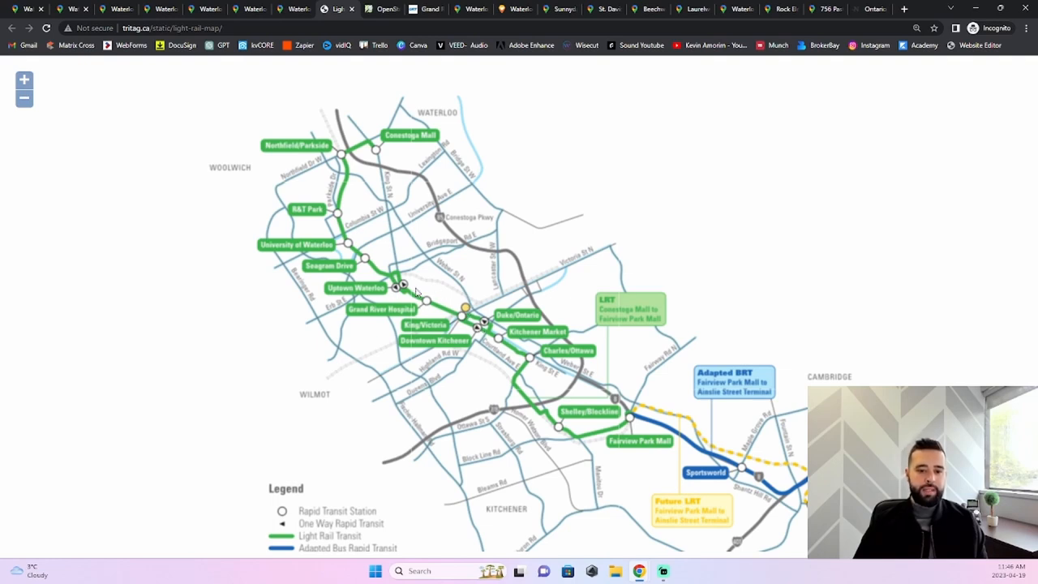
pyautogui.moveTo(442, 295)
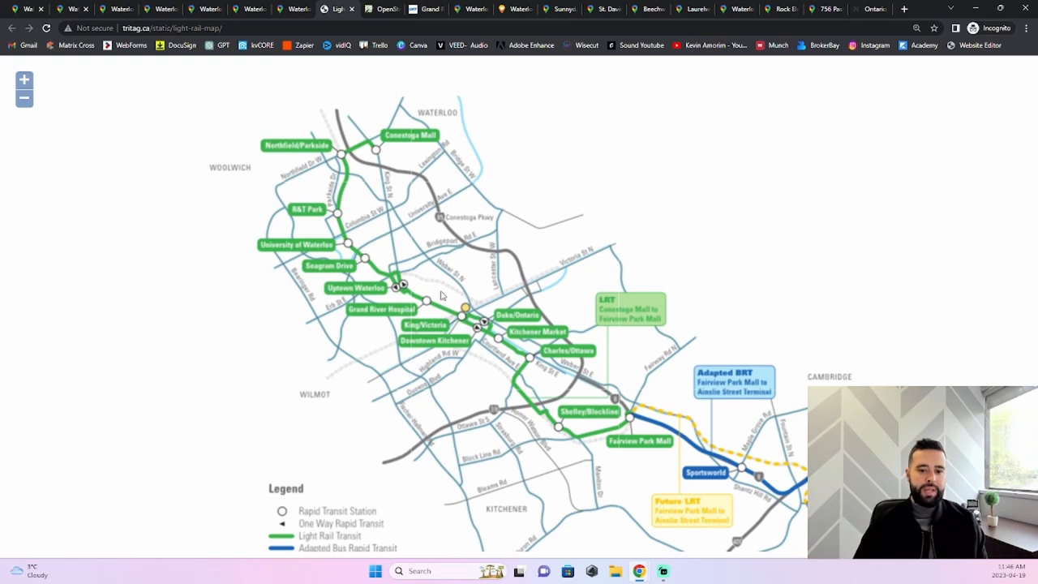
pyautogui.moveTo(454, 305)
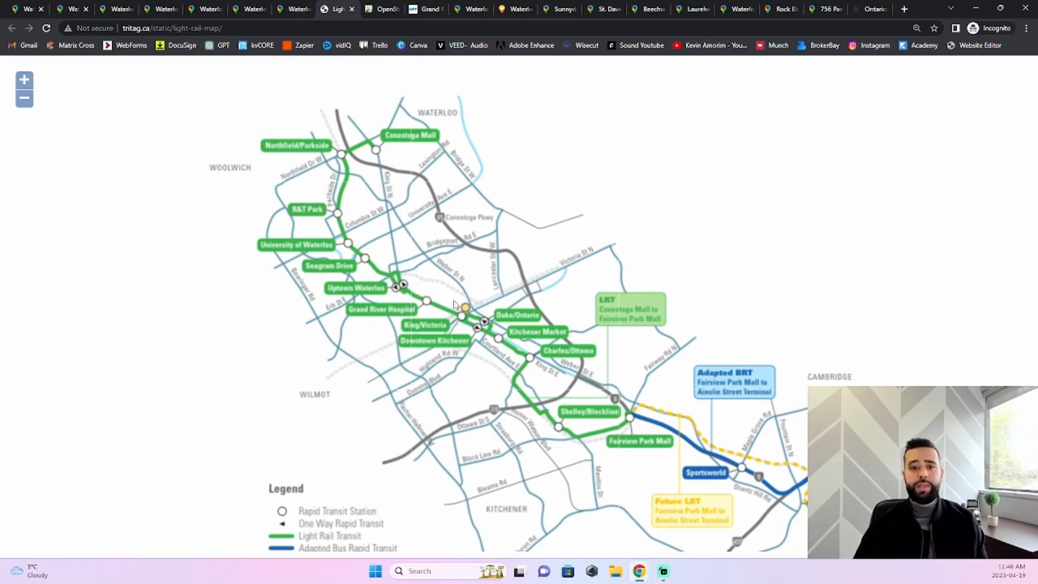
pyautogui.moveTo(407, 288)
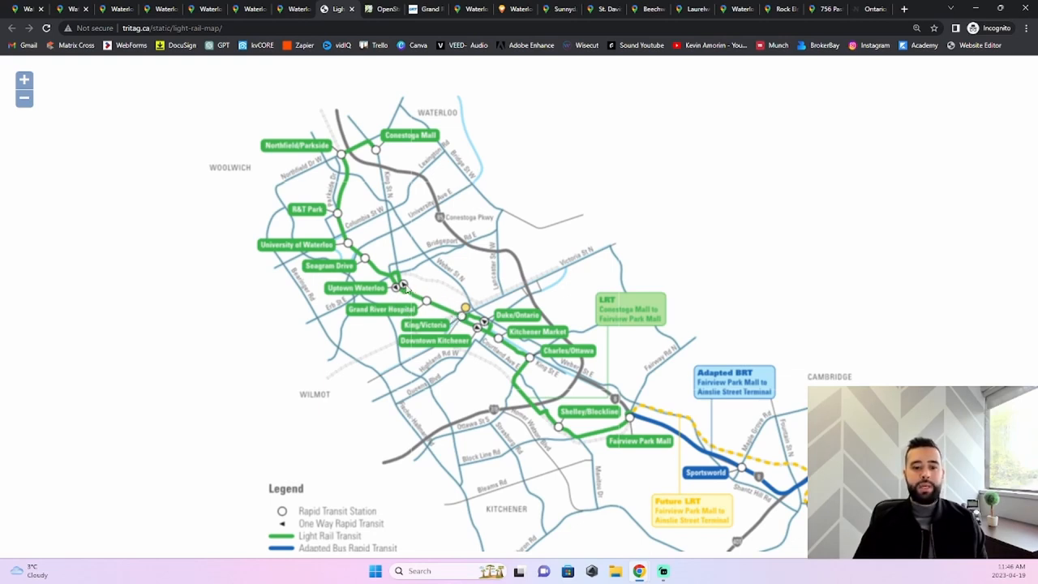
pyautogui.moveTo(500, 331)
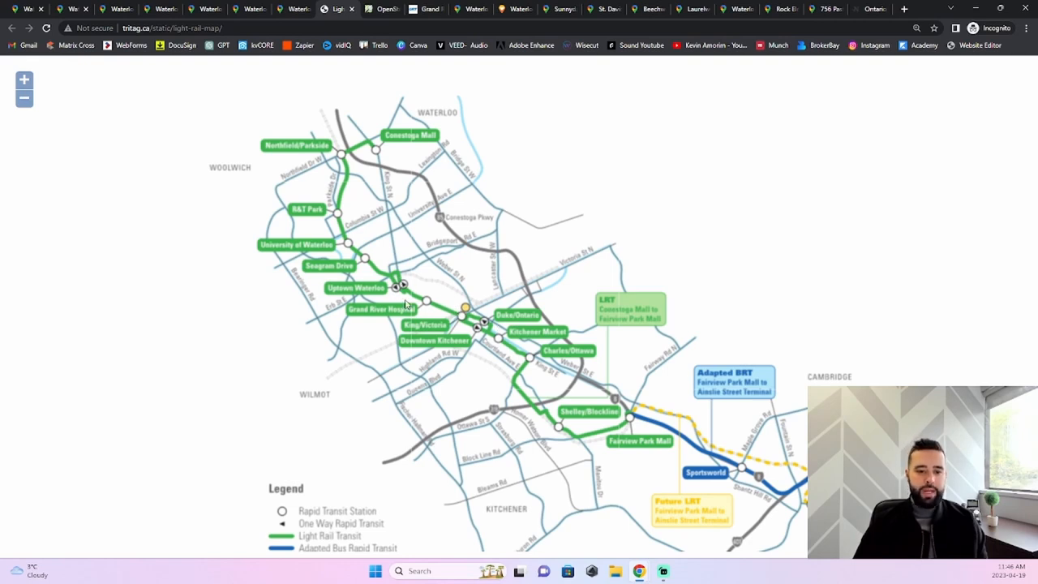
pyautogui.moveTo(454, 321)
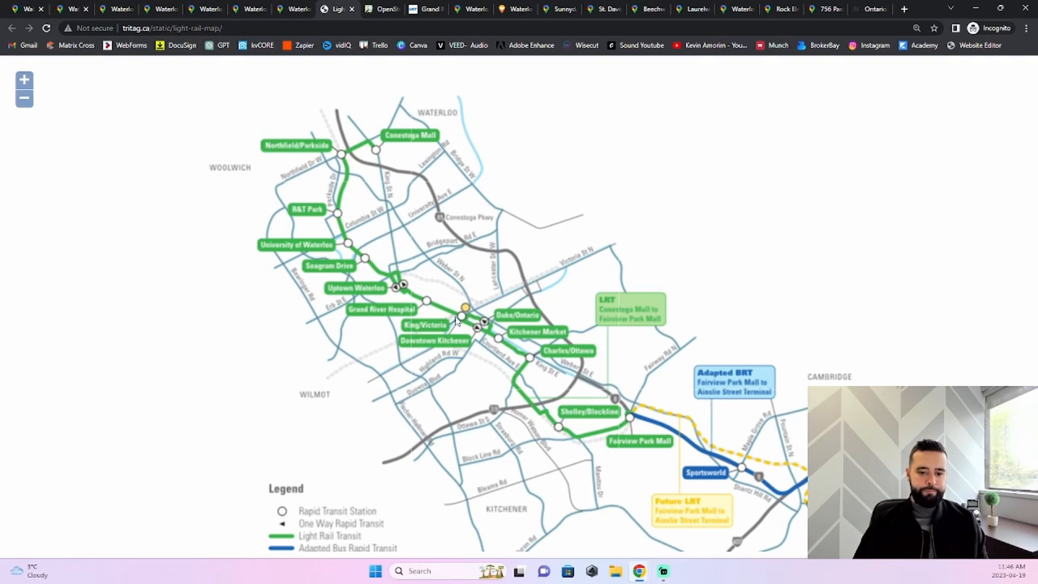
pyautogui.moveTo(396, 282)
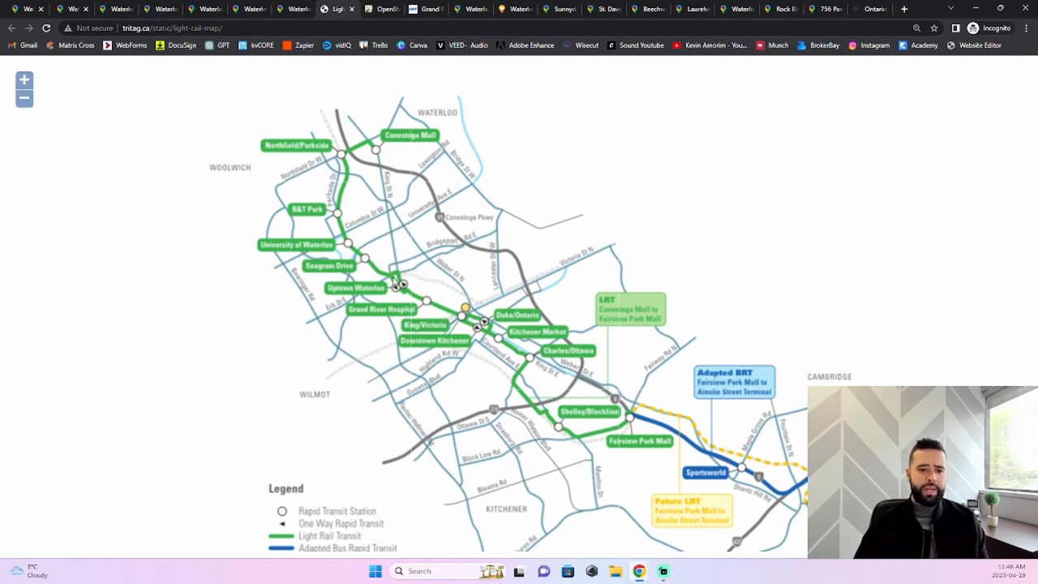
pyautogui.moveTo(166, 130)
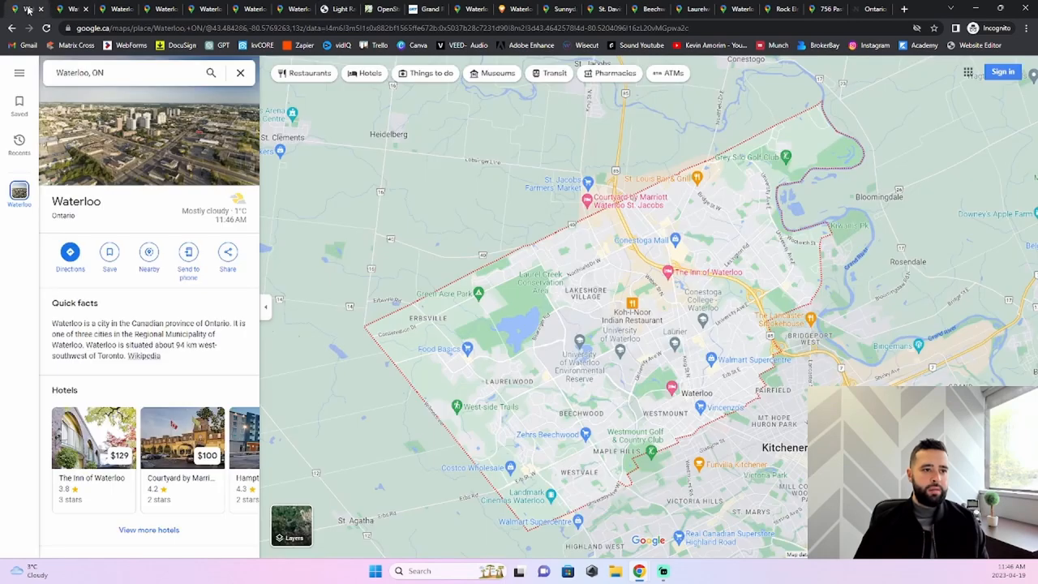
pyautogui.moveTo(754, 444)
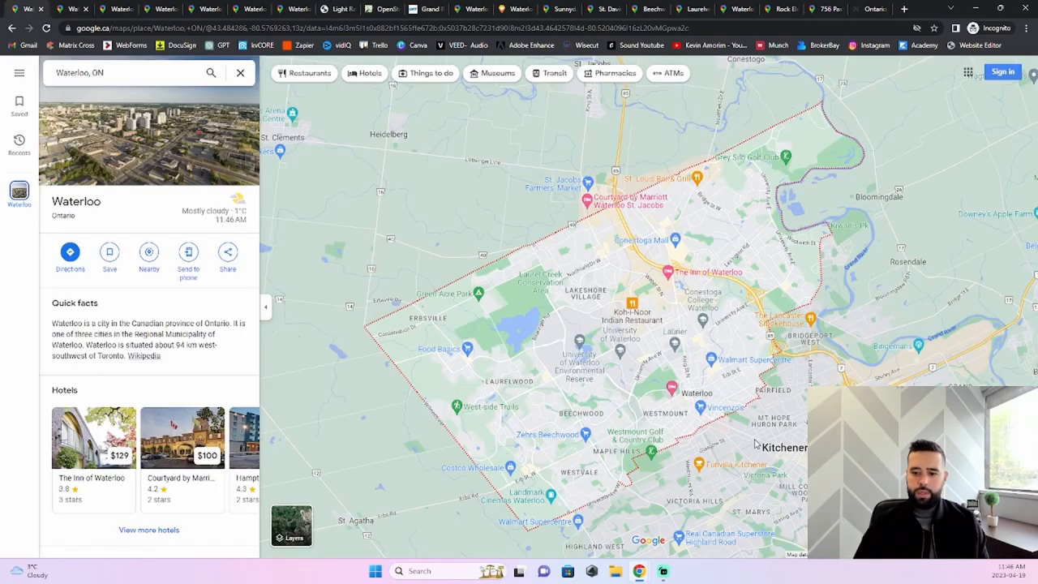
pyautogui.moveTo(714, 441)
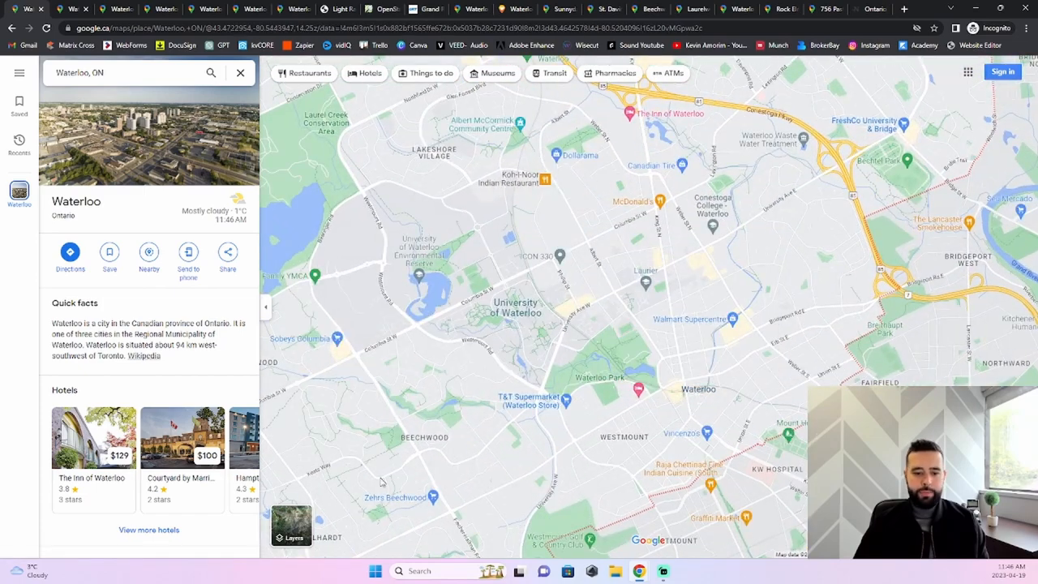
# Zoom the Waterloo map in toward the University of Waterloo neighbourhood
pyautogui.click(292, 525)
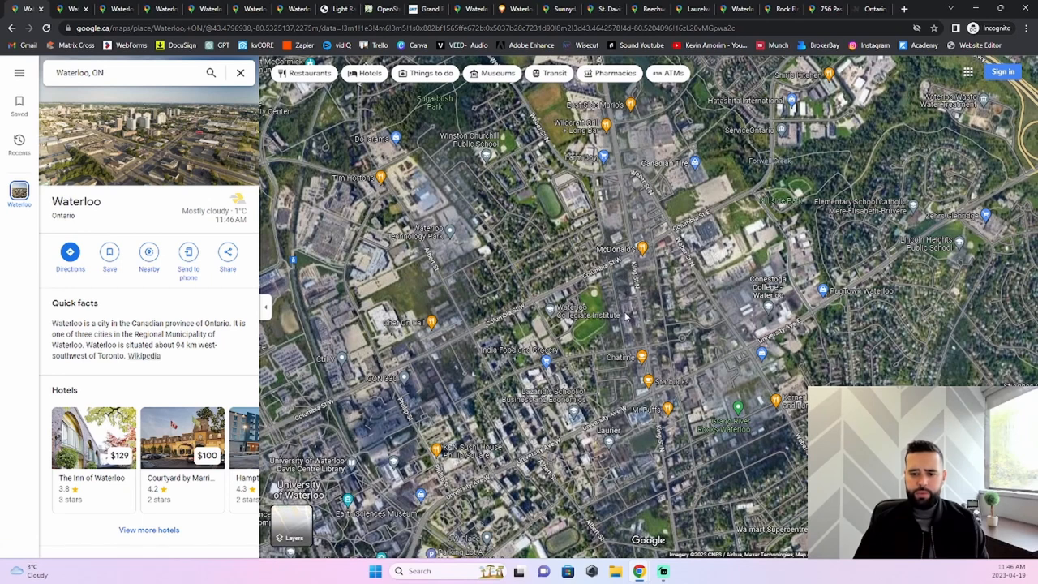
pyautogui.moveTo(635, 341)
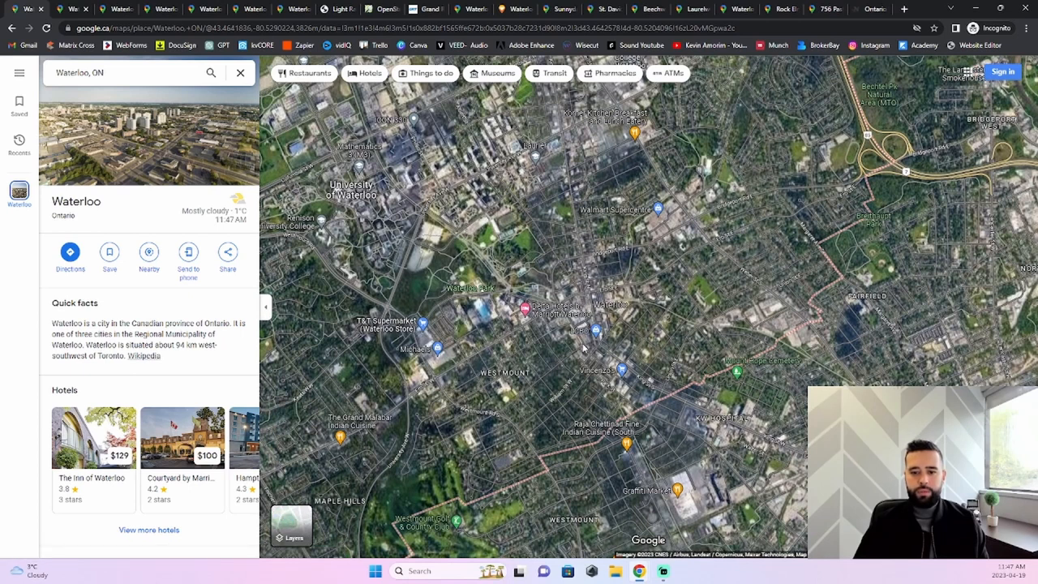
pyautogui.moveTo(620, 376)
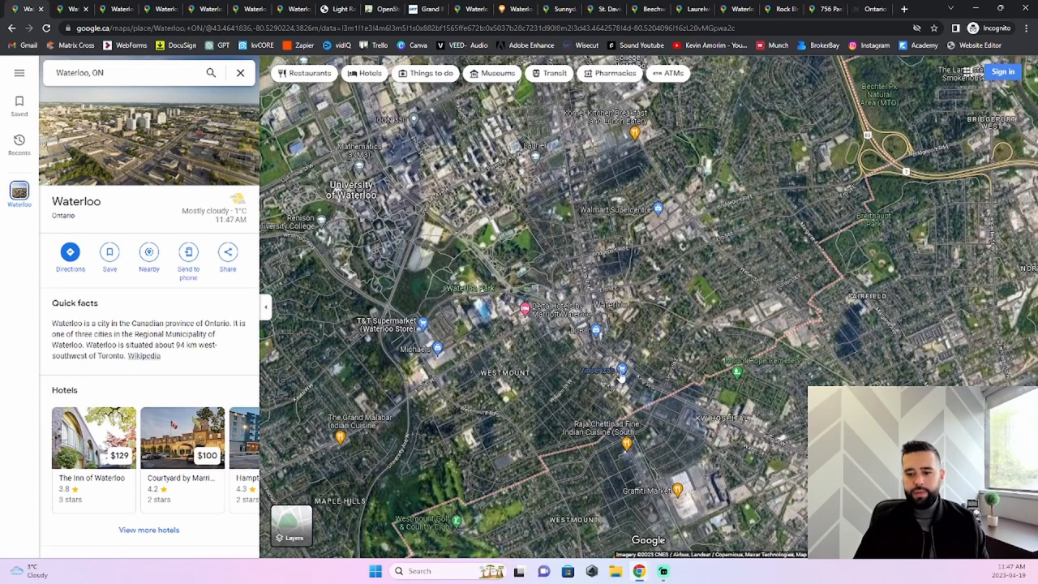
pyautogui.moveTo(620, 373)
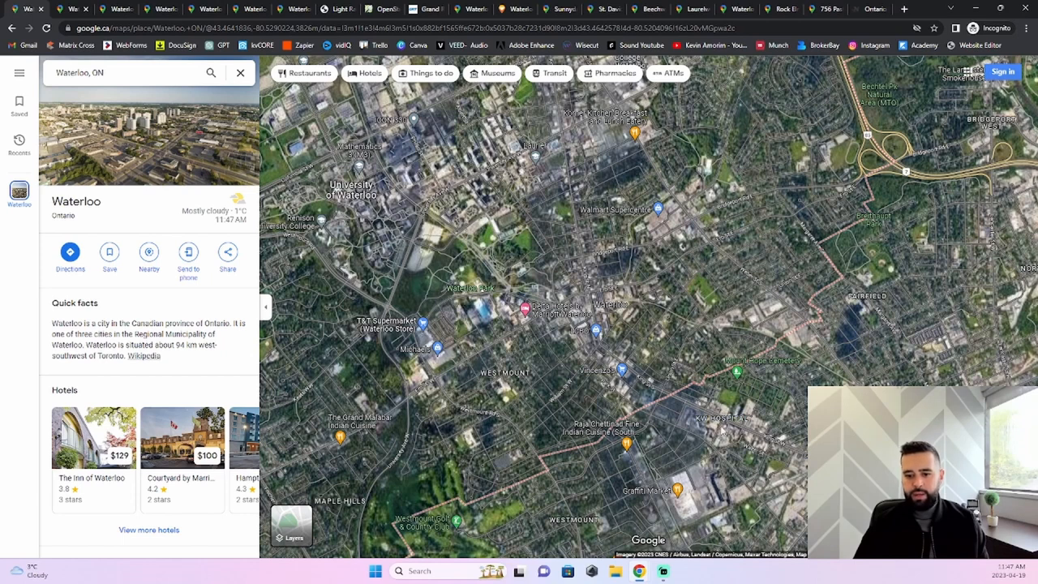
pyautogui.moveTo(688, 394)
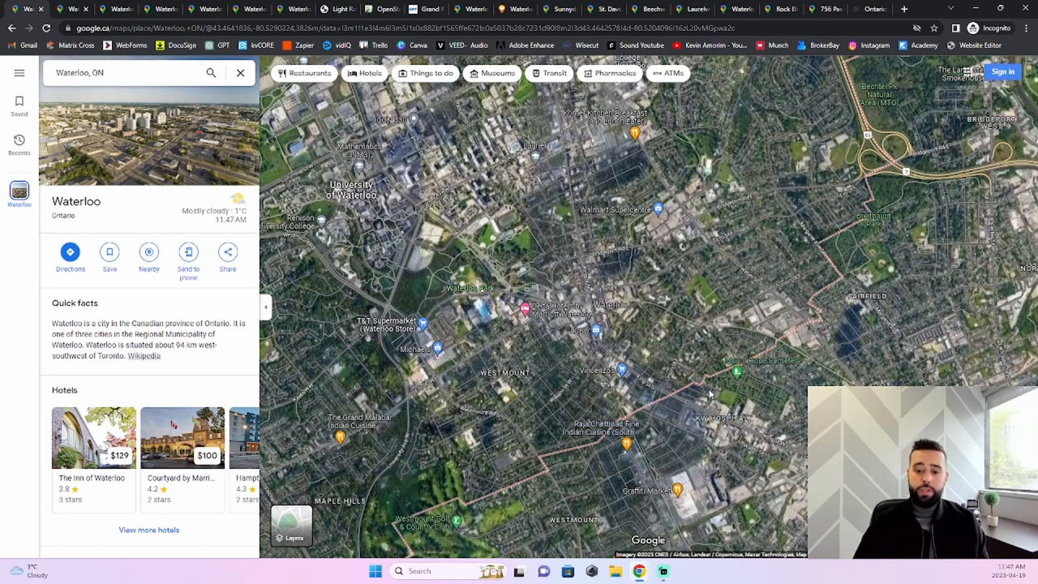
pyautogui.moveTo(707, 423)
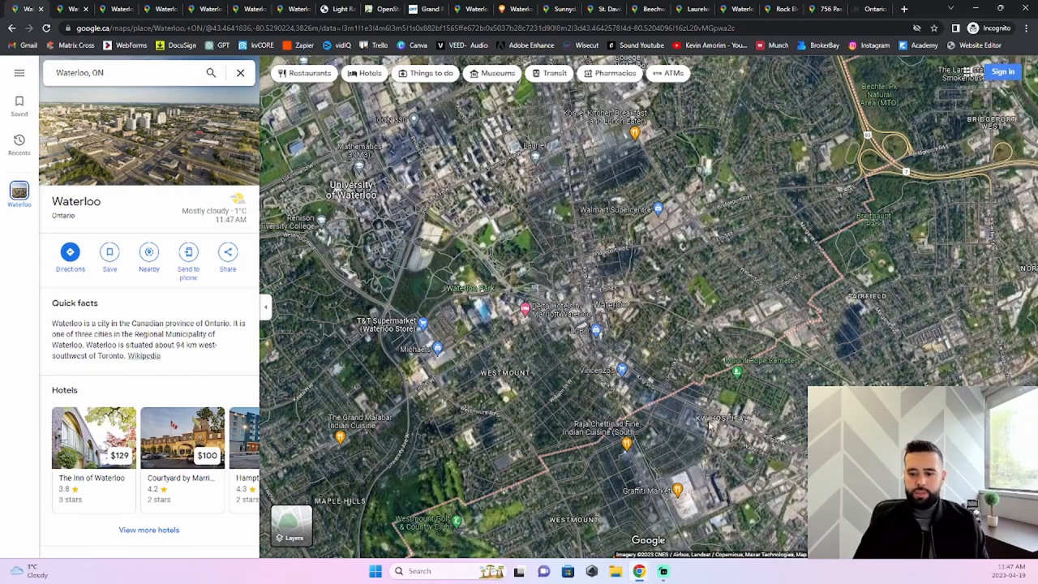
pyautogui.moveTo(620, 395)
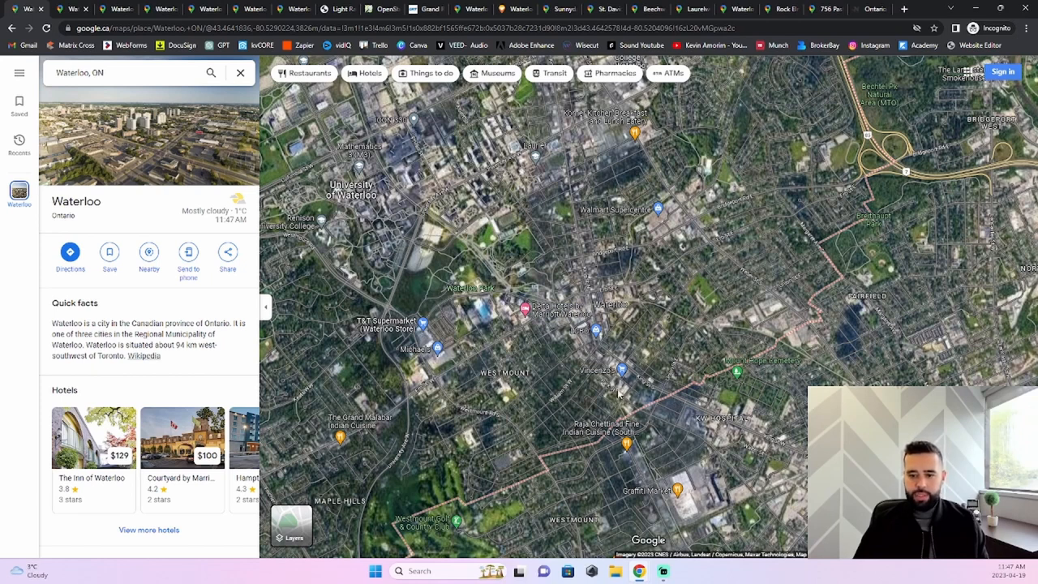
pyautogui.moveTo(736, 437)
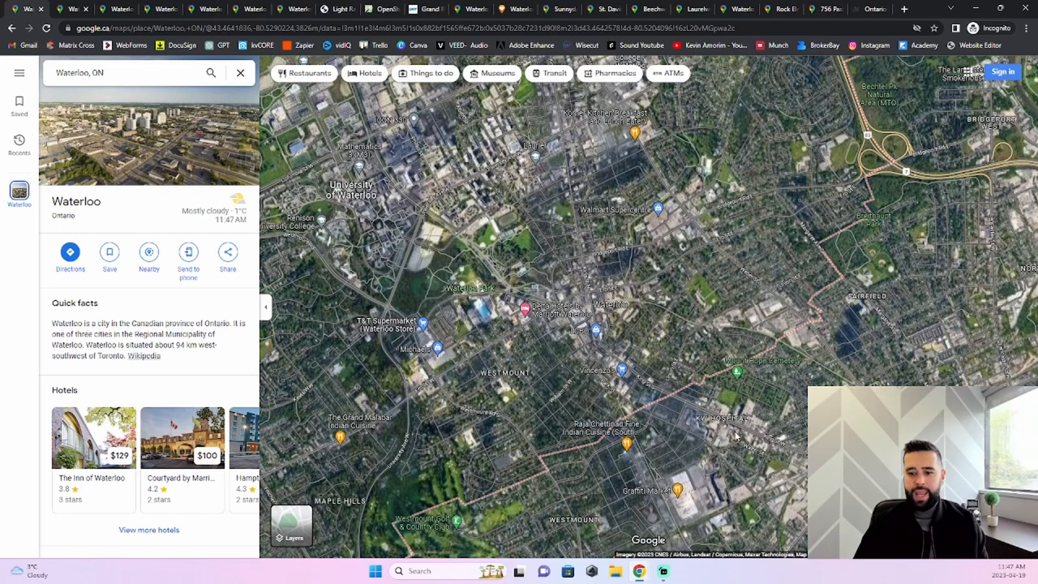
pyautogui.moveTo(668, 408)
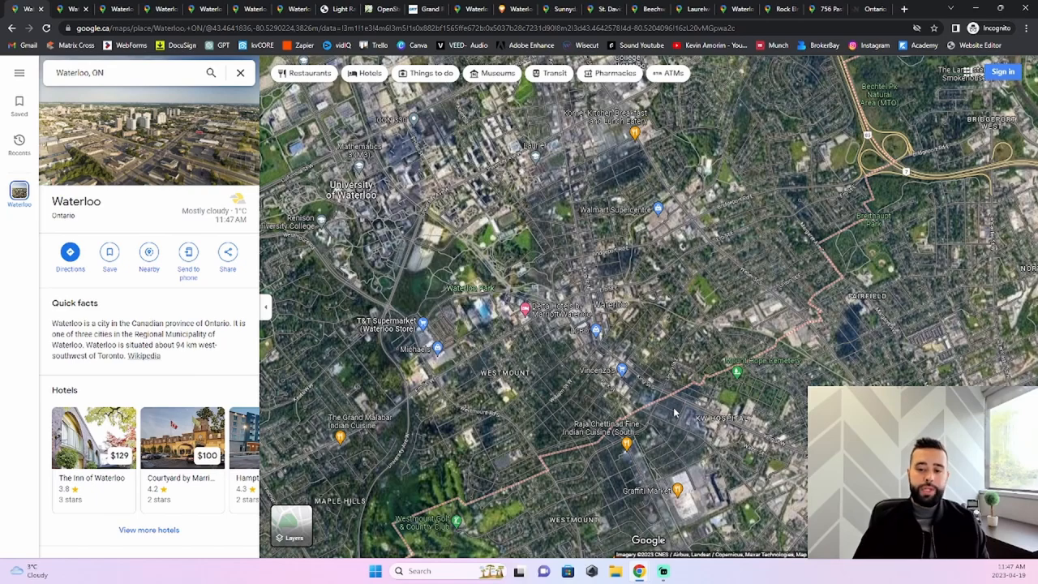
# Zoom the satellite view around Westmount and central Waterloo's streets
pyautogui.scroll(-3)
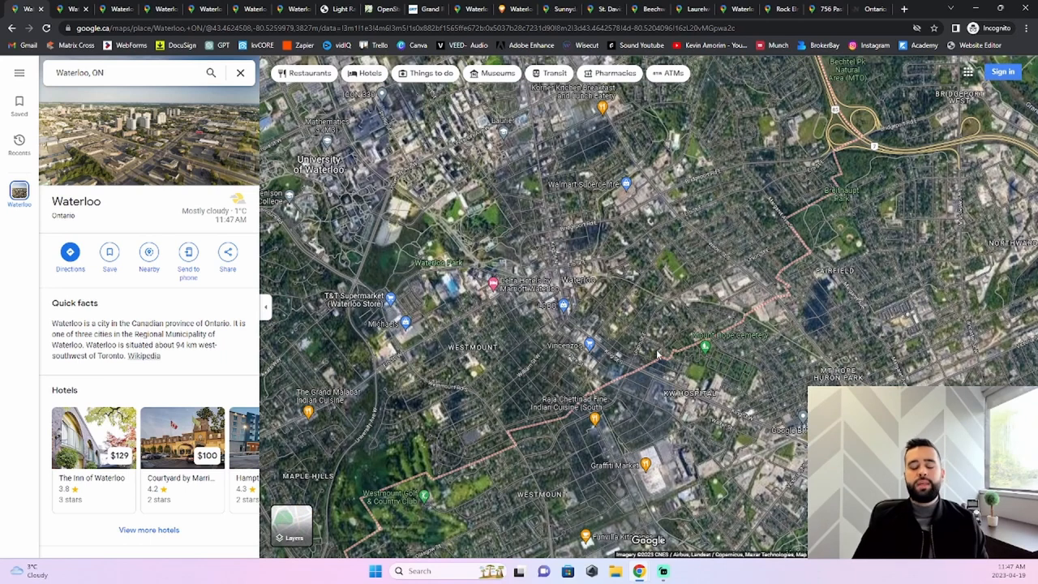
pyautogui.moveTo(631, 406)
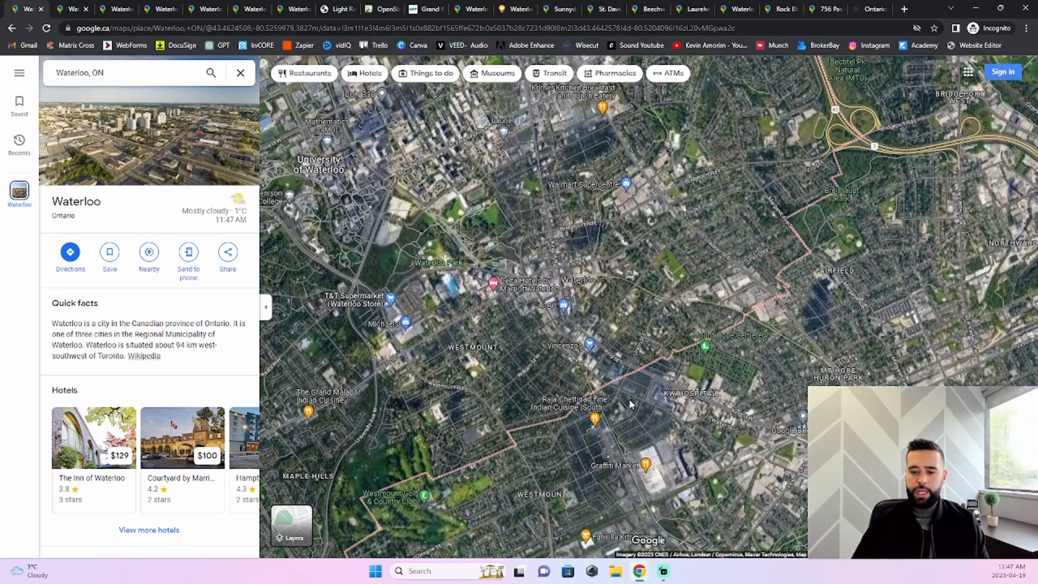
pyautogui.moveTo(647, 416)
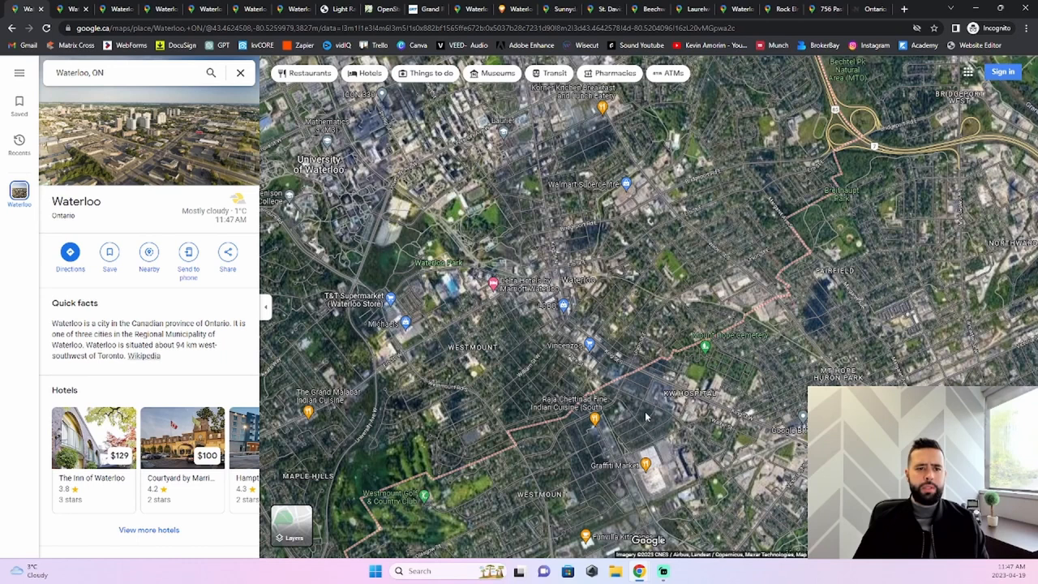
pyautogui.moveTo(613, 331)
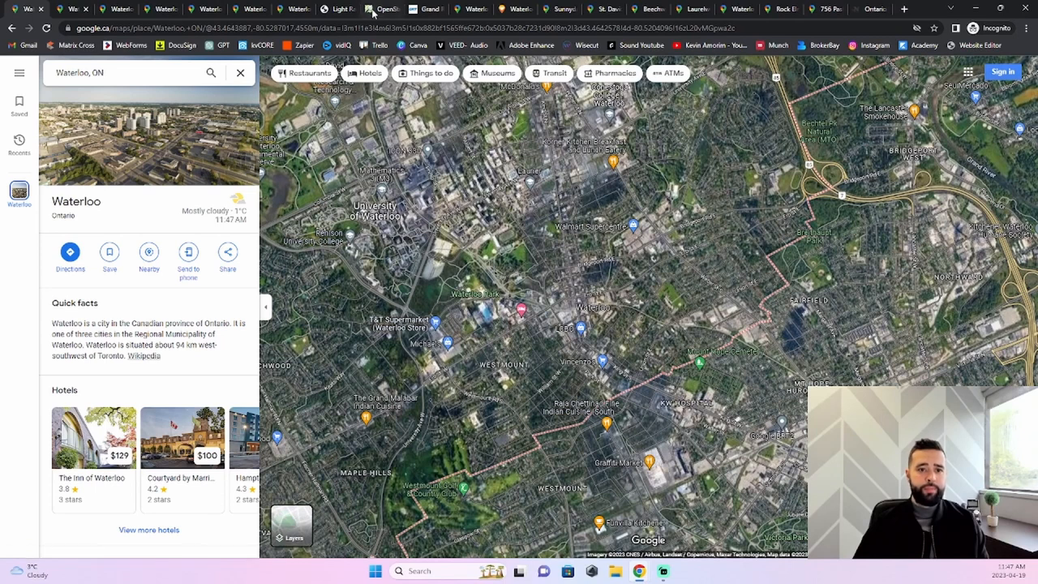
# Review the TriTAG ION light rail map, then switch to OpenStreetMap of the region
pyautogui.click(381, 9)
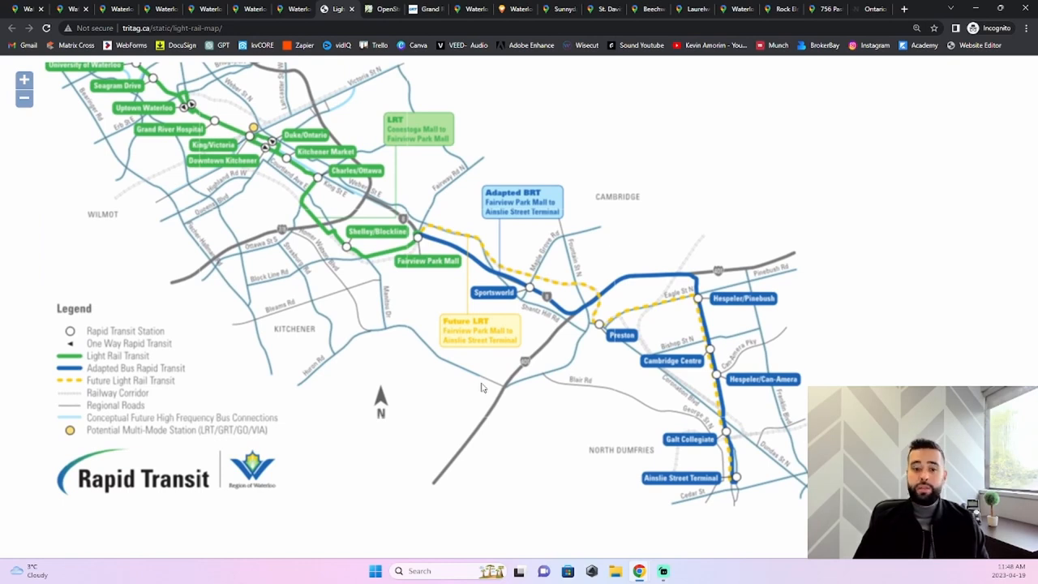
pyautogui.moveTo(446, 269)
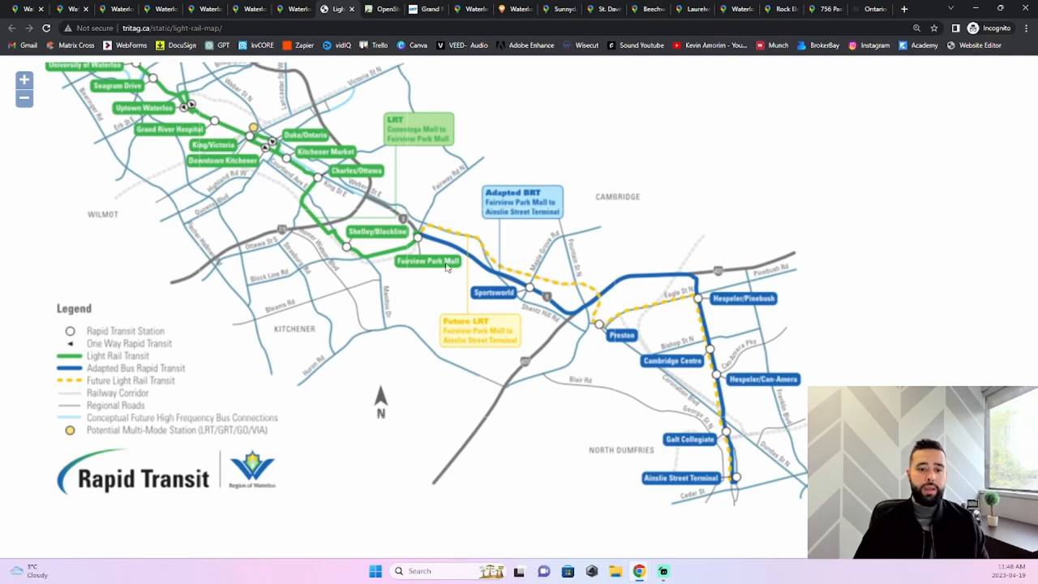
pyautogui.moveTo(694, 399)
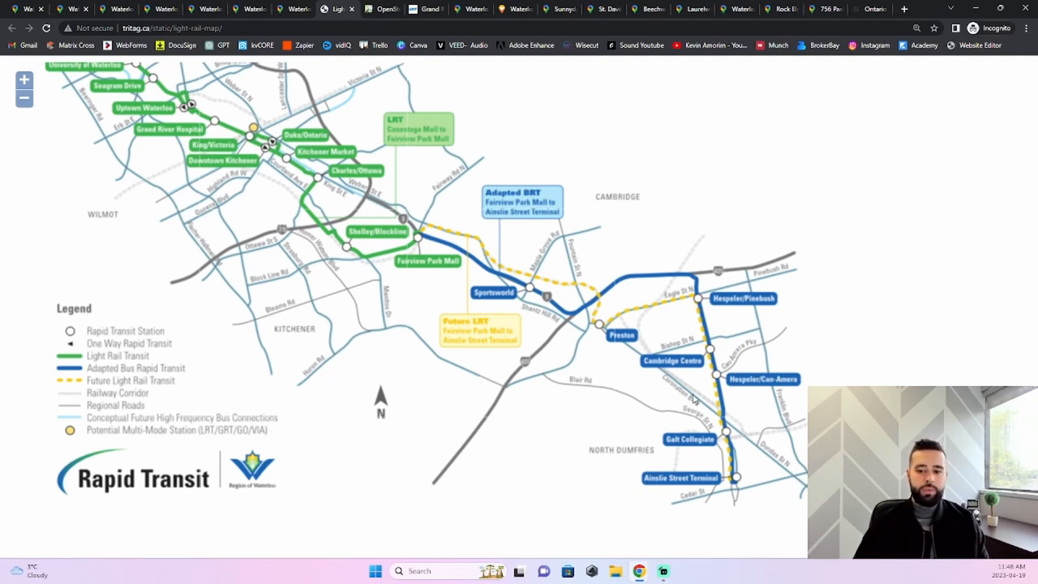
pyautogui.moveTo(555, 425)
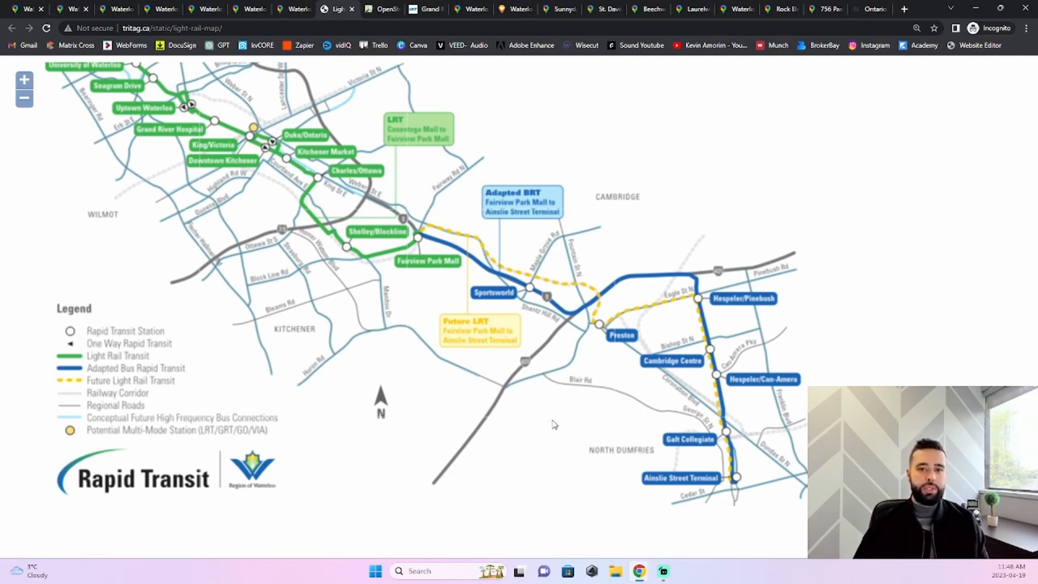
pyautogui.moveTo(145, 370)
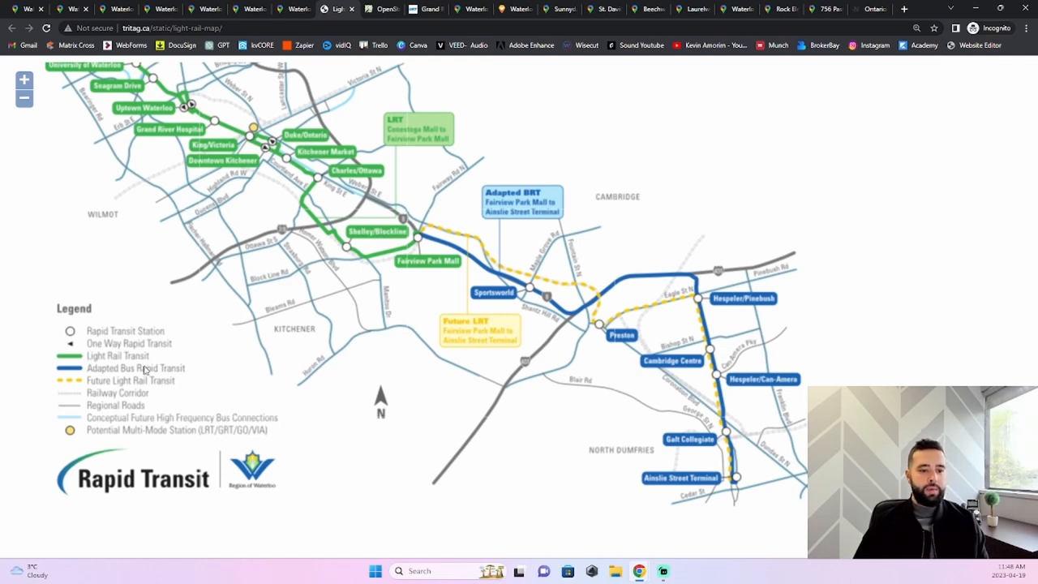
pyautogui.moveTo(104, 379)
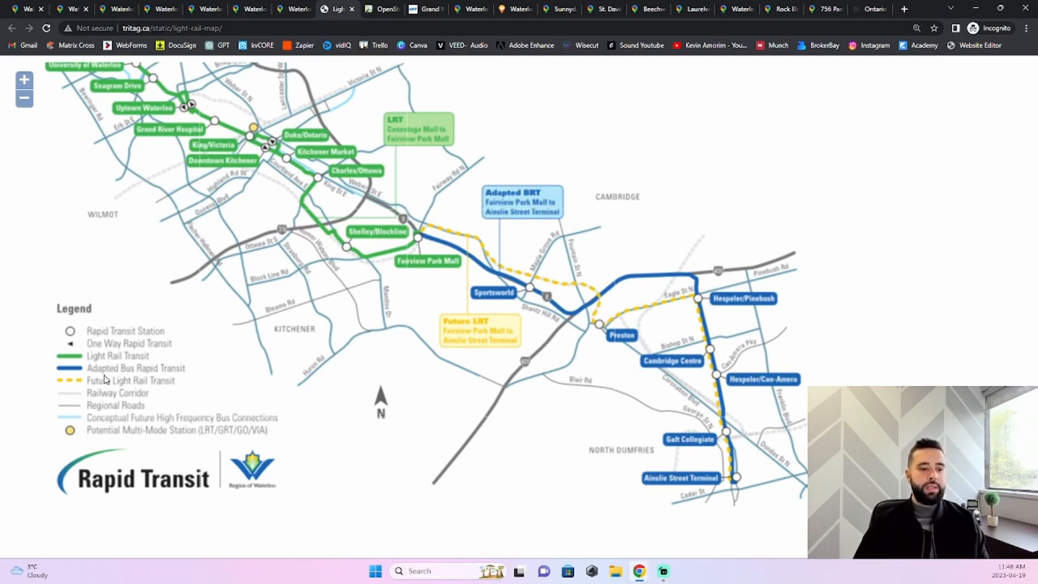
pyautogui.moveTo(186, 377)
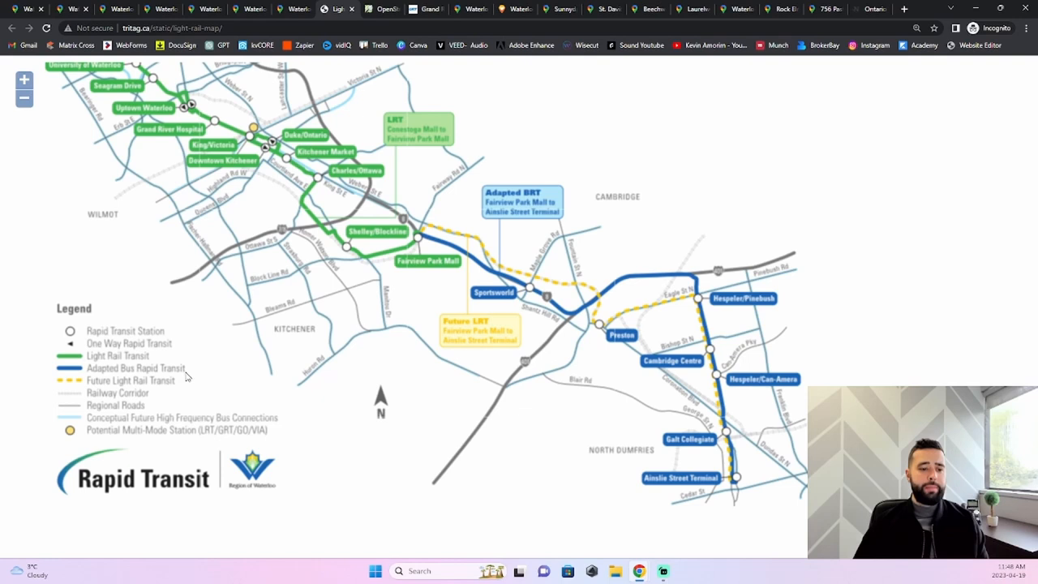
pyautogui.moveTo(458, 236)
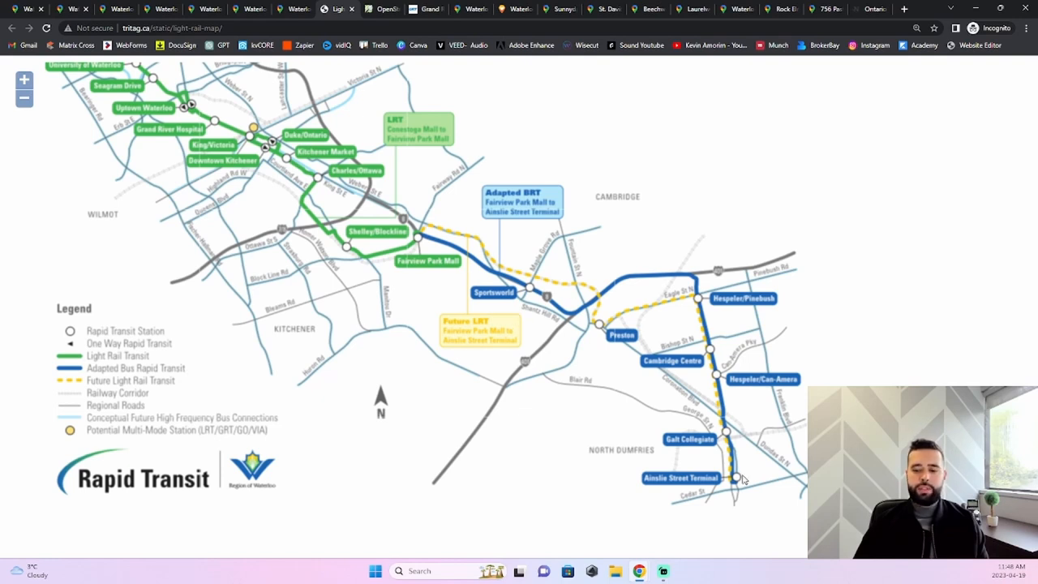
pyautogui.moveTo(379, 85)
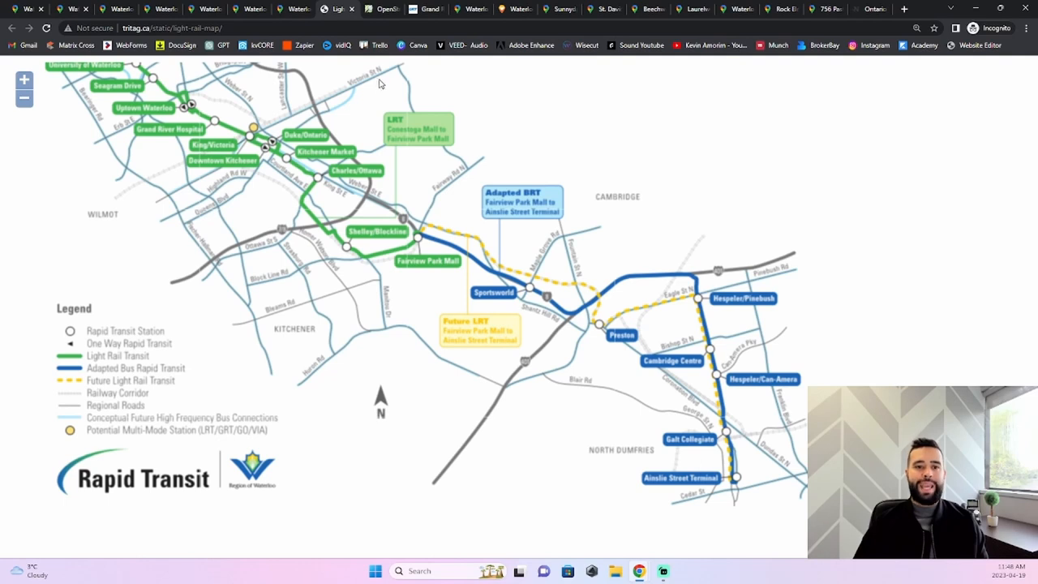
pyautogui.click(383, 10)
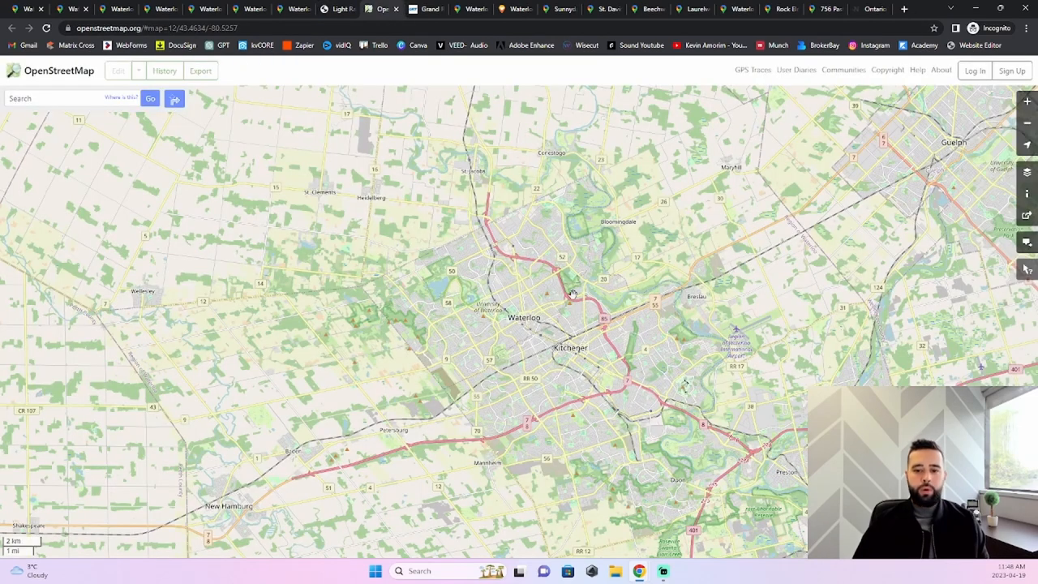
pyautogui.moveTo(519, 311)
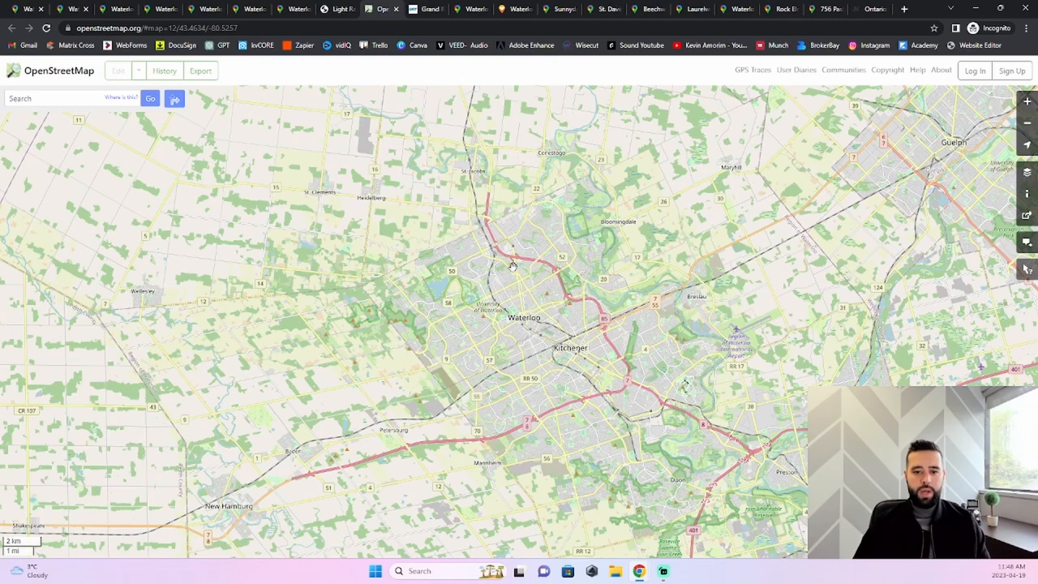
pyautogui.moveTo(612, 334)
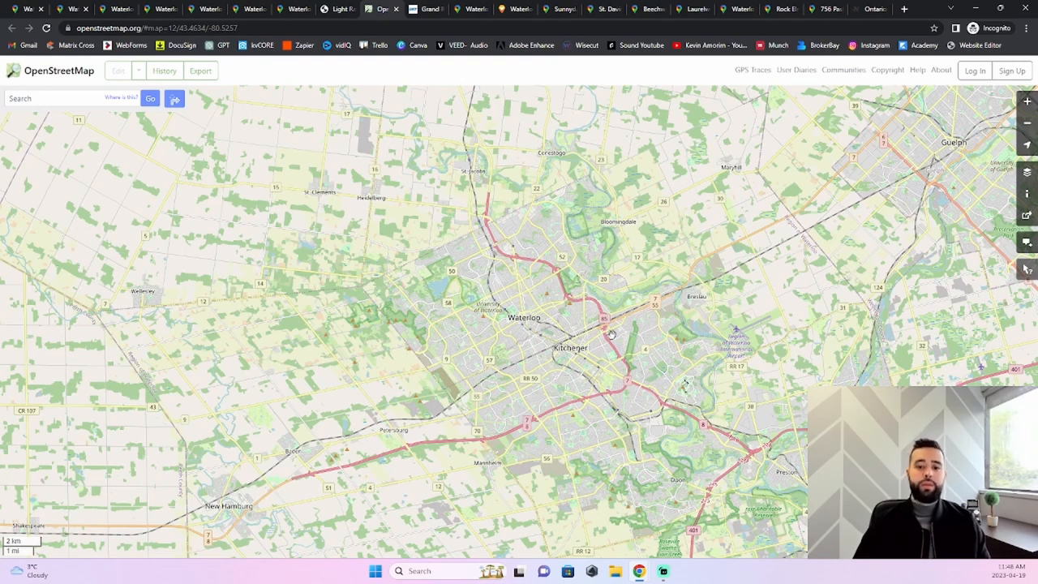
pyautogui.moveTo(478, 221)
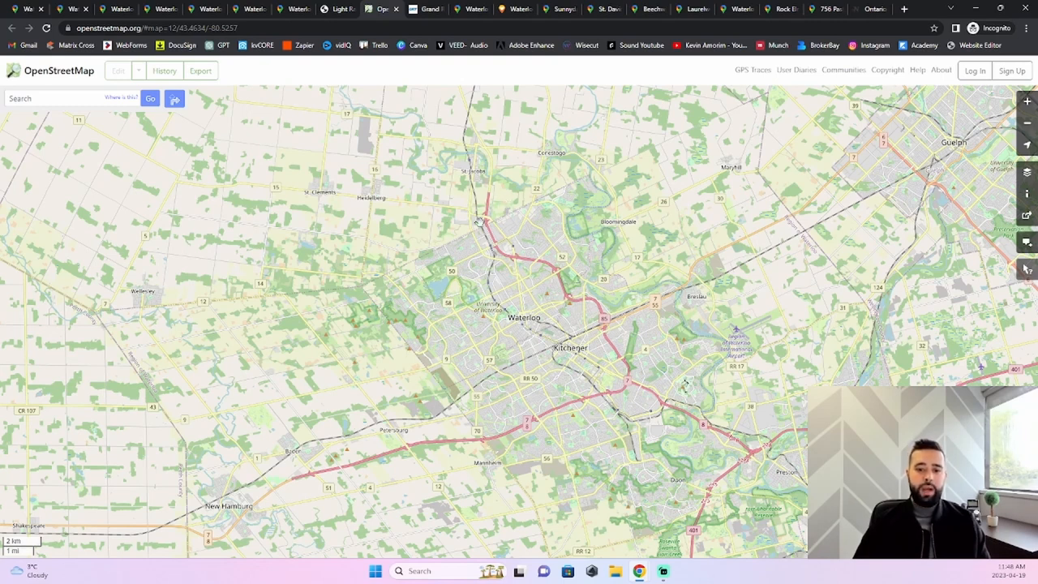
pyautogui.moveTo(542, 272)
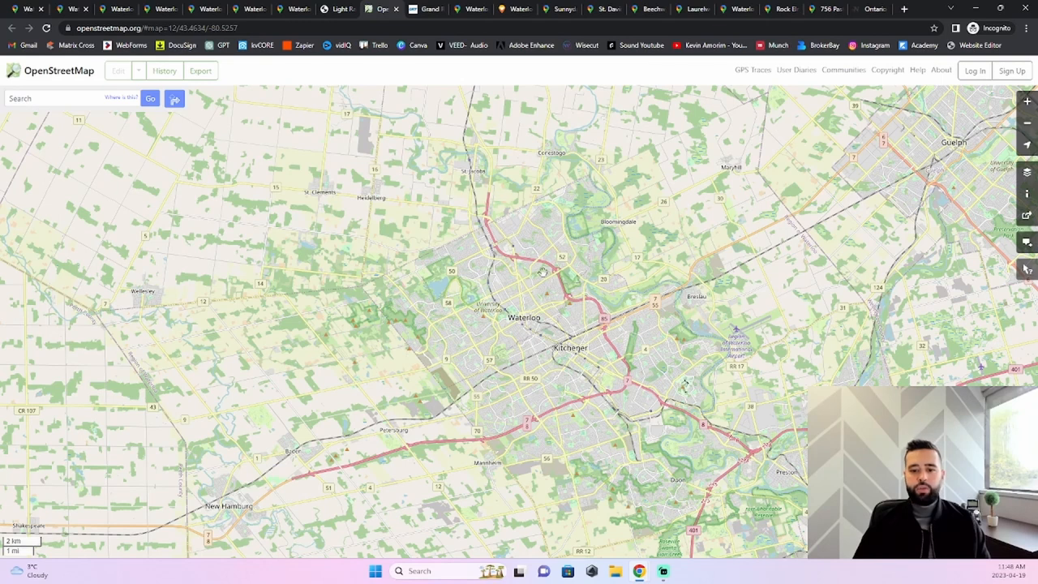
pyautogui.moveTo(564, 308)
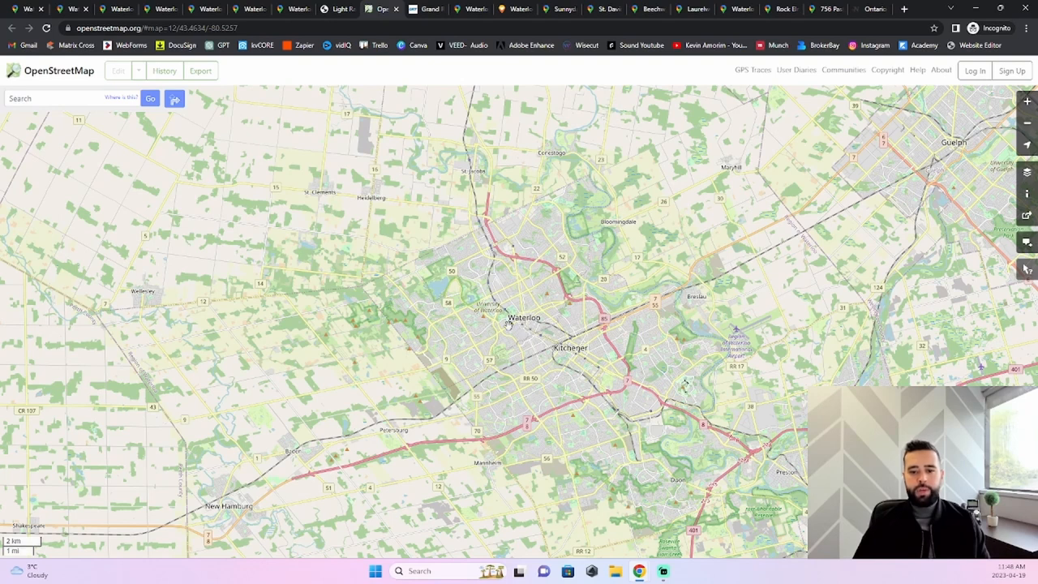
pyautogui.moveTo(574, 188)
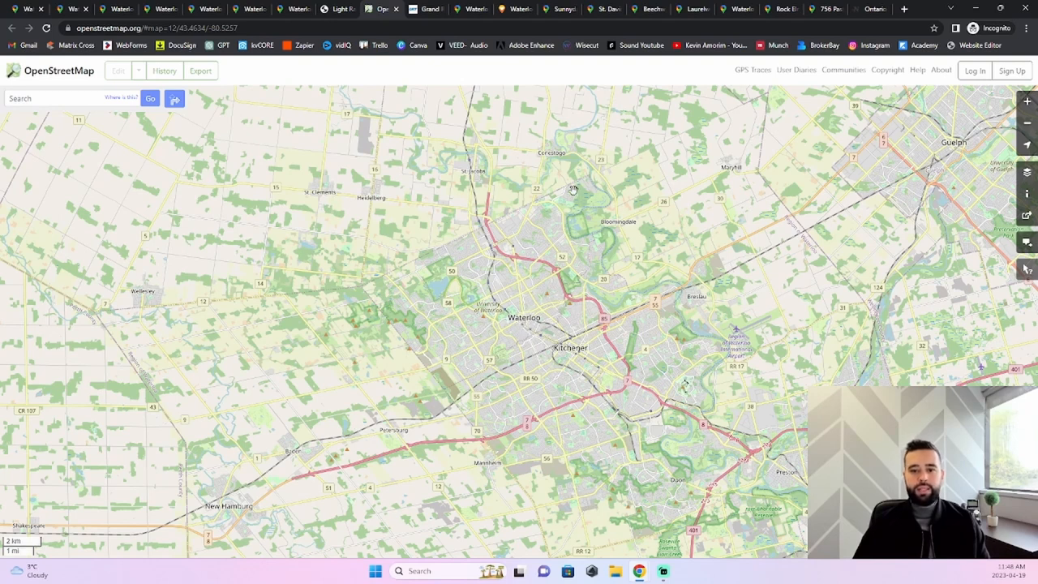
pyautogui.moveTo(516, 221)
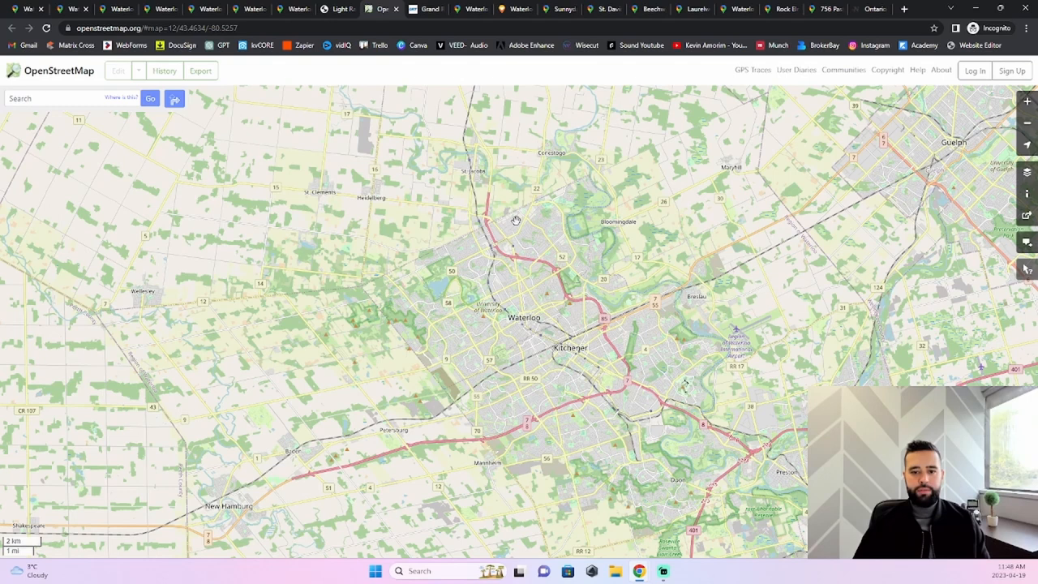
pyautogui.moveTo(567, 260)
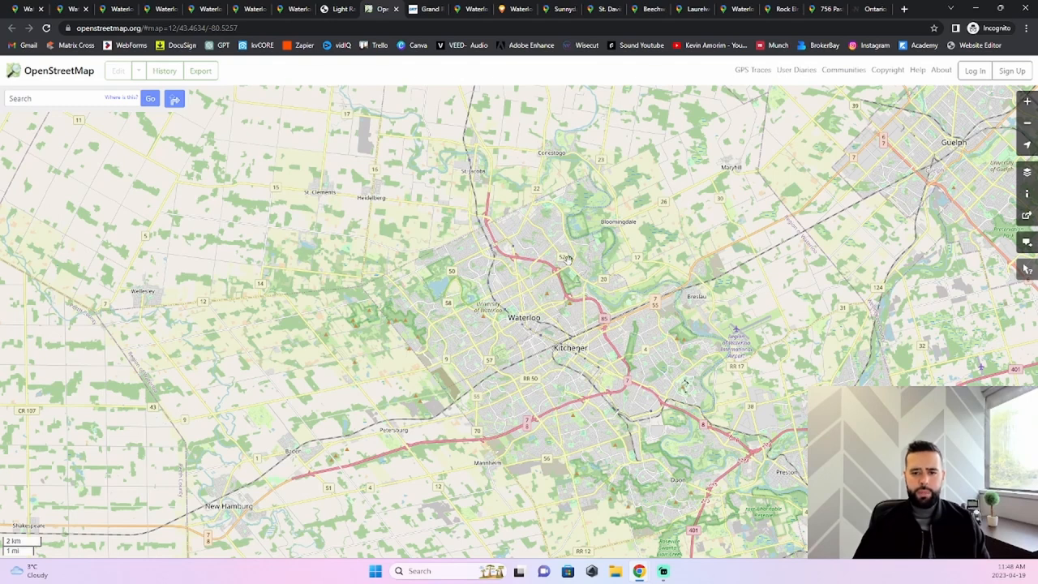
pyautogui.moveTo(561, 201)
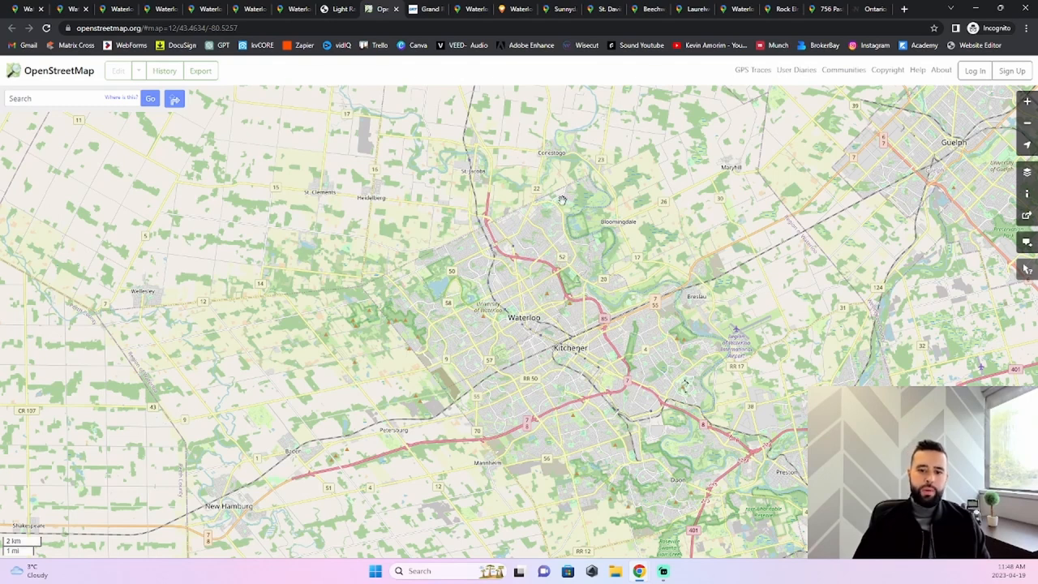
pyautogui.moveTo(502, 237)
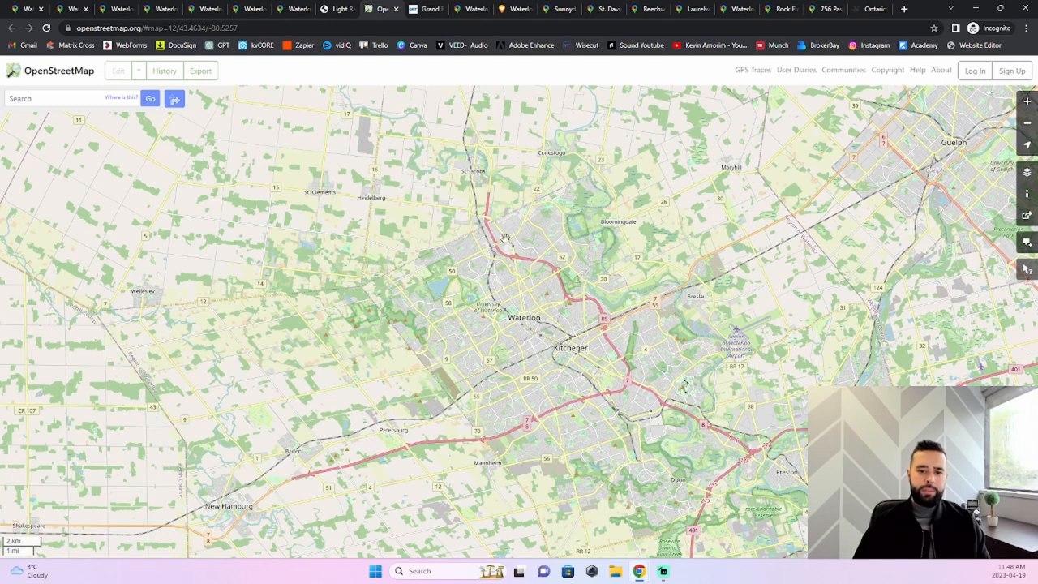
pyautogui.moveTo(527, 246)
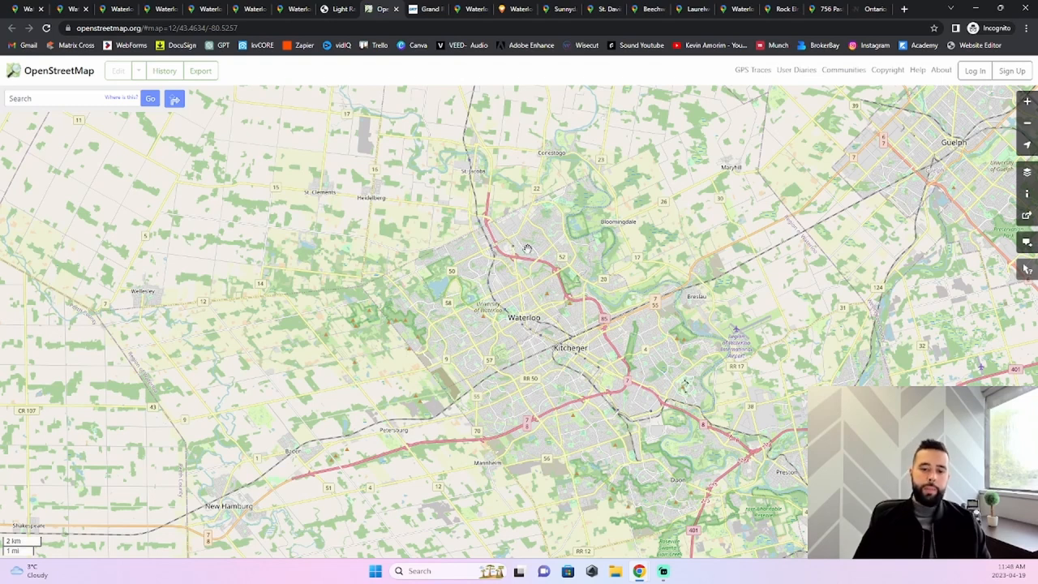
pyautogui.moveTo(517, 334)
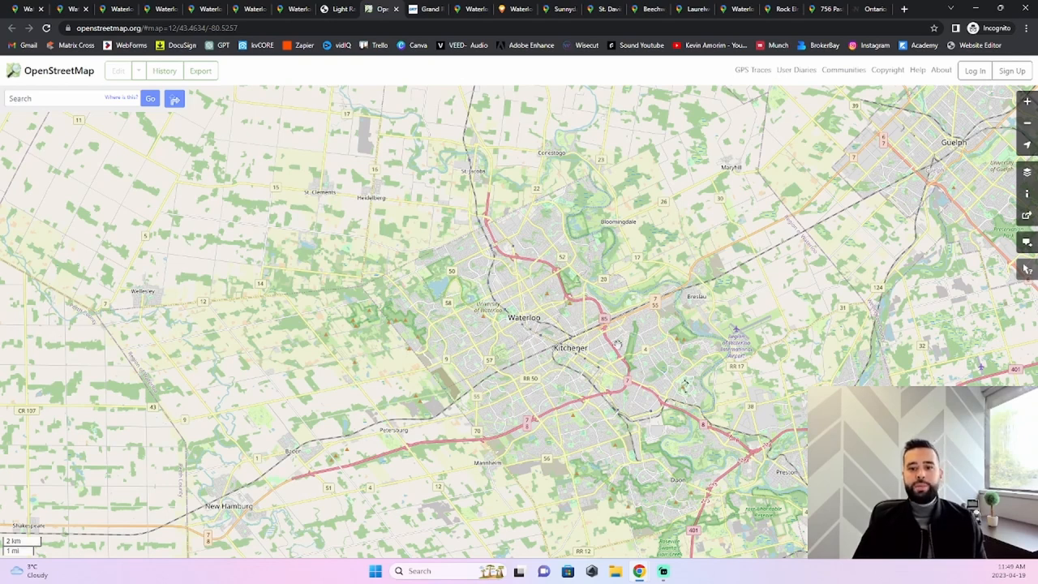
pyautogui.moveTo(593, 416)
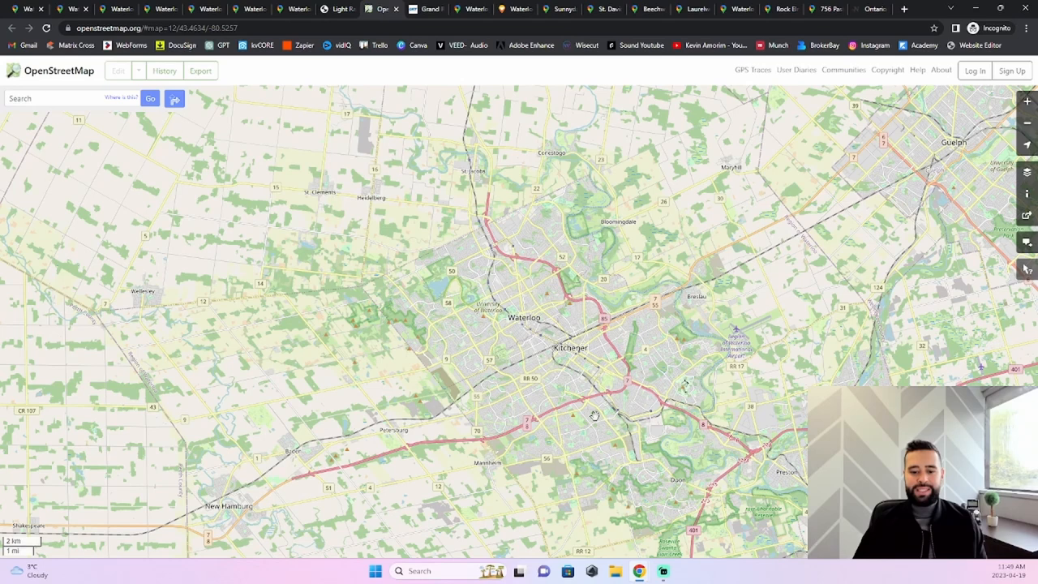
pyautogui.moveTo(595, 415)
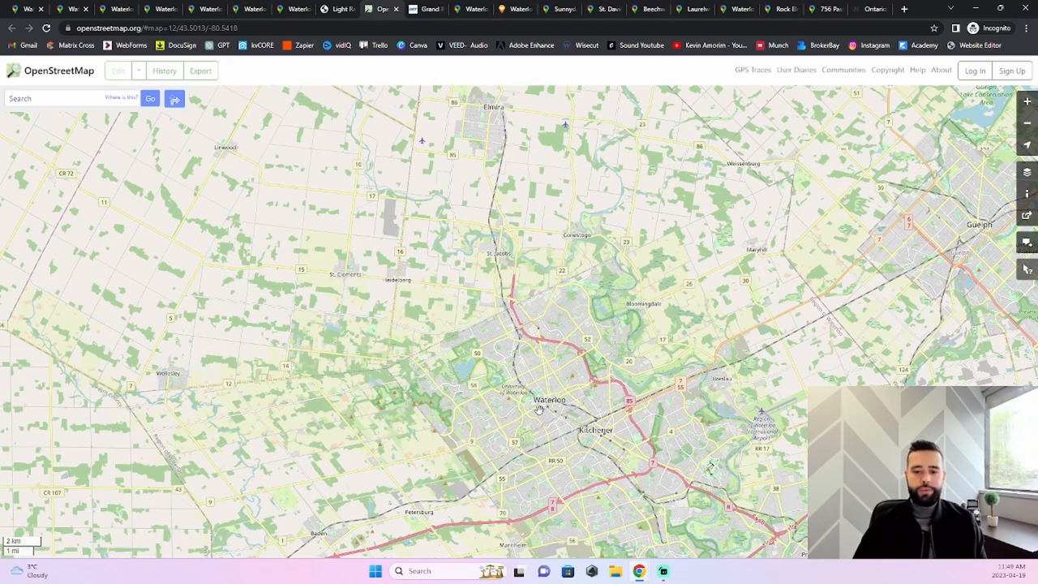
pyautogui.moveTo(657, 467)
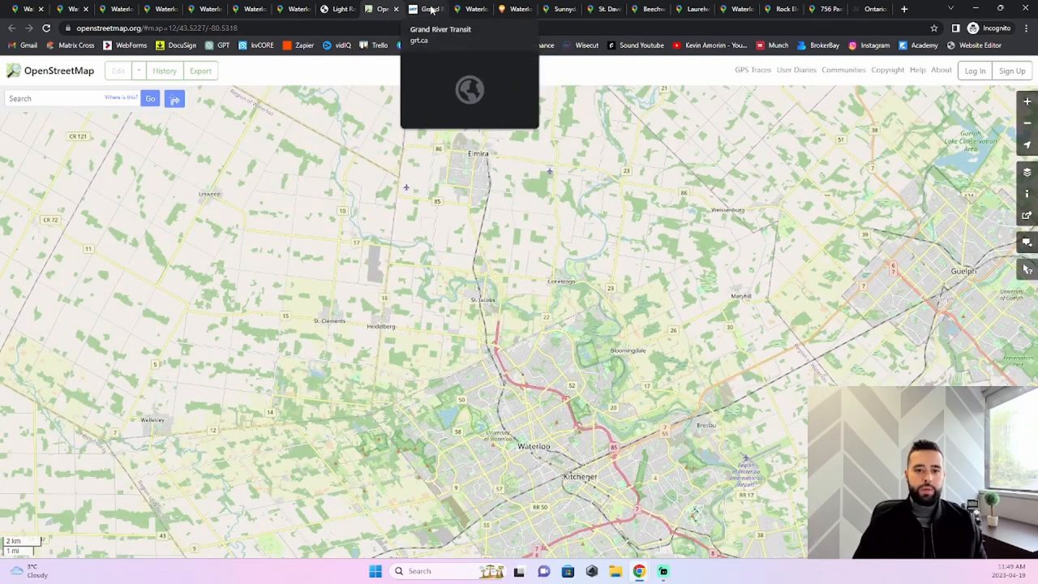
pyautogui.moveTo(477, 10)
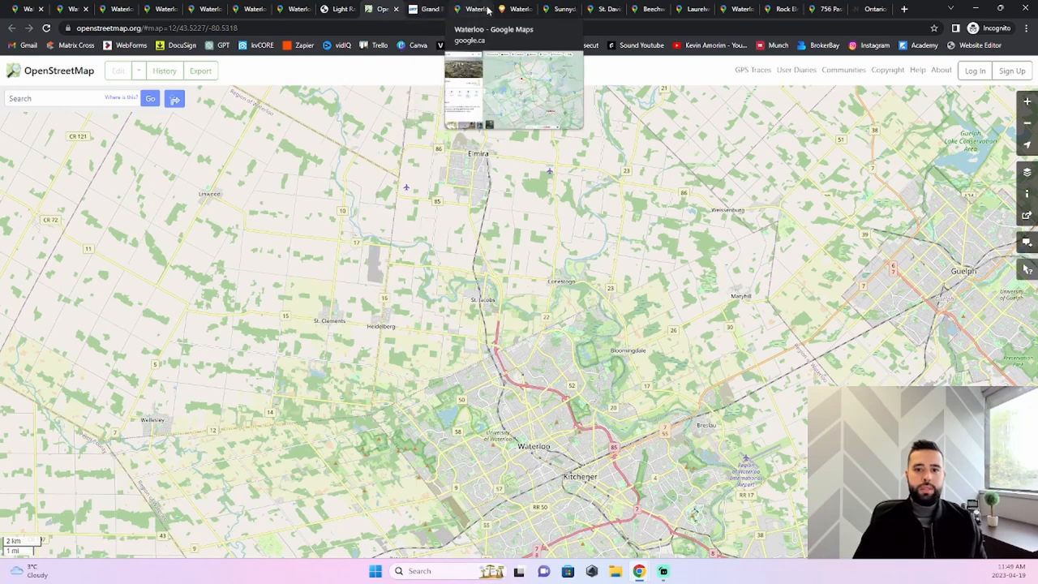
# Show Waterloo with live traffic, then bring up the Walk Score walkability heat map
pyautogui.click(477, 10)
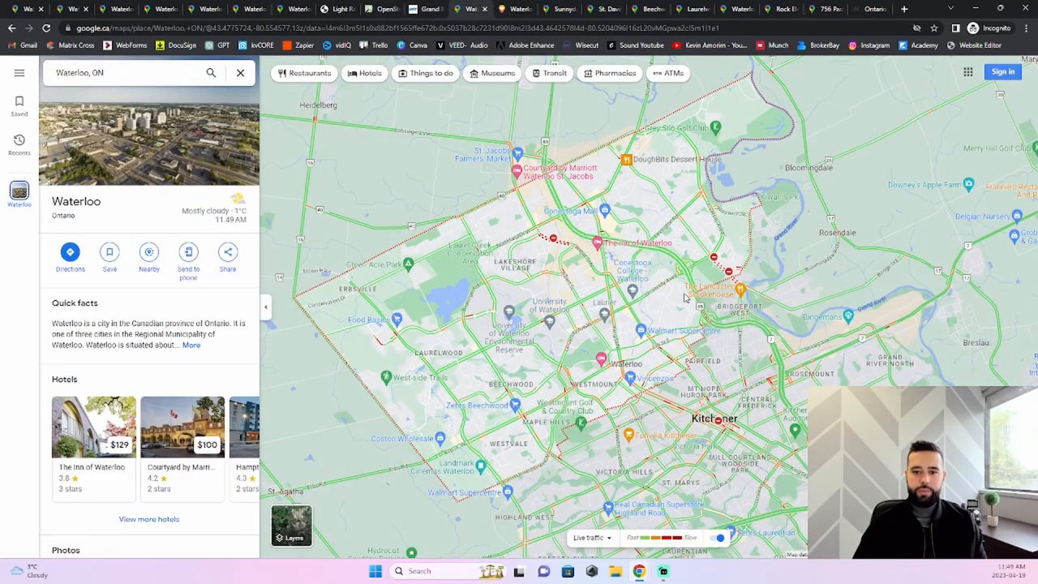
pyautogui.moveTo(715, 304)
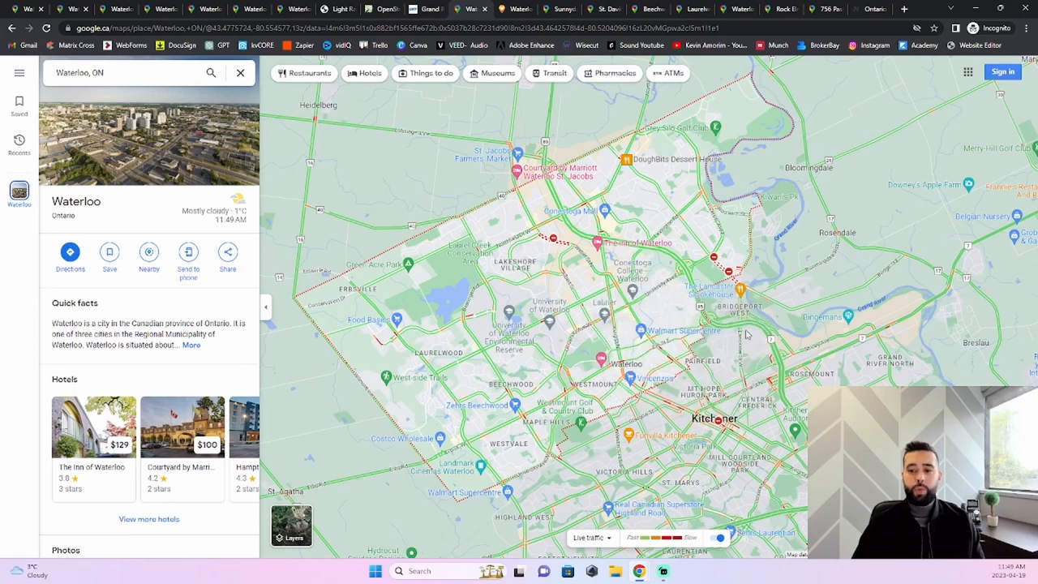
pyautogui.moveTo(697, 293)
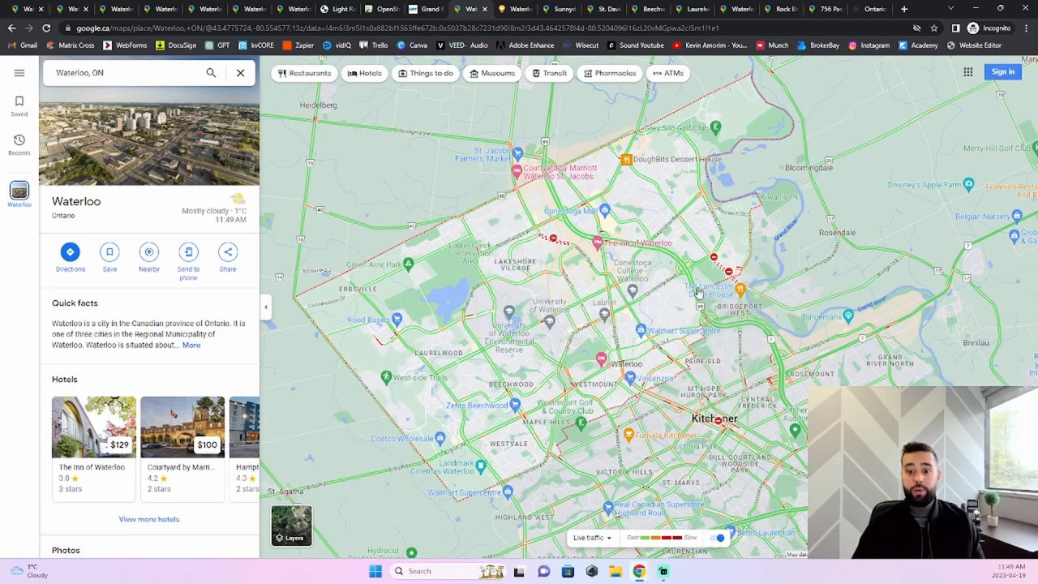
pyautogui.click(577, 210)
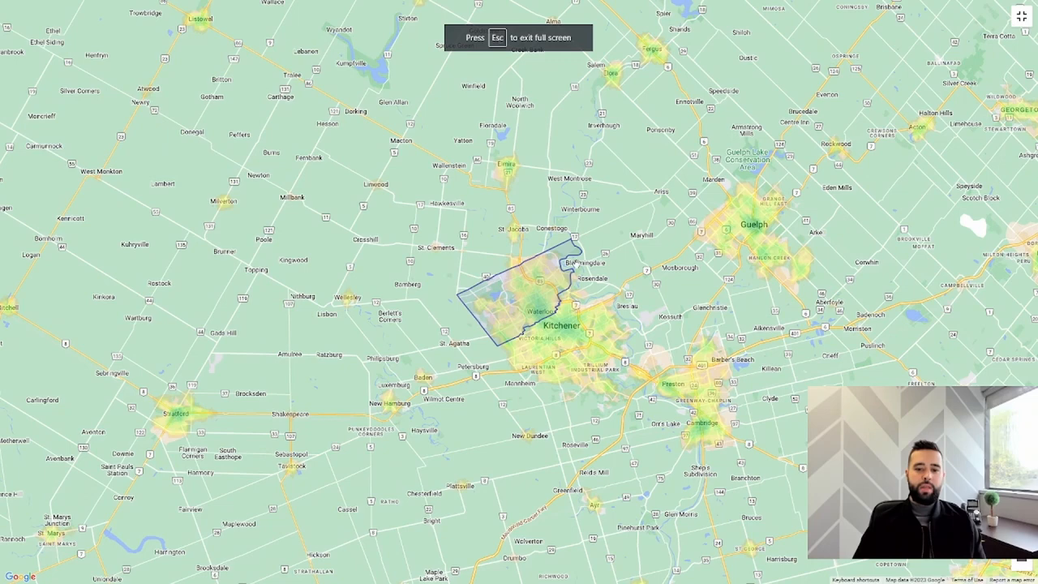
pyautogui.moveTo(538, 310)
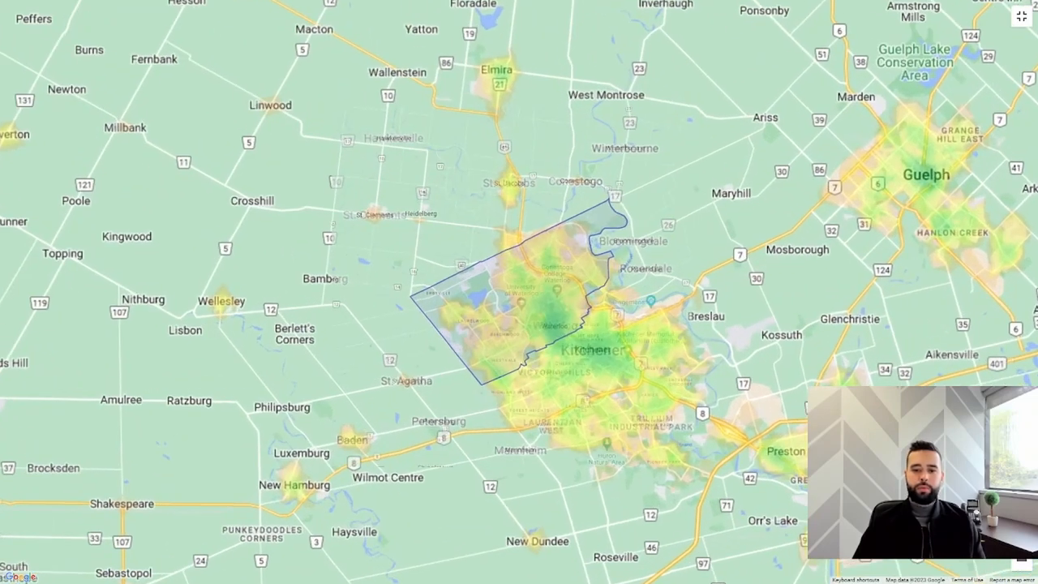
# Zoom the Walk Score heat map into central Waterloo near the university
pyautogui.scroll(3)
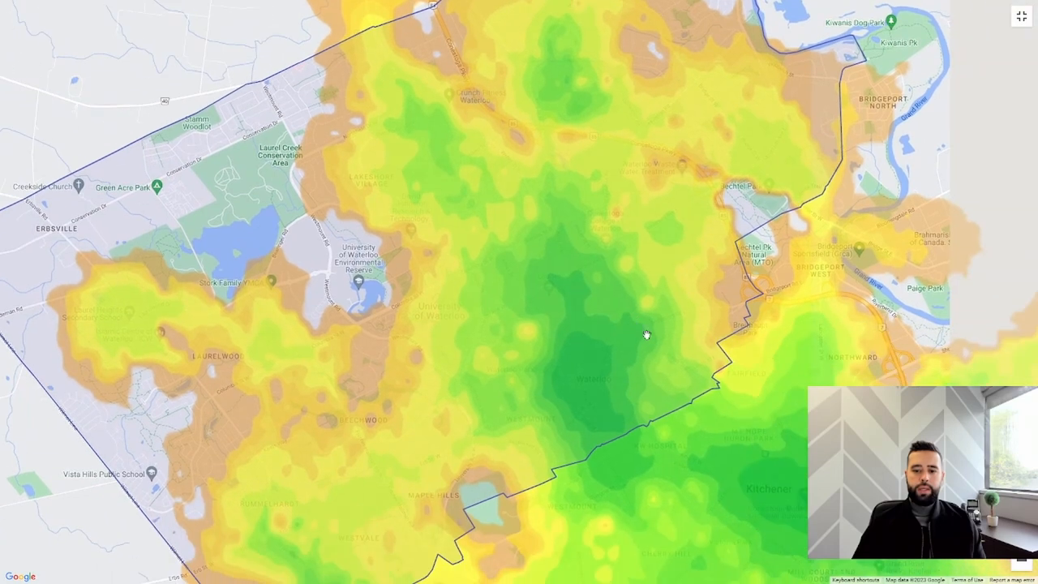
pyautogui.moveTo(574, 347)
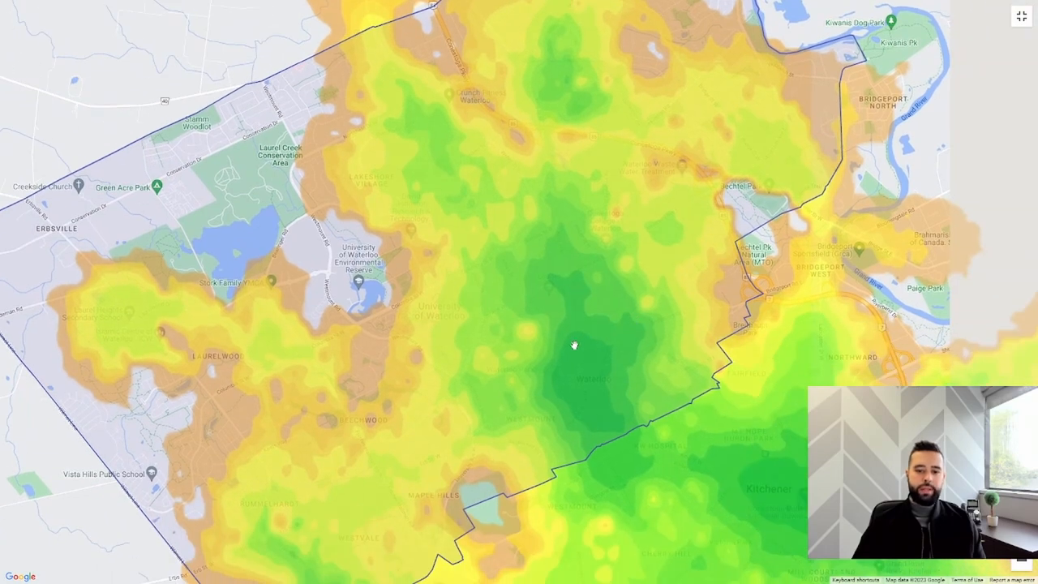
pyautogui.moveTo(587, 428)
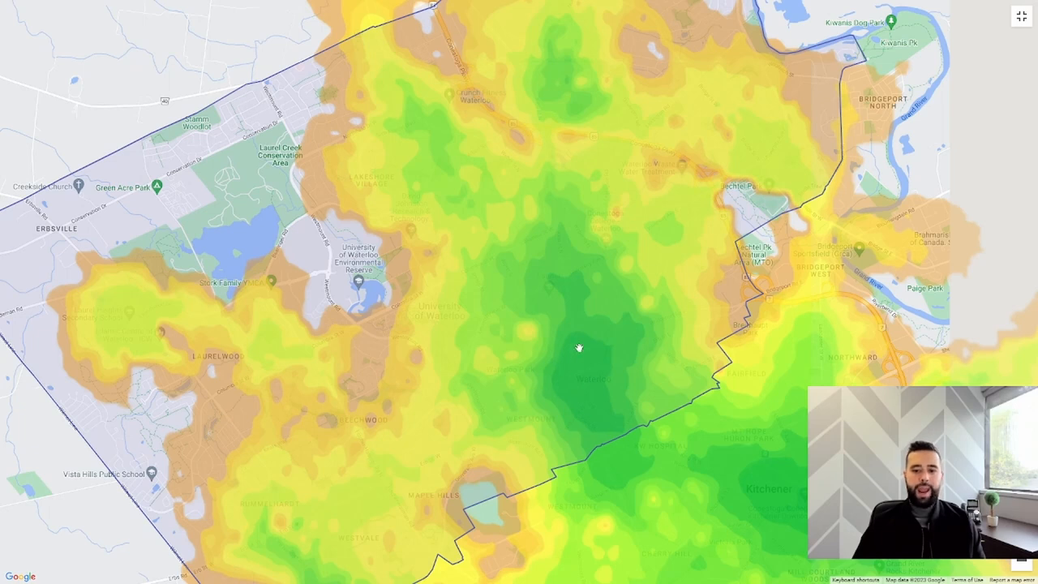
pyautogui.moveTo(587, 359)
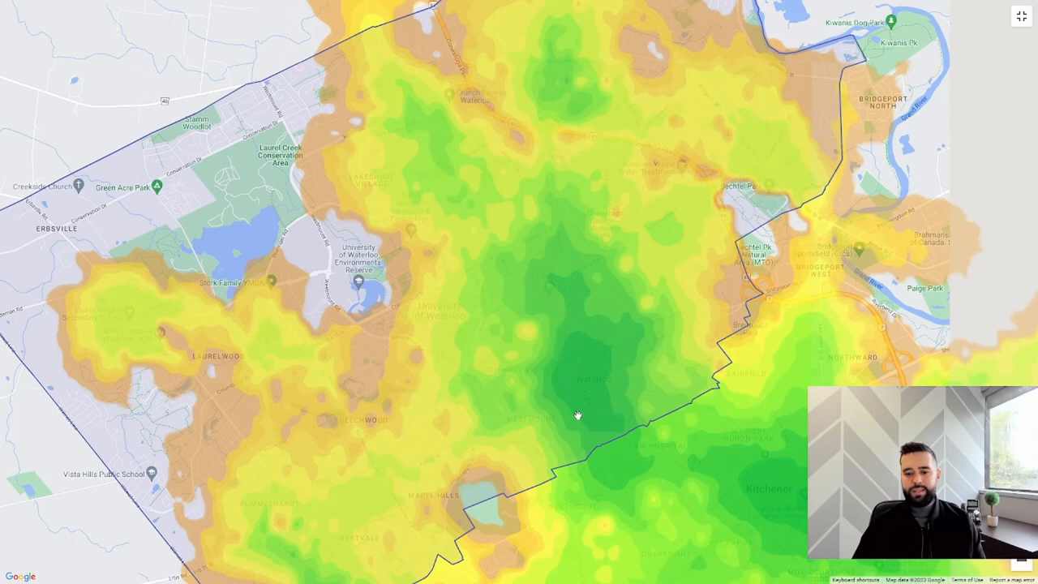
pyautogui.moveTo(550, 342)
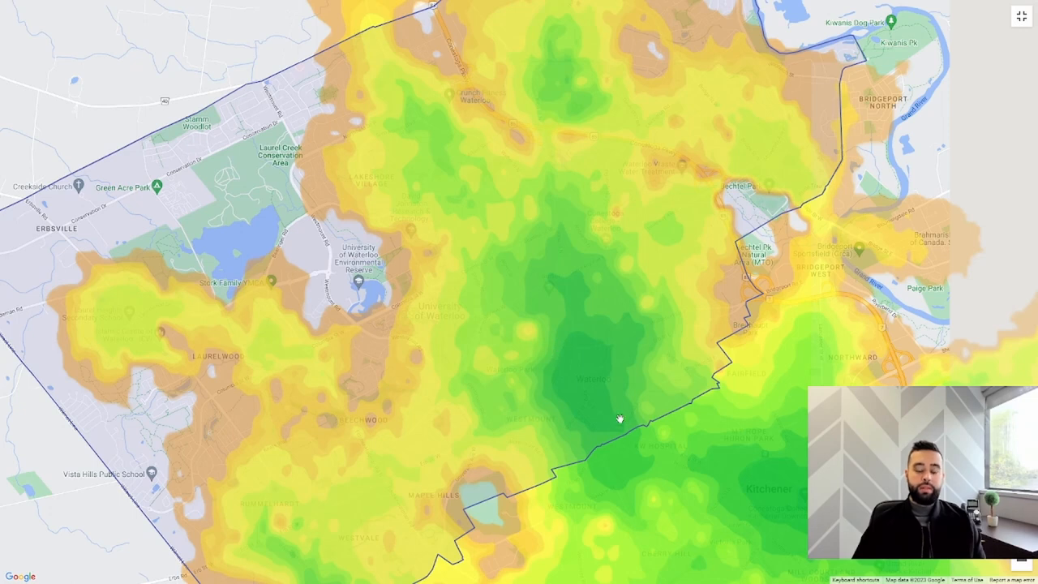
pyautogui.moveTo(292, 263)
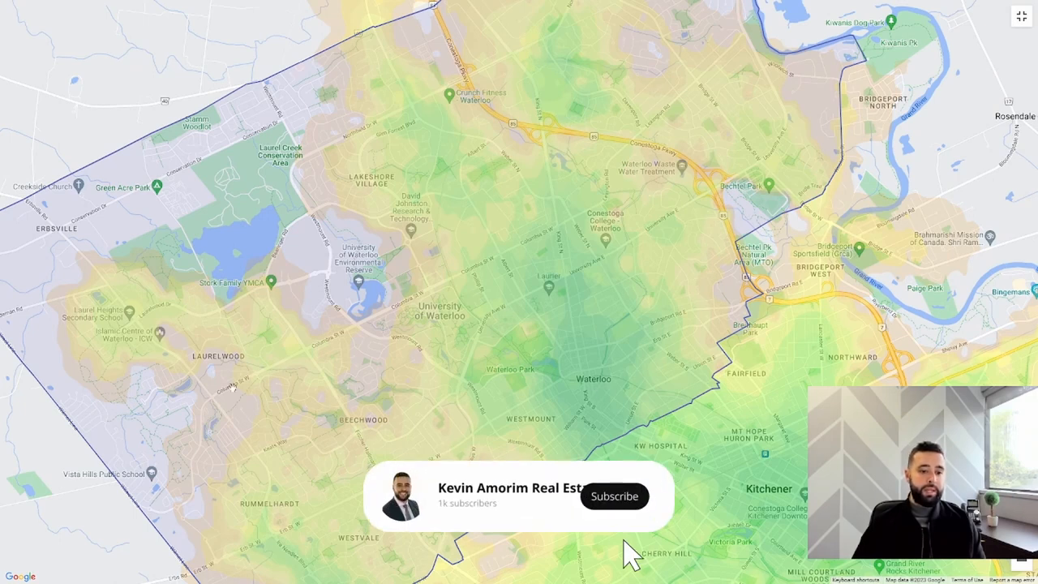
# Pan the Walk Score heat map so Westmount, Beechwood and Lakeshore Village show through the shading
pyautogui.click(613, 496)
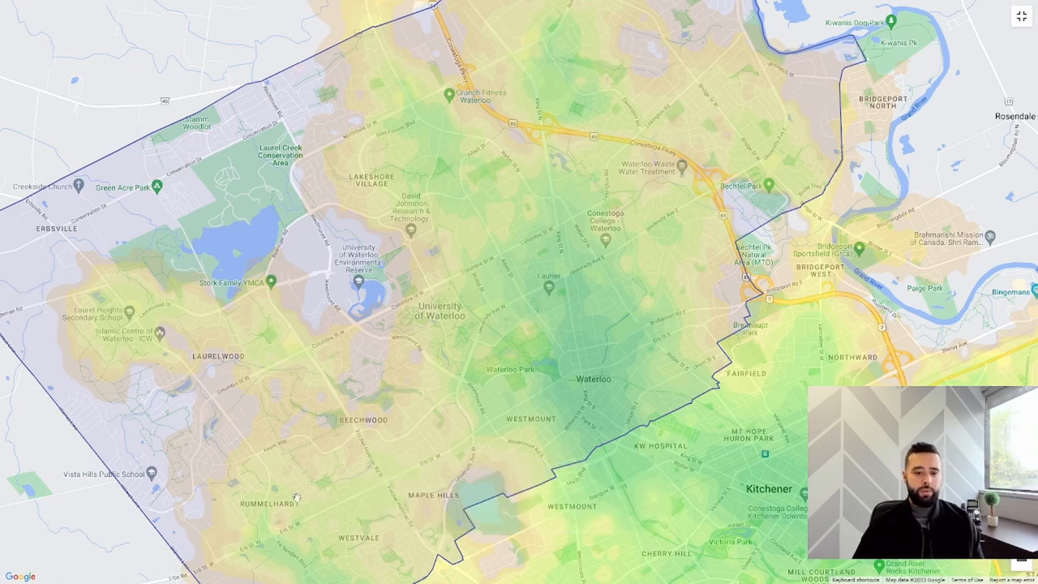
pyautogui.moveTo(204, 370)
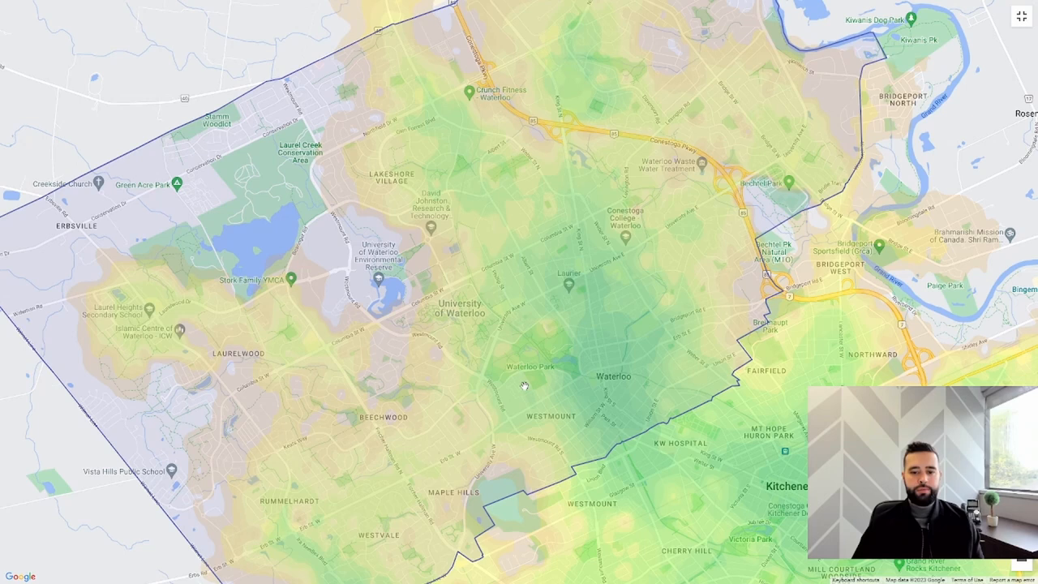
pyautogui.moveTo(577, 305)
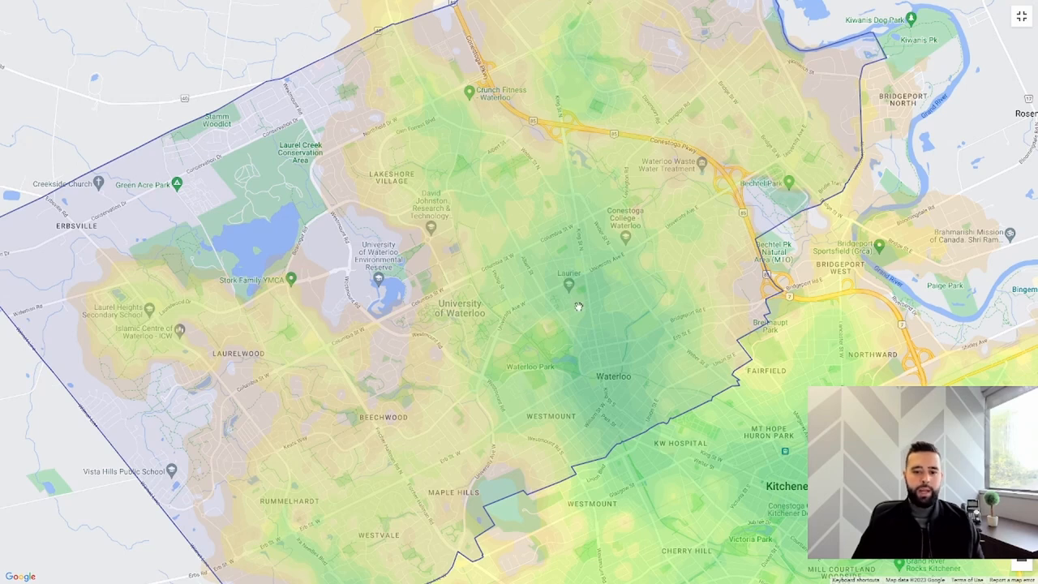
pyautogui.moveTo(695, 331)
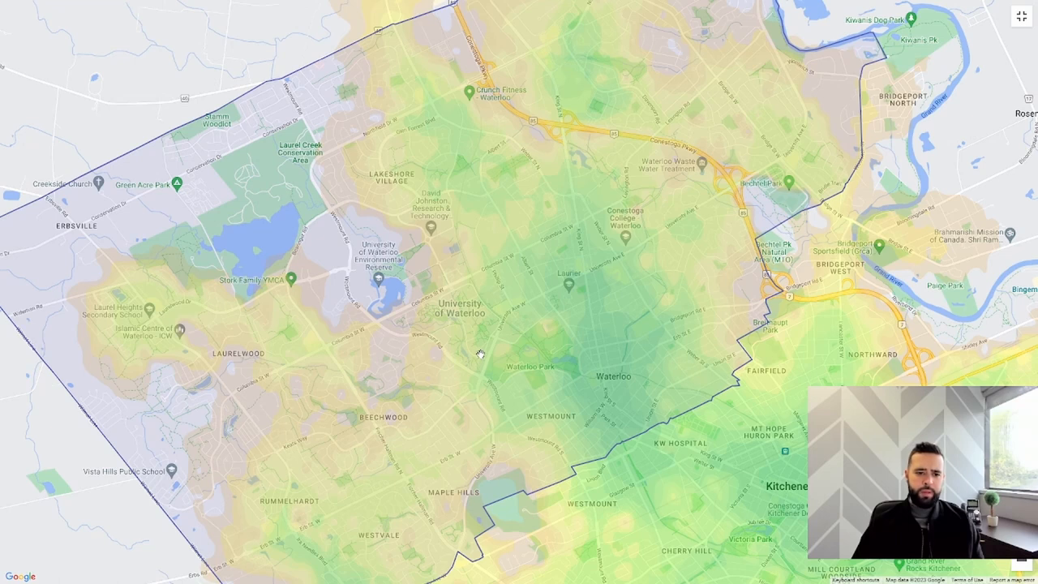
pyautogui.moveTo(308, 218)
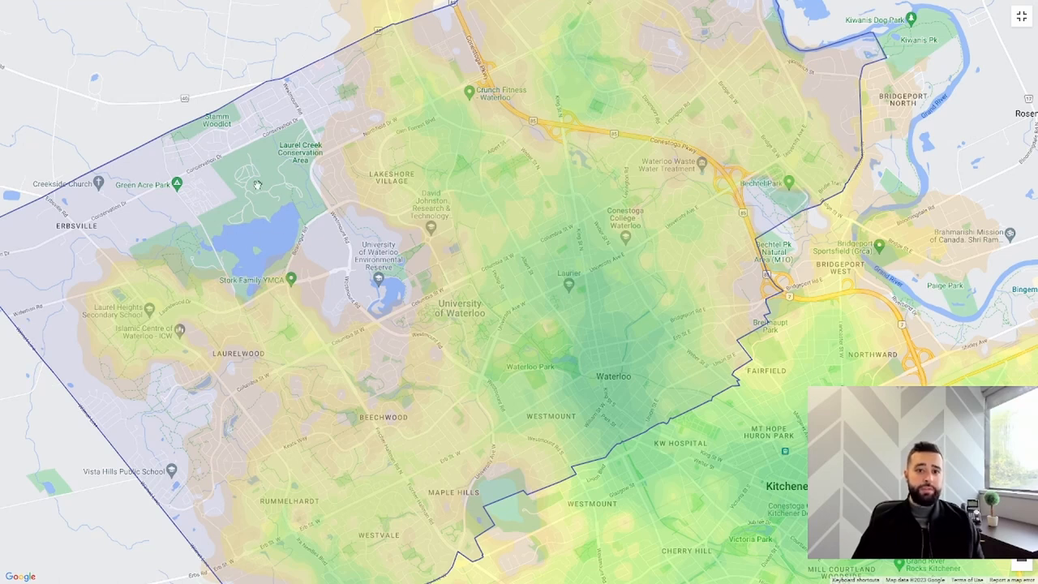
pyautogui.moveTo(231, 253)
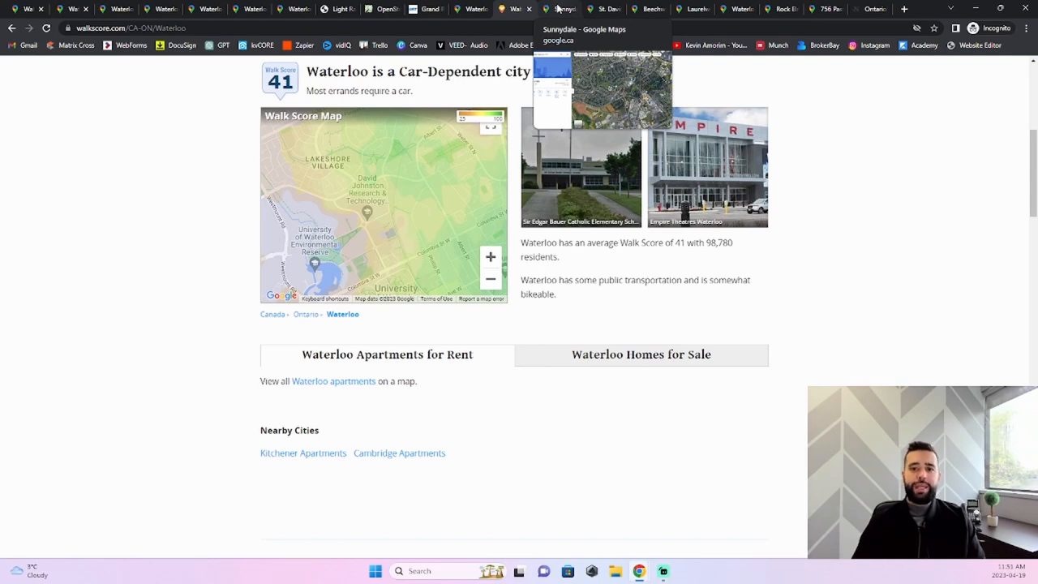
# Show Sunnydale, Waterloo in satellite view and zoom in on the neighbourhood
pyautogui.click(560, 10)
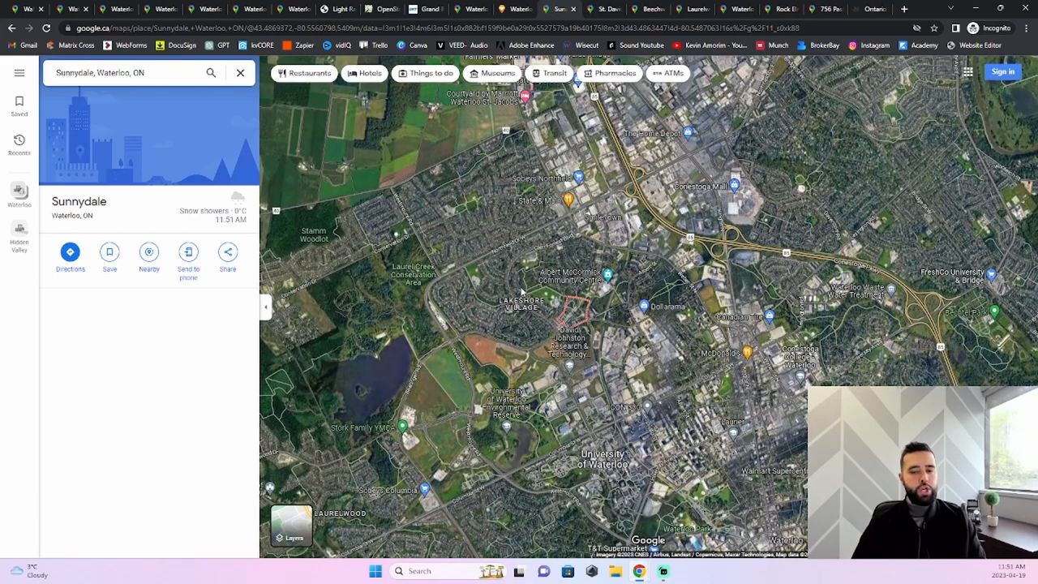
pyautogui.moveTo(571, 327)
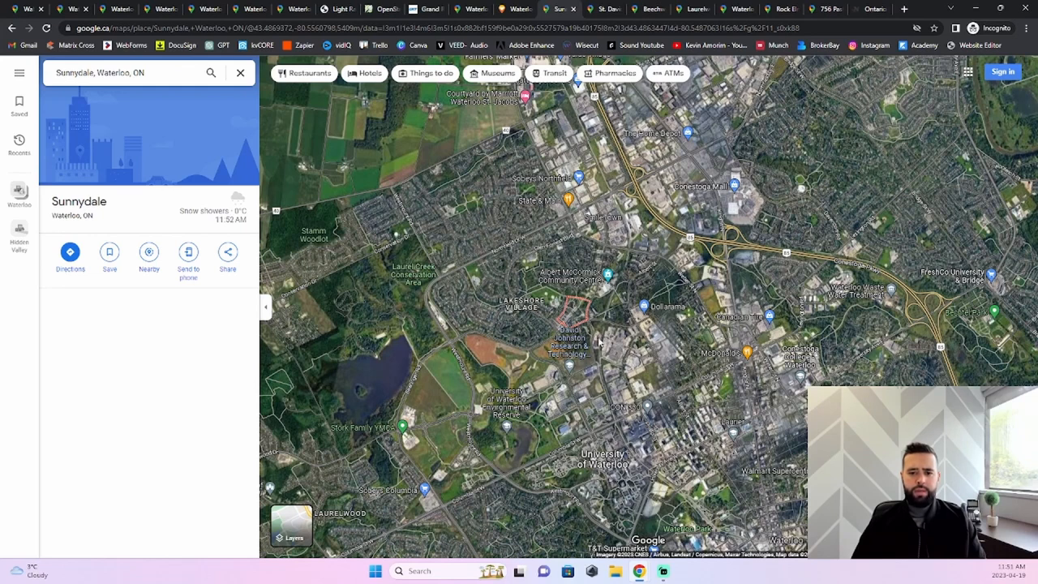
pyautogui.scroll(3)
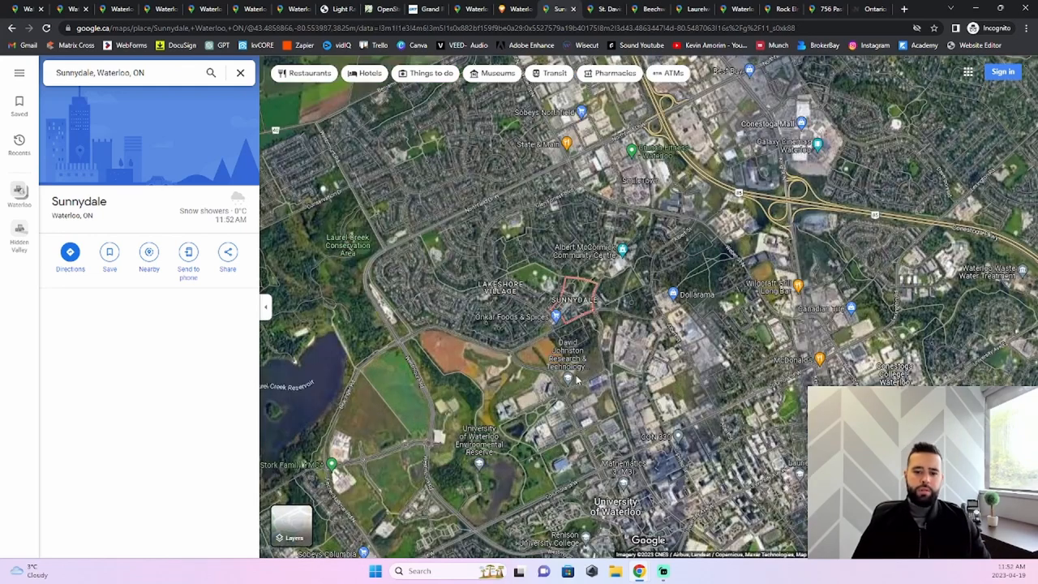
pyautogui.moveTo(603, 410)
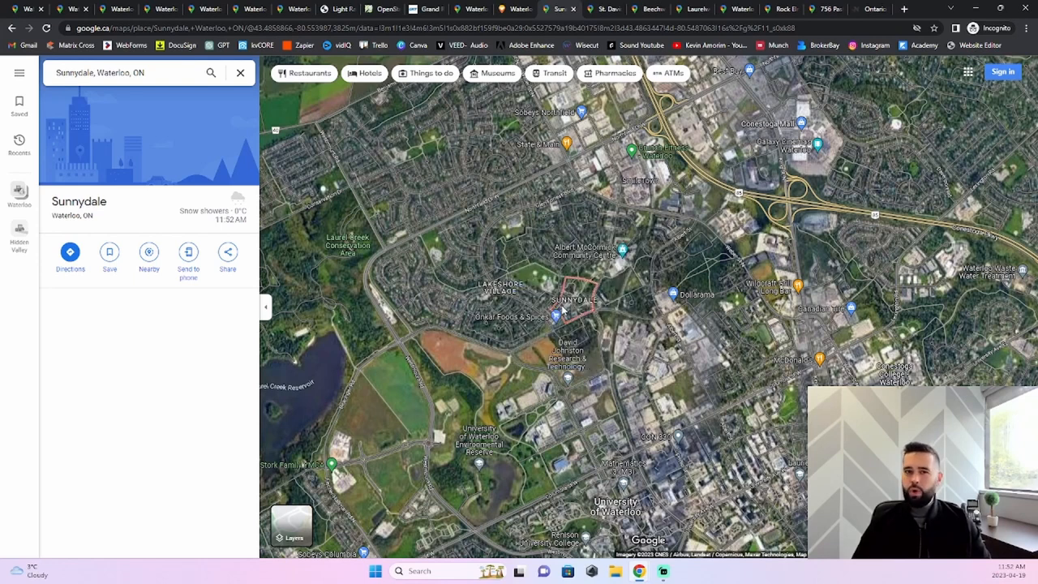
pyautogui.moveTo(587, 295)
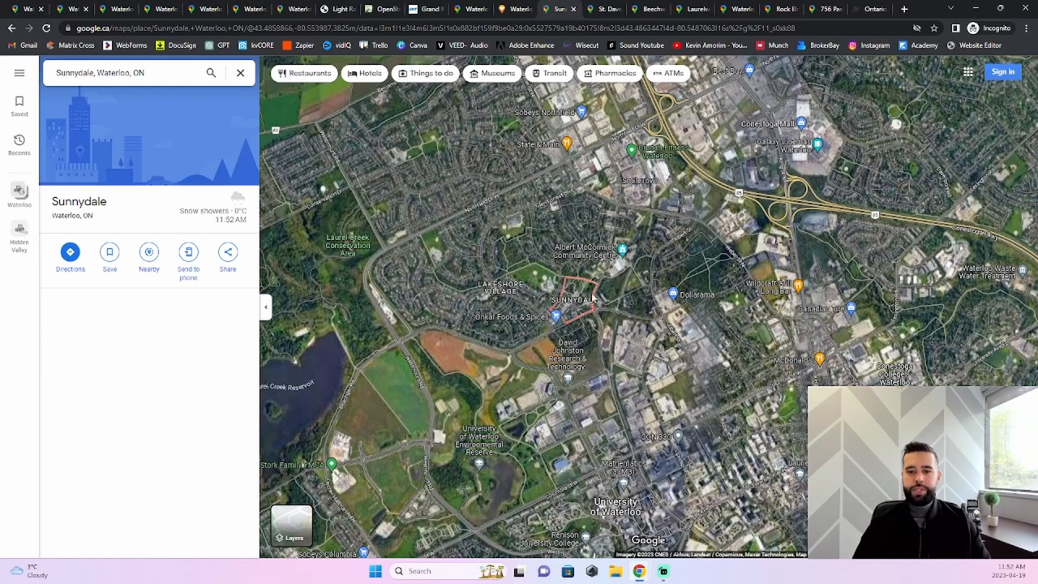
pyautogui.moveTo(550, 308)
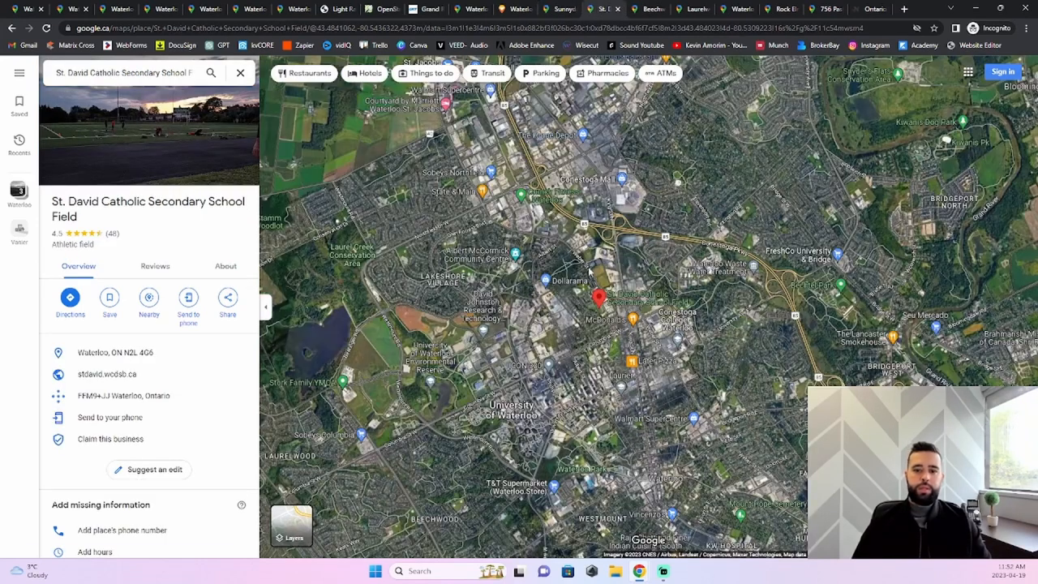
# Zoom in on the St. David school field, view uptown Waterloo from farther out, then switch to Beechwood
pyautogui.click(525, 371)
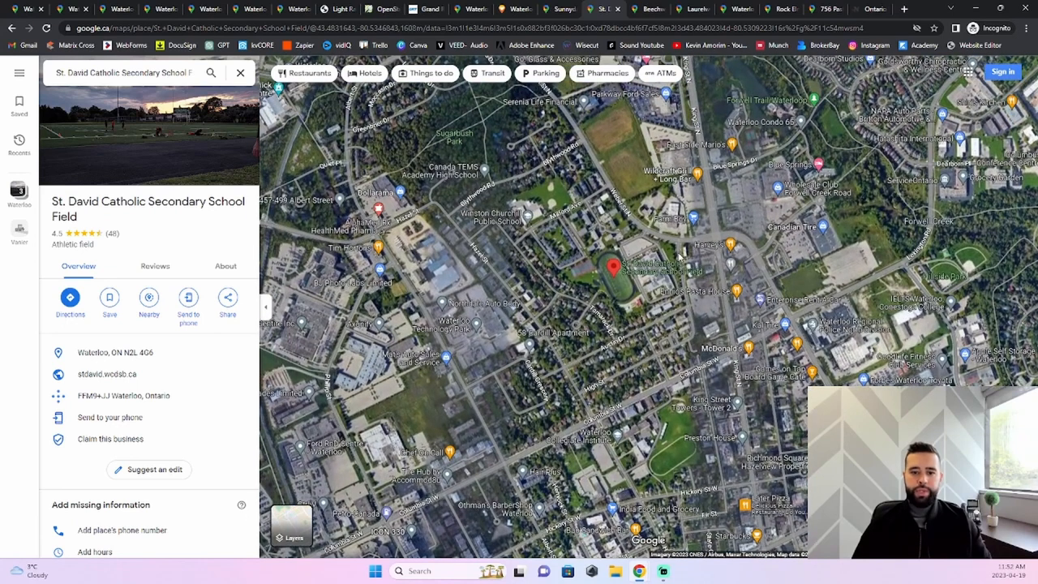
pyautogui.moveTo(613, 379)
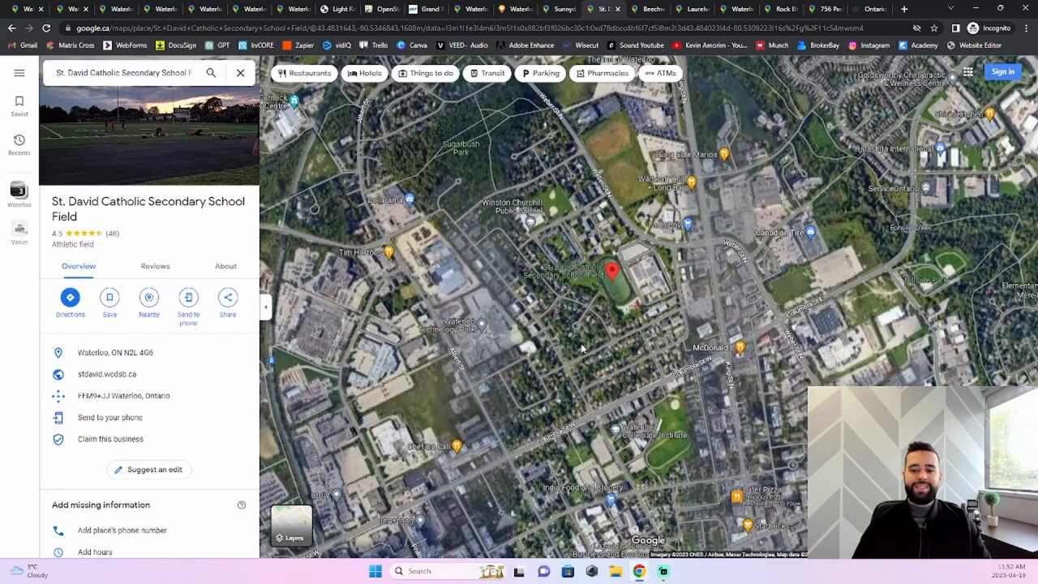
pyautogui.scroll(-3)
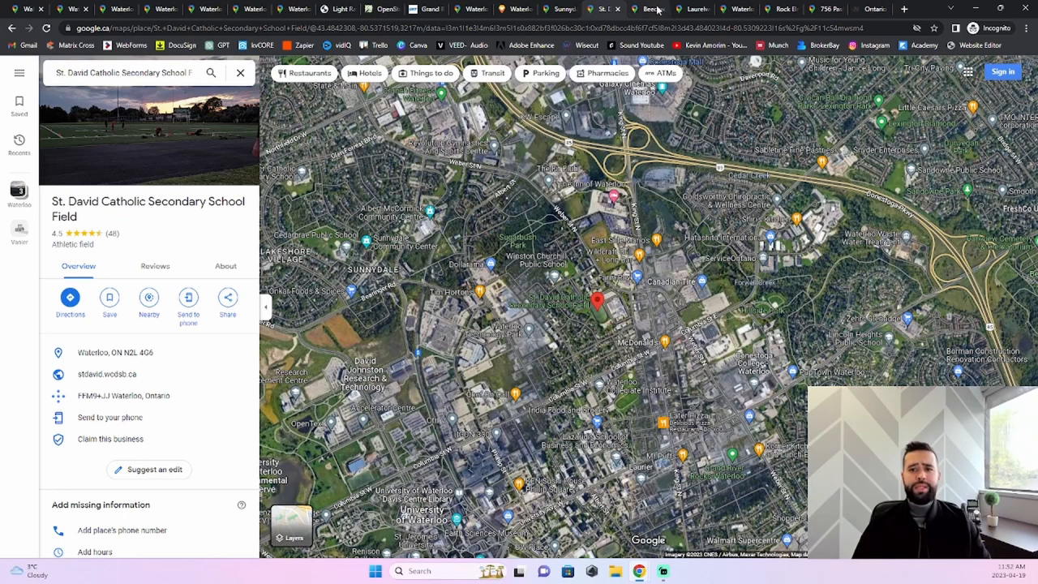
pyautogui.click(645, 10)
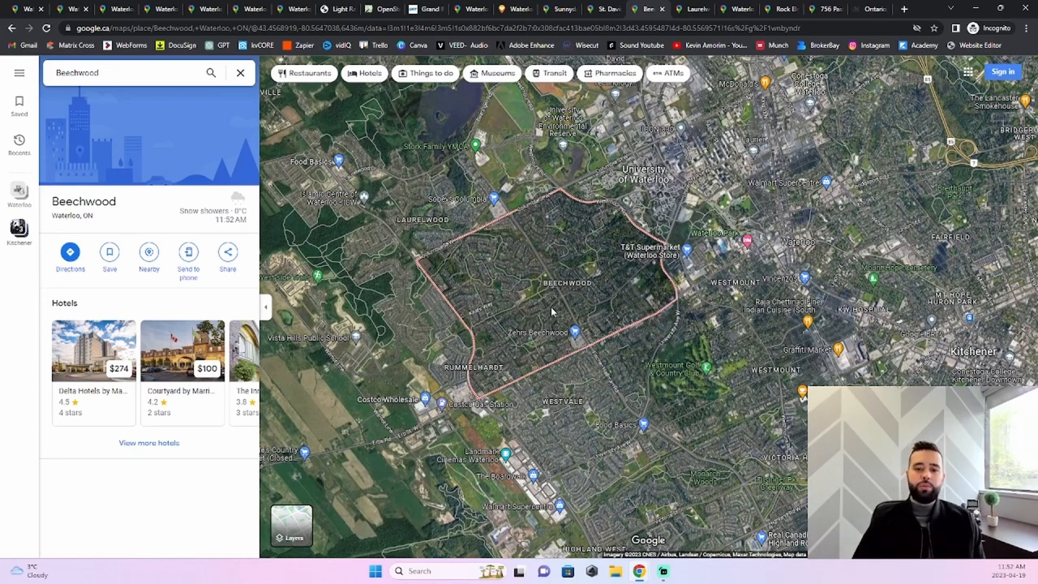
# Zoom into Beechwood's tree-lined residential streets, then back out to the outlined neighbourhood
pyautogui.scroll(3)
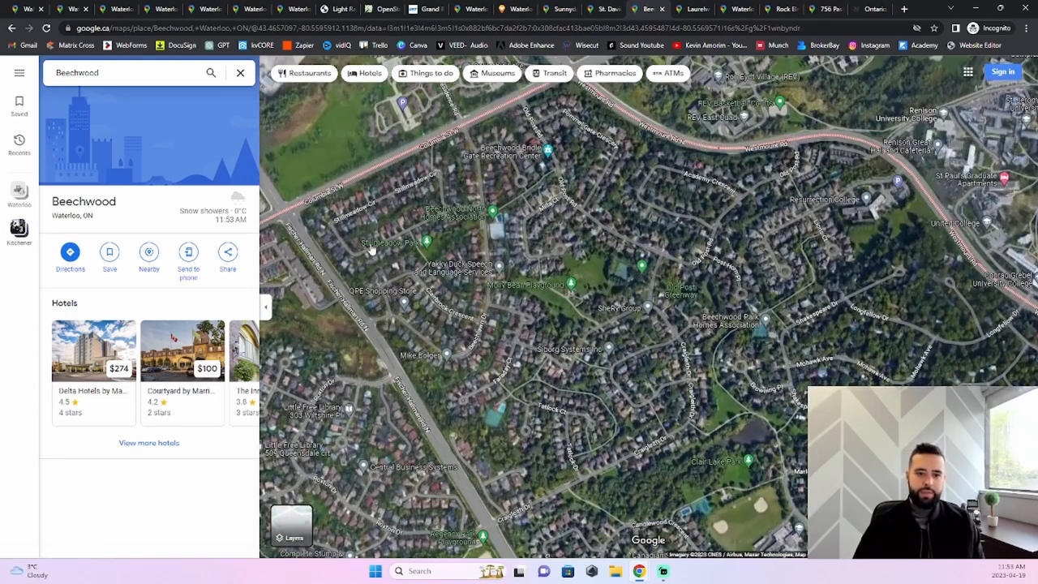
pyautogui.moveTo(753, 397)
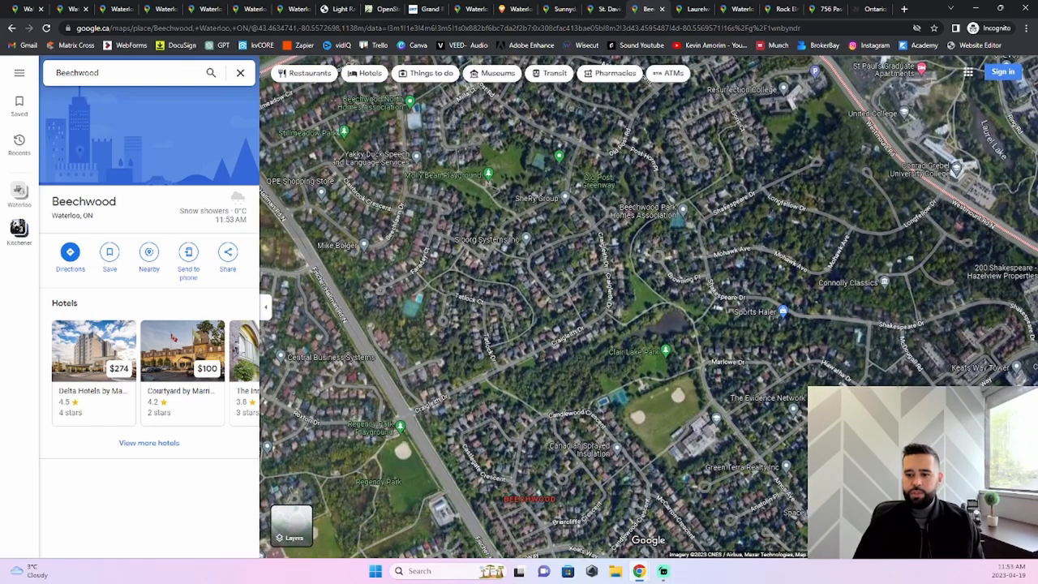
pyautogui.scroll(3)
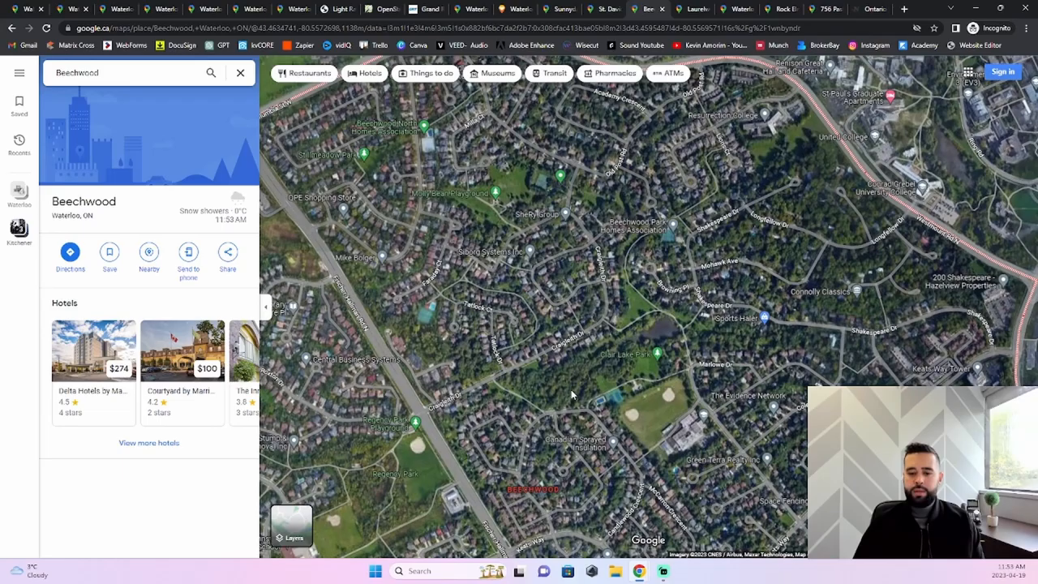
pyautogui.scroll(-3)
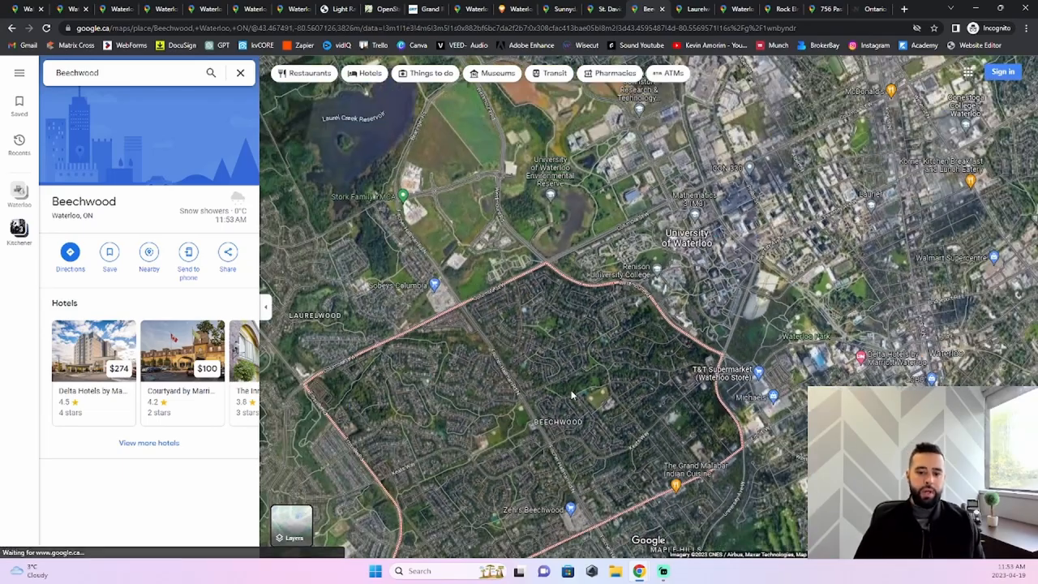
pyautogui.scroll(-3)
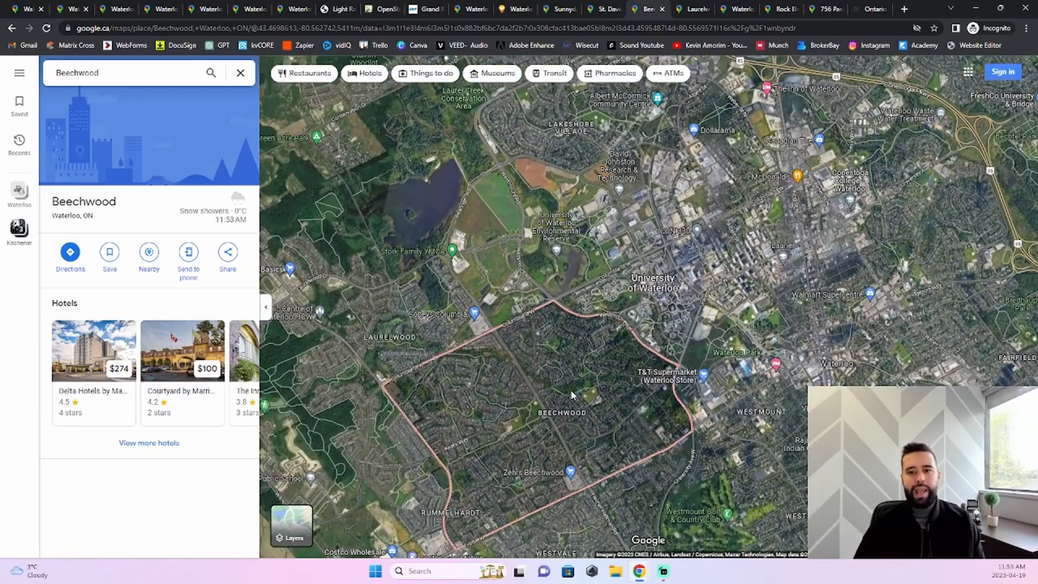
pyautogui.moveTo(535, 386)
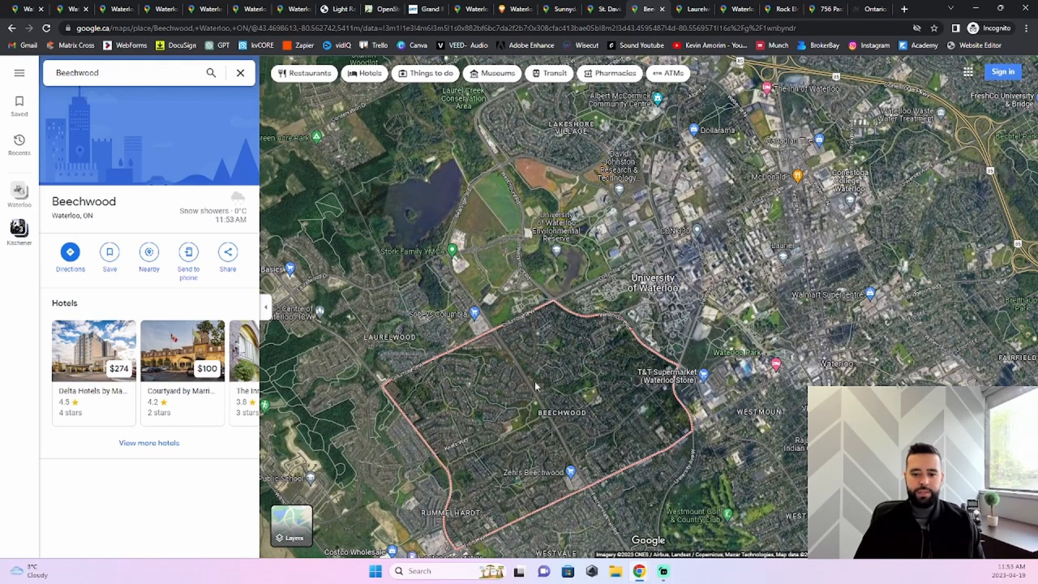
pyautogui.moveTo(604, 369)
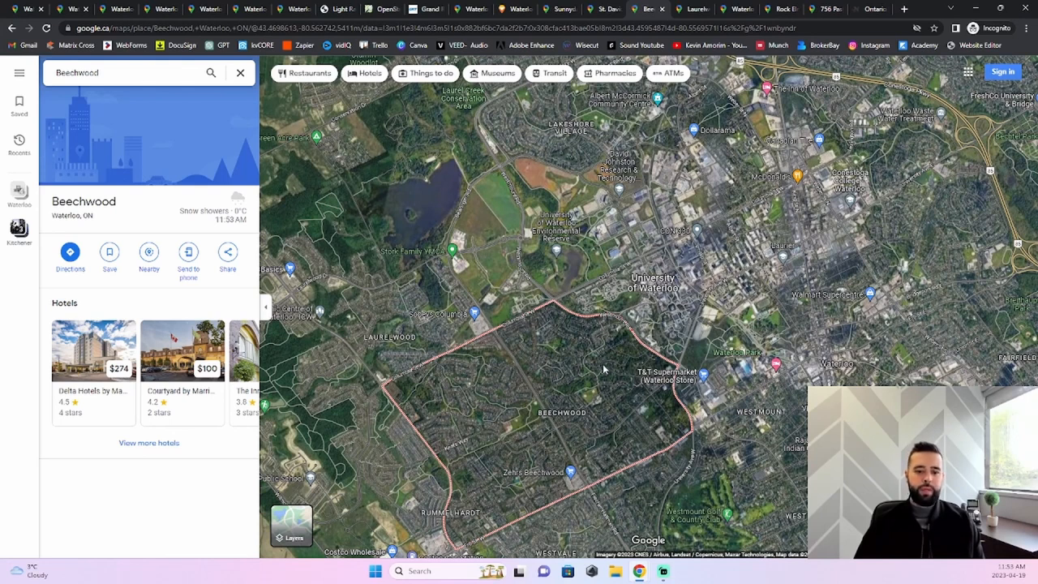
pyautogui.moveTo(473, 446)
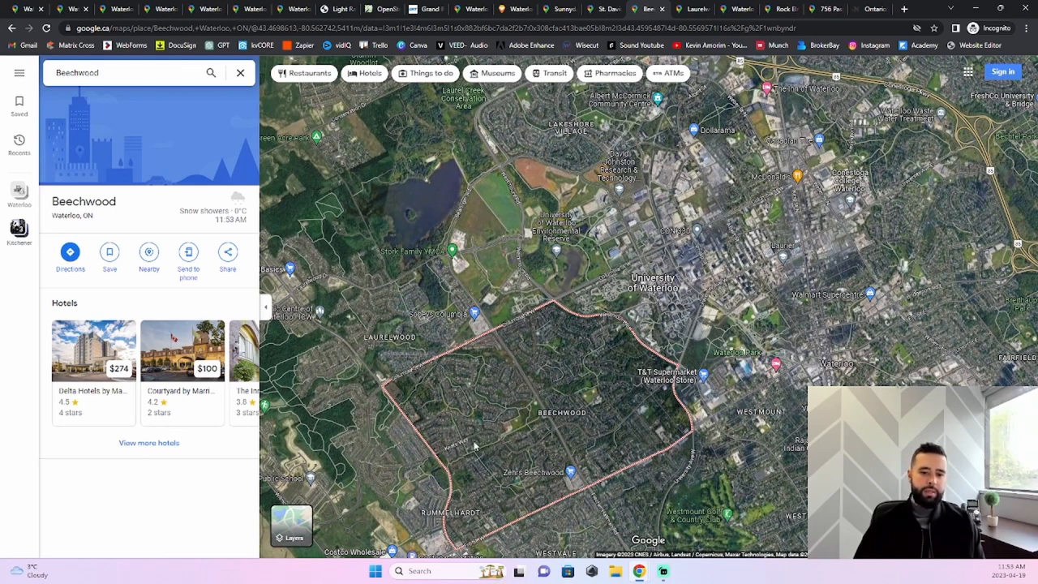
pyautogui.moveTo(501, 429)
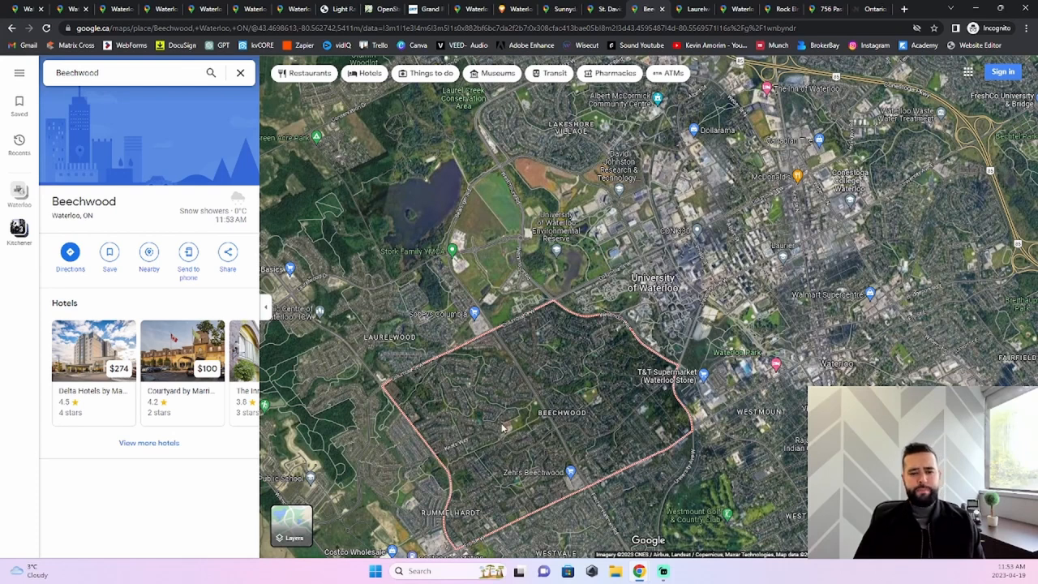
pyautogui.moveTo(797, 78)
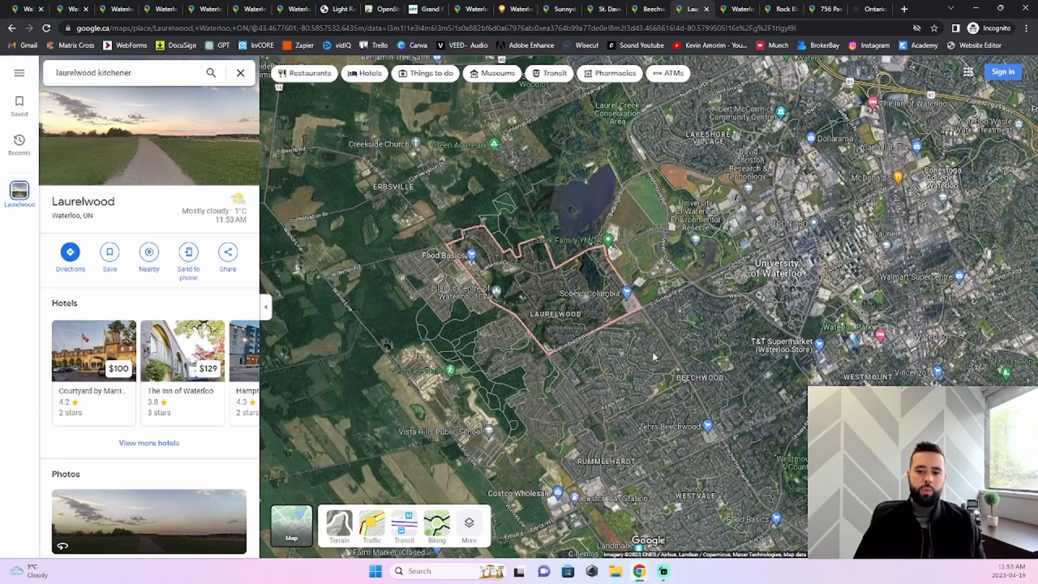
pyautogui.moveTo(590, 367)
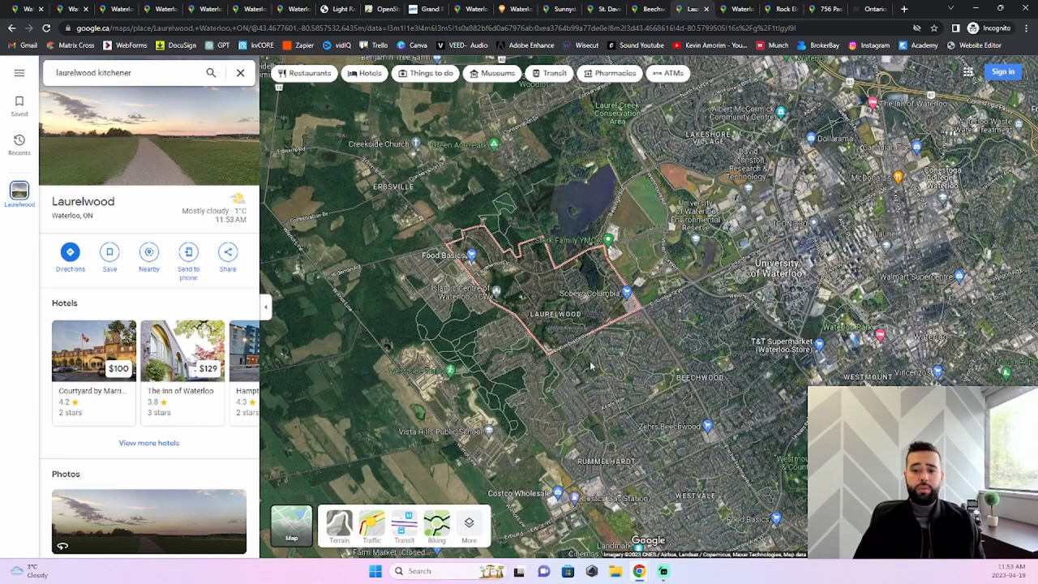
pyautogui.moveTo(537, 315)
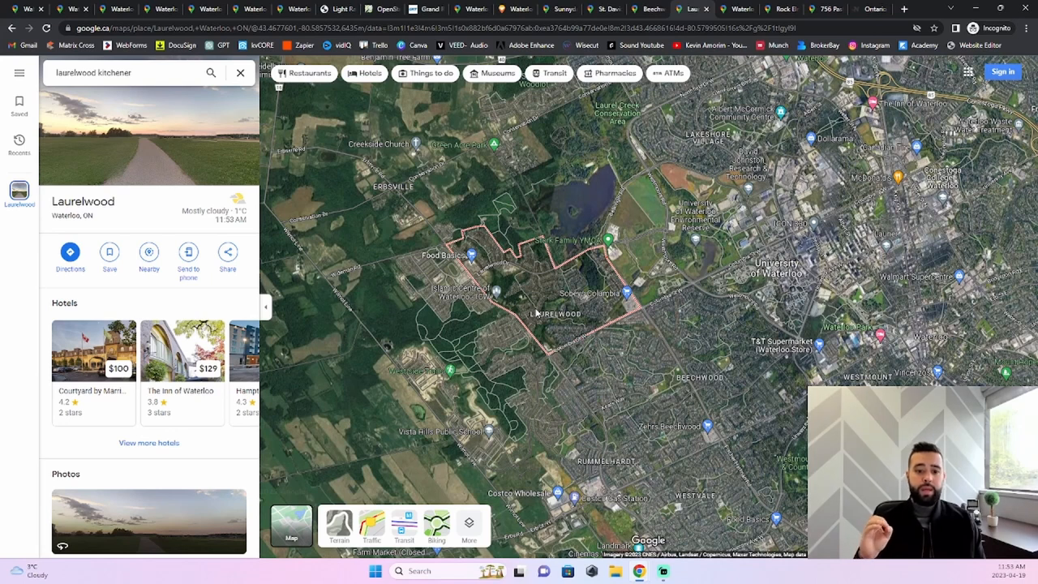
pyautogui.moveTo(451, 350)
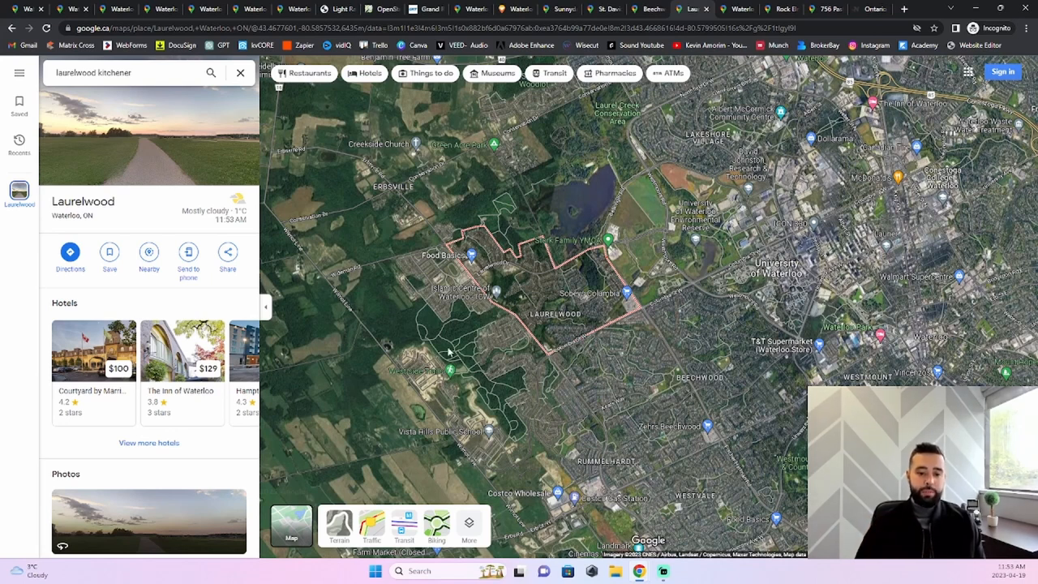
pyautogui.moveTo(445, 348)
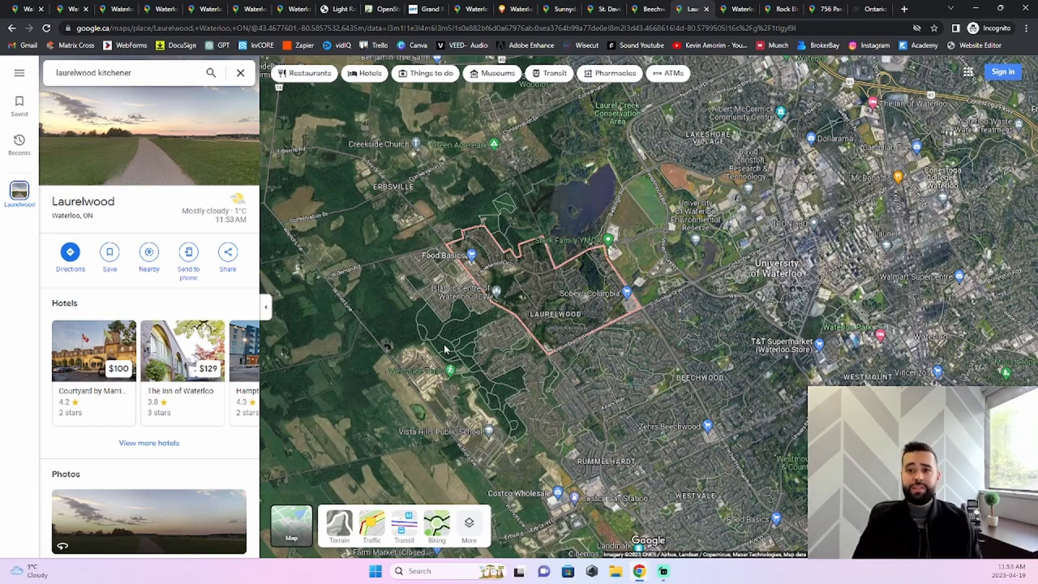
pyautogui.moveTo(597, 366)
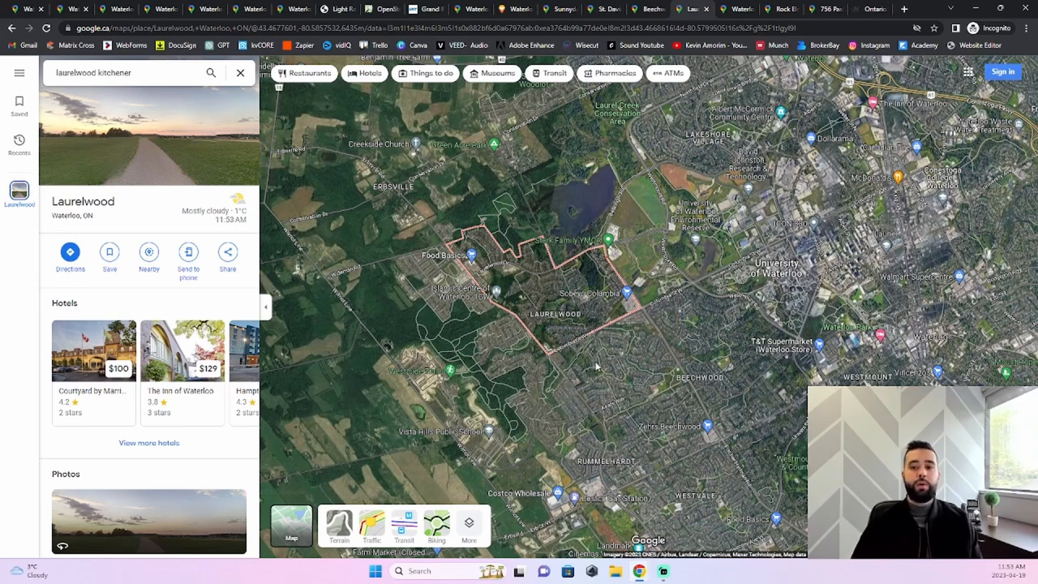
pyautogui.moveTo(625, 370)
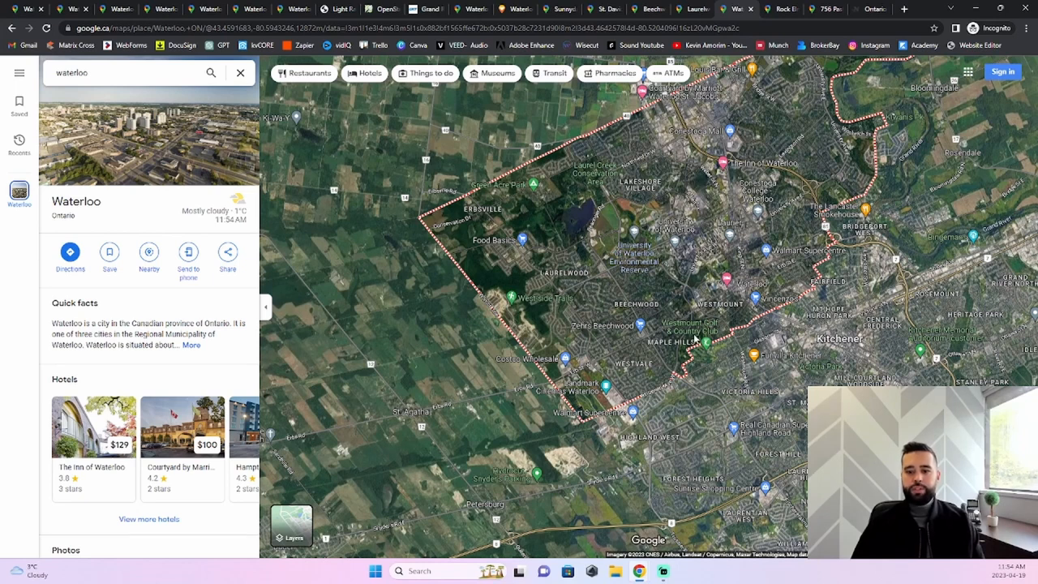
pyautogui.moveTo(682, 136)
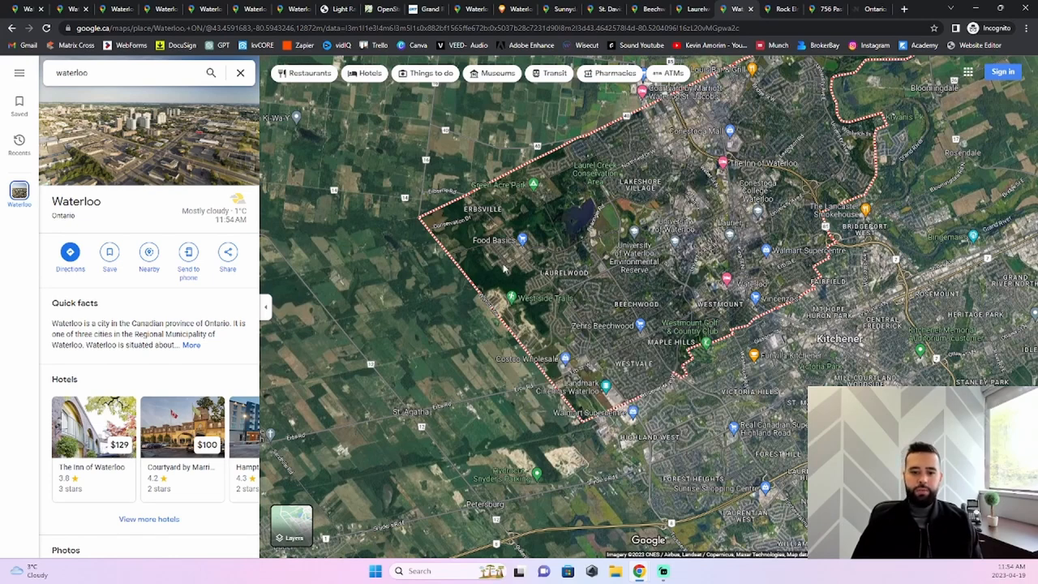
# Zoom into the new subdivision on Waterloo's western edge near Laurelwood, then back out
pyautogui.scroll(3)
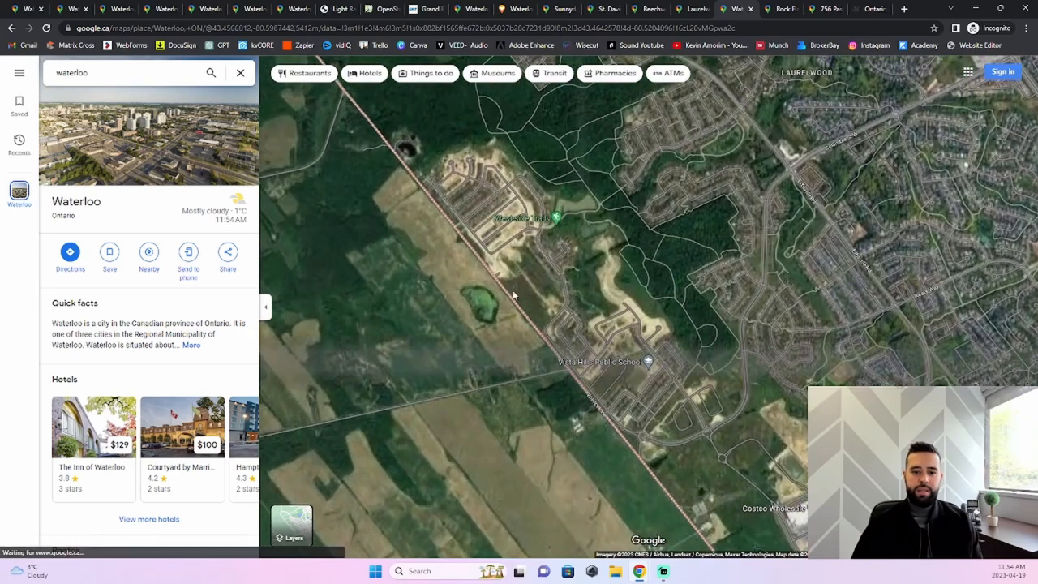
pyautogui.scroll(-3)
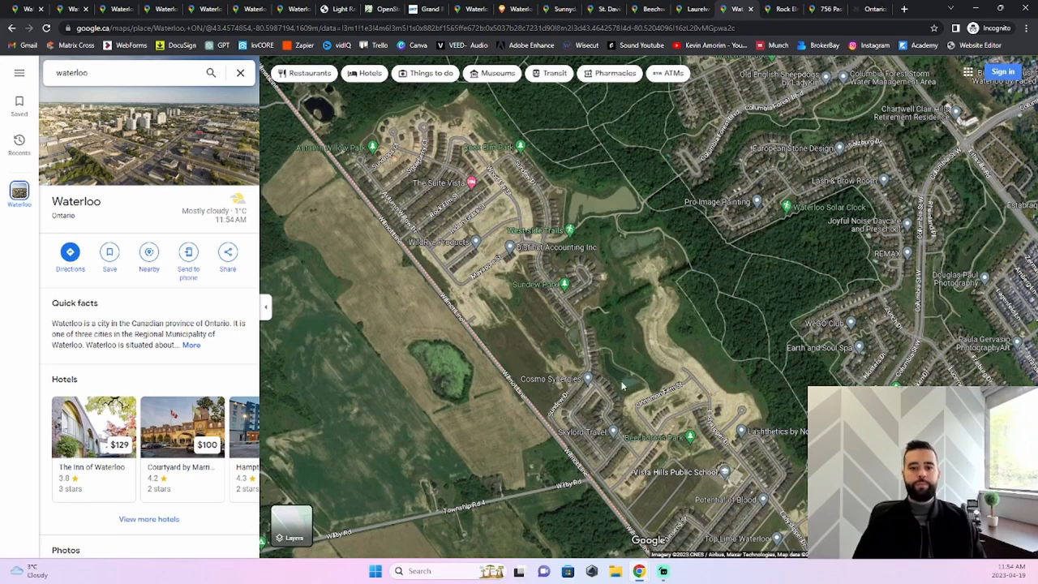
pyautogui.moveTo(369, 172)
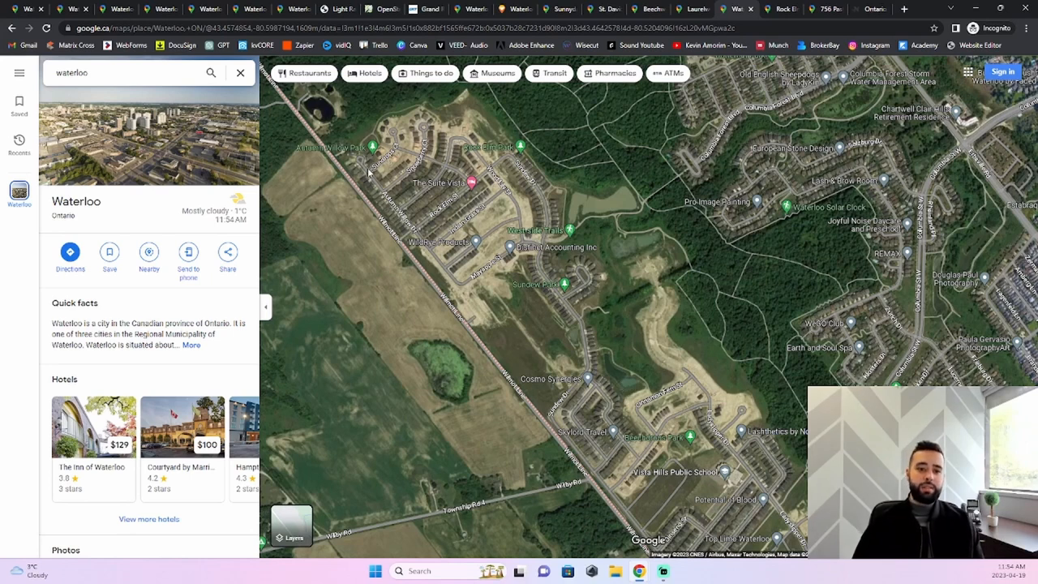
pyautogui.moveTo(354, 185)
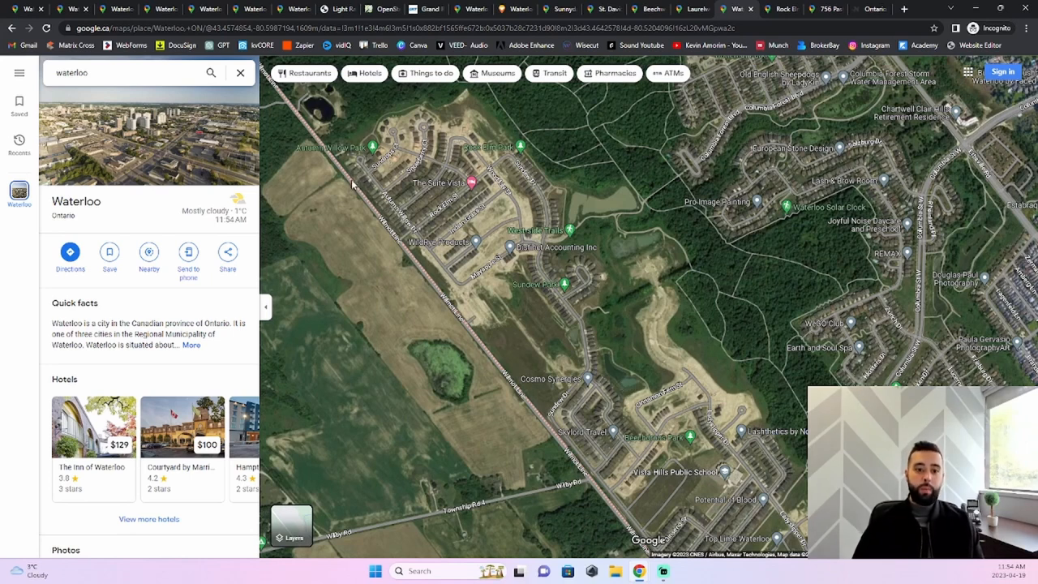
pyautogui.moveTo(532, 431)
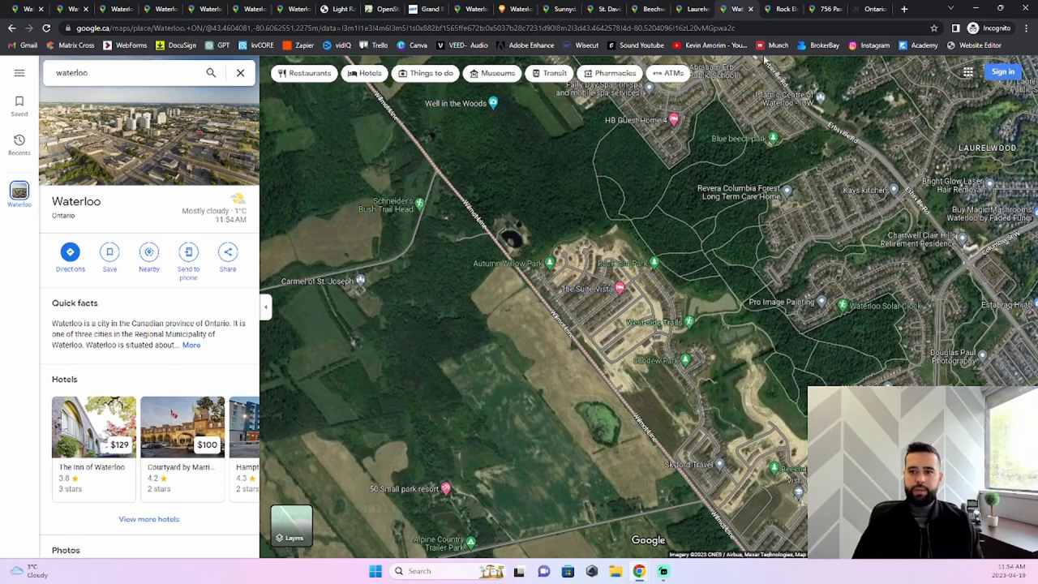
pyautogui.click(69, 253)
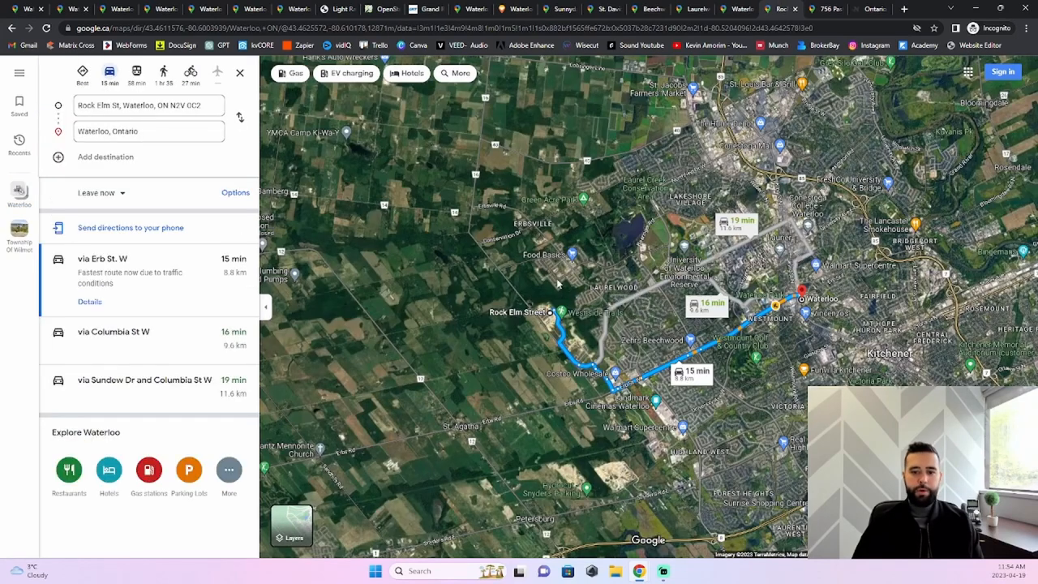
pyautogui.moveTo(548, 328)
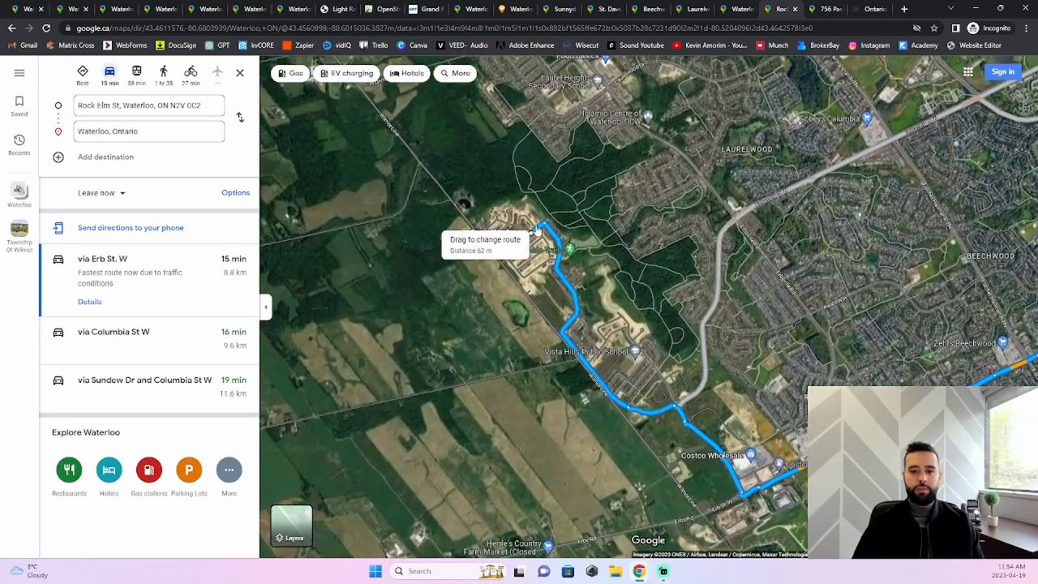
pyautogui.moveTo(645, 419)
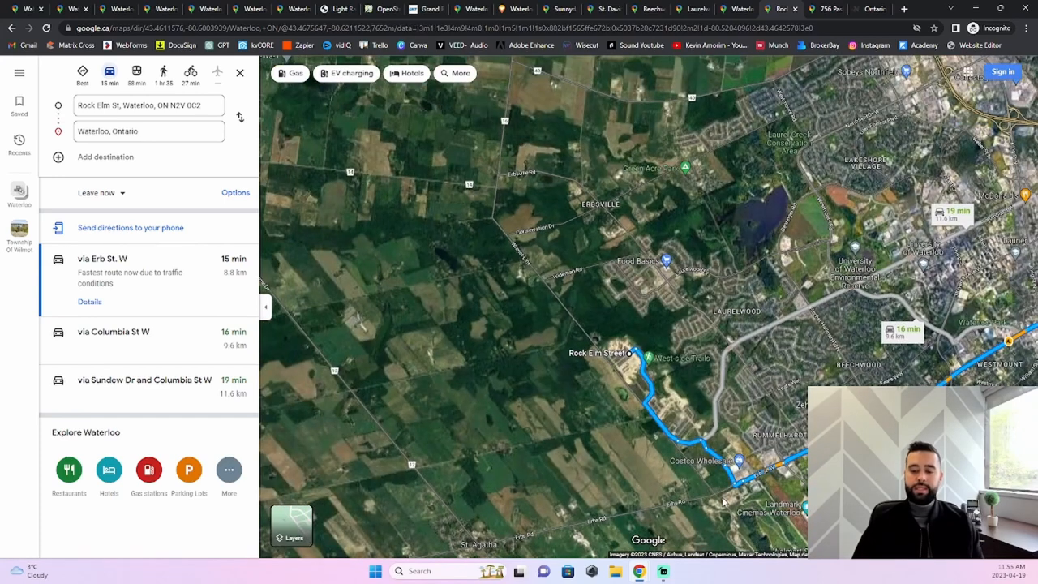
pyautogui.click(665, 261)
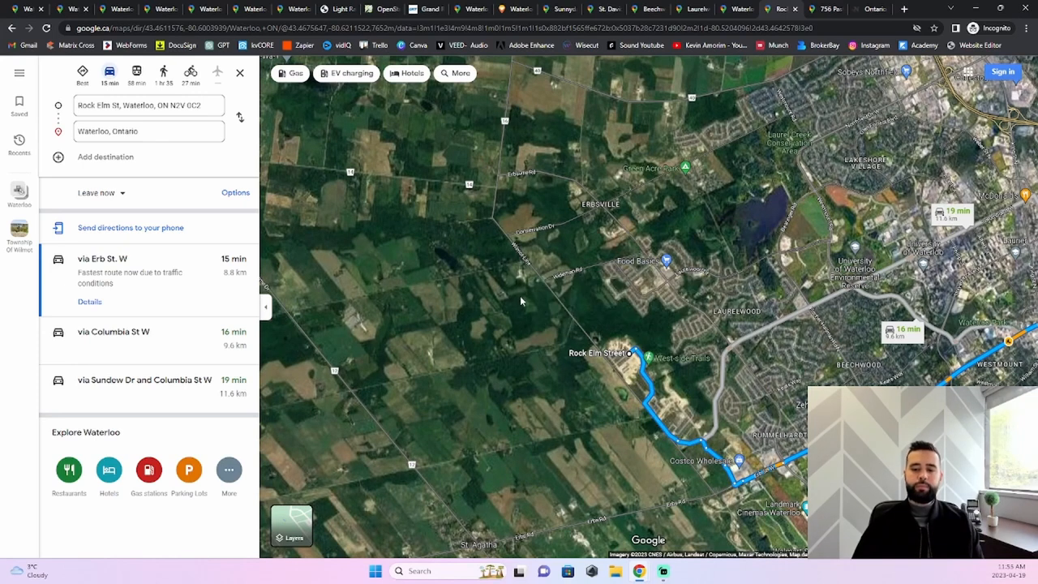
pyautogui.moveTo(609, 367)
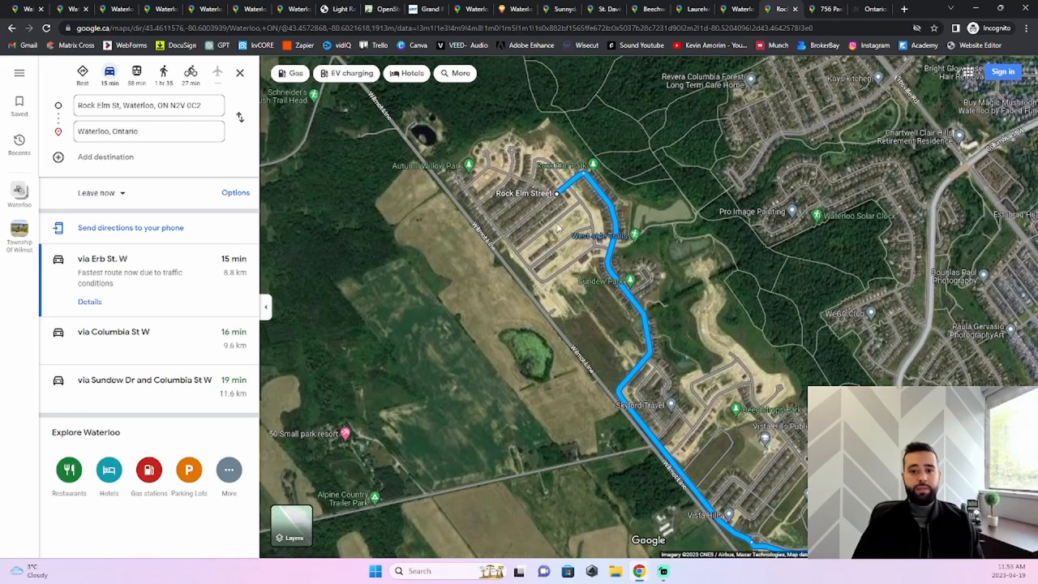
pyautogui.moveTo(658, 275)
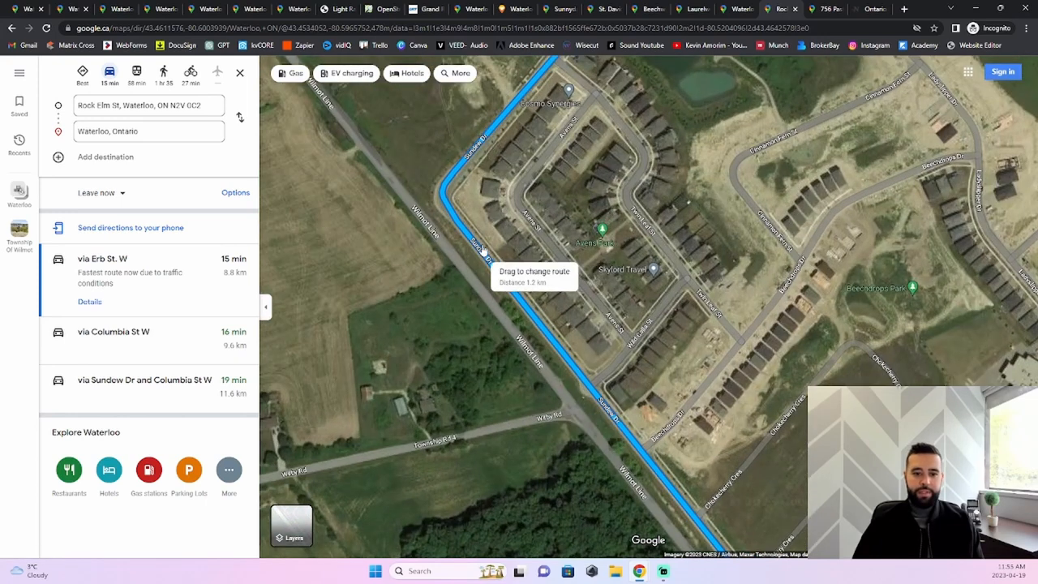
pyautogui.moveTo(608, 380)
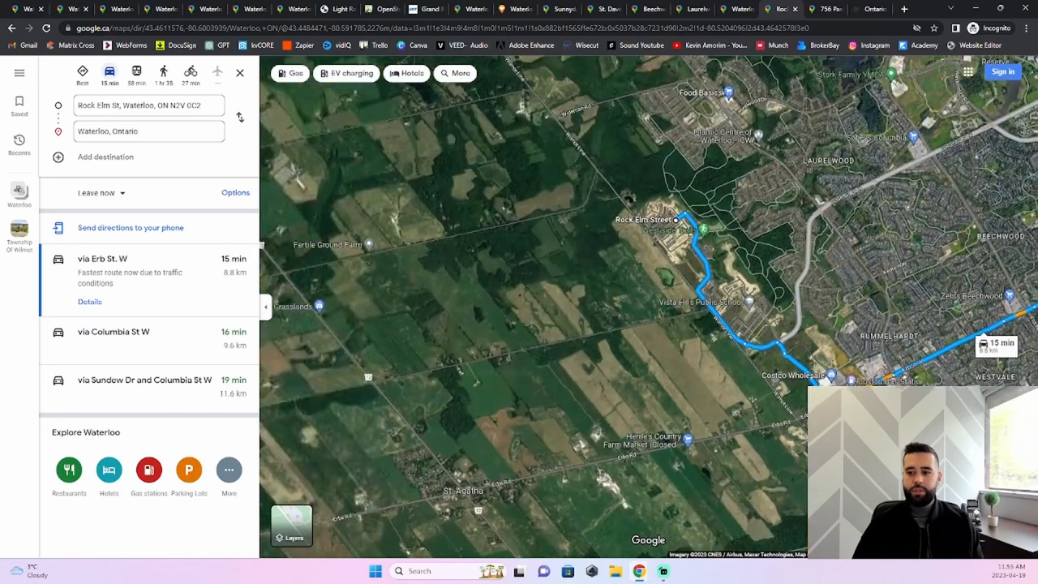
pyautogui.scroll(-3)
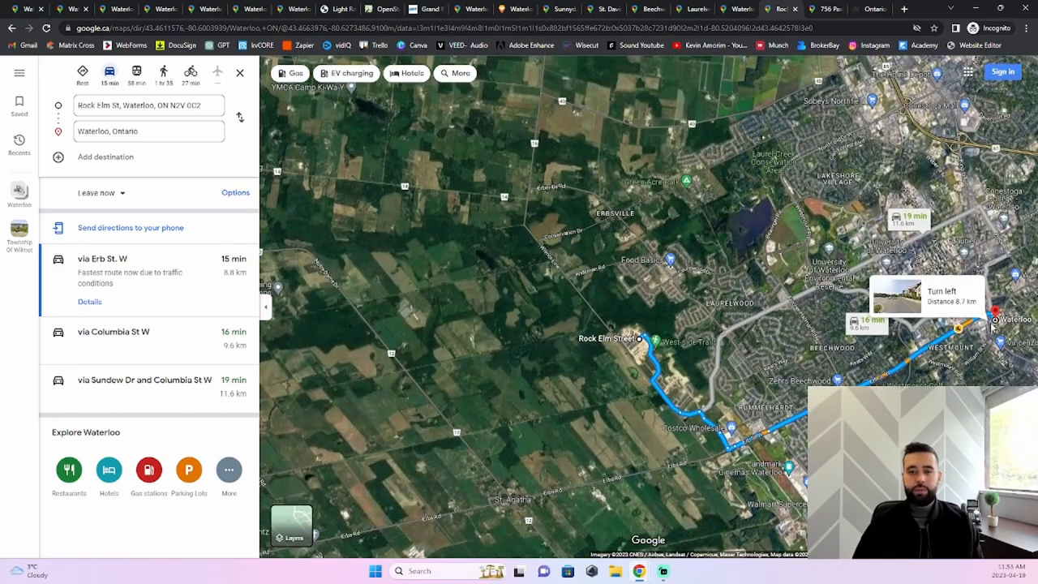
pyautogui.click(824, 10)
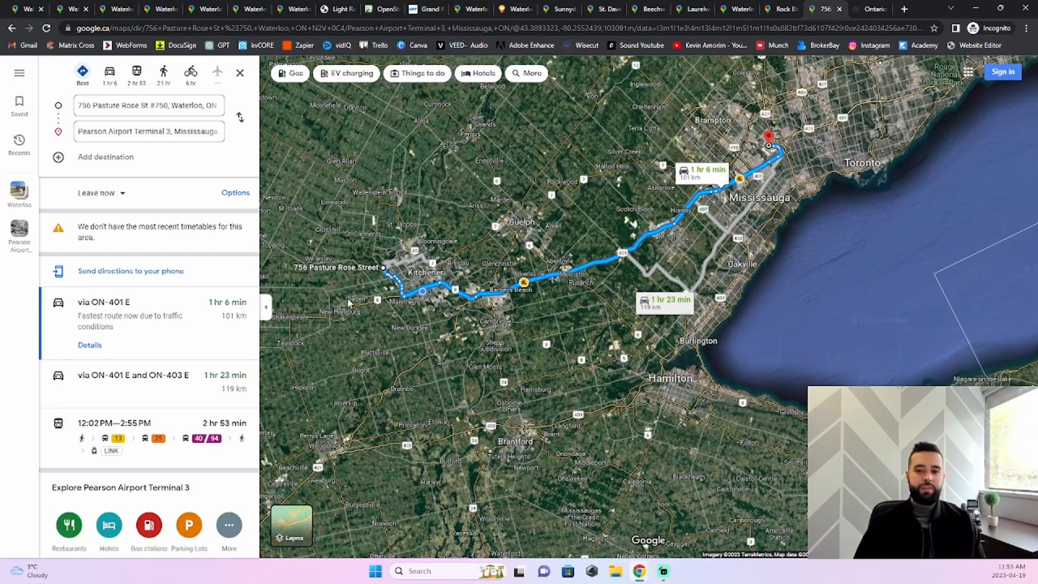
pyautogui.moveTo(364, 295)
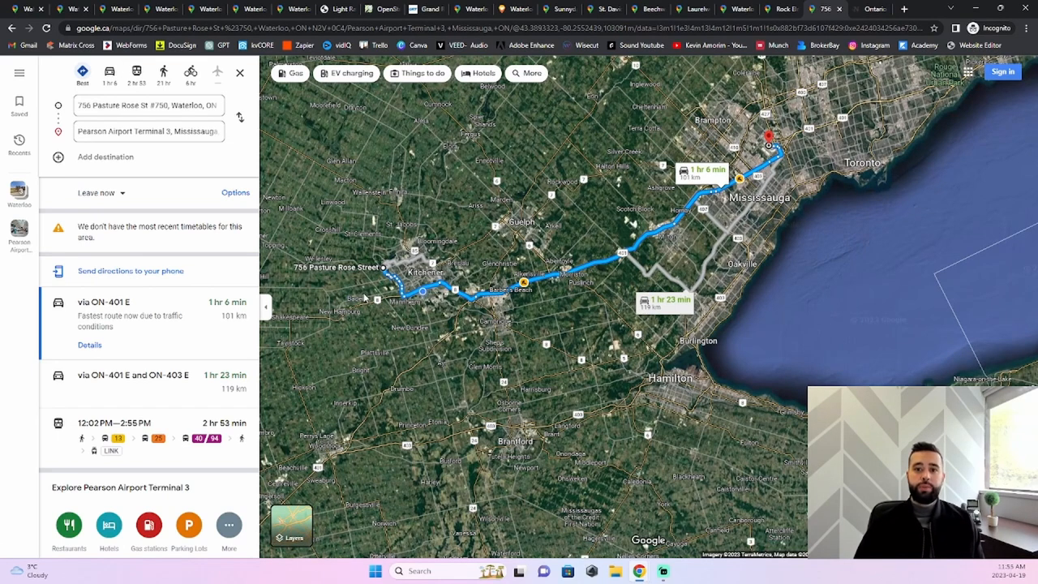
pyautogui.moveTo(696, 185)
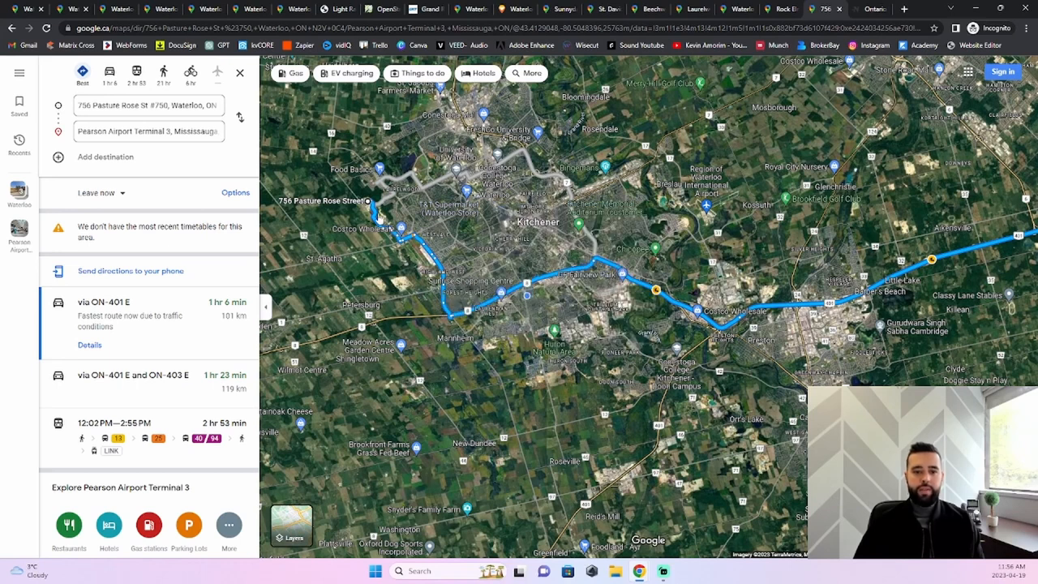
pyautogui.moveTo(429, 298)
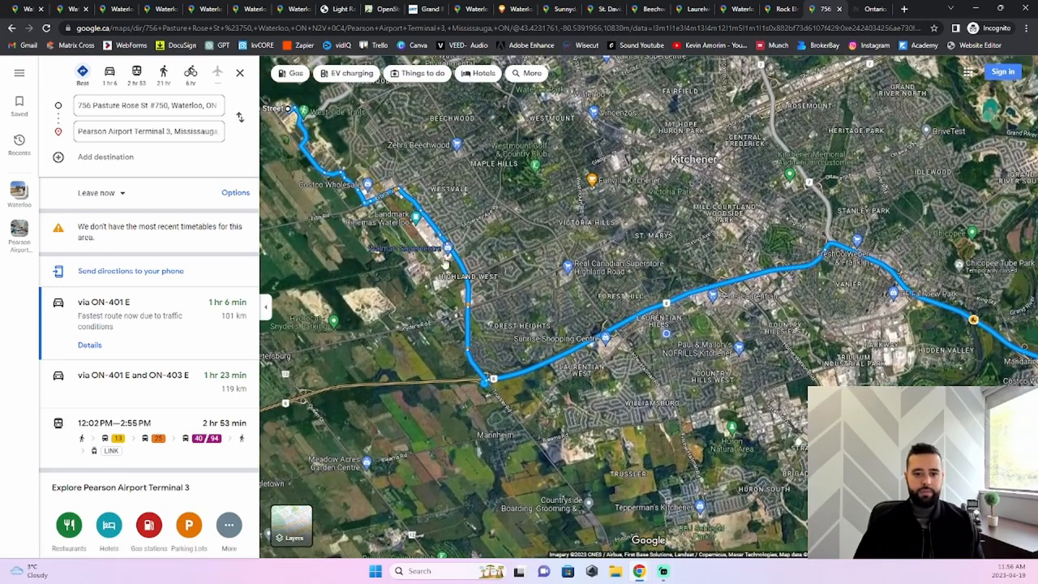
pyautogui.moveTo(412, 198)
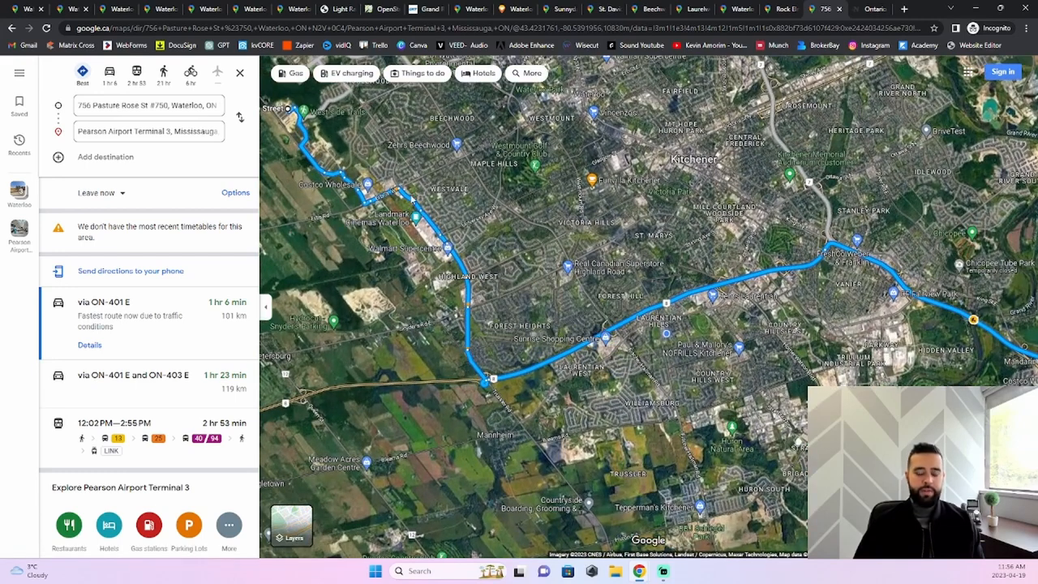
# Zoom along the ON-401 E route to Pearson Terminal 3, then open the Narwhal regional growth map article
pyautogui.click(416, 204)
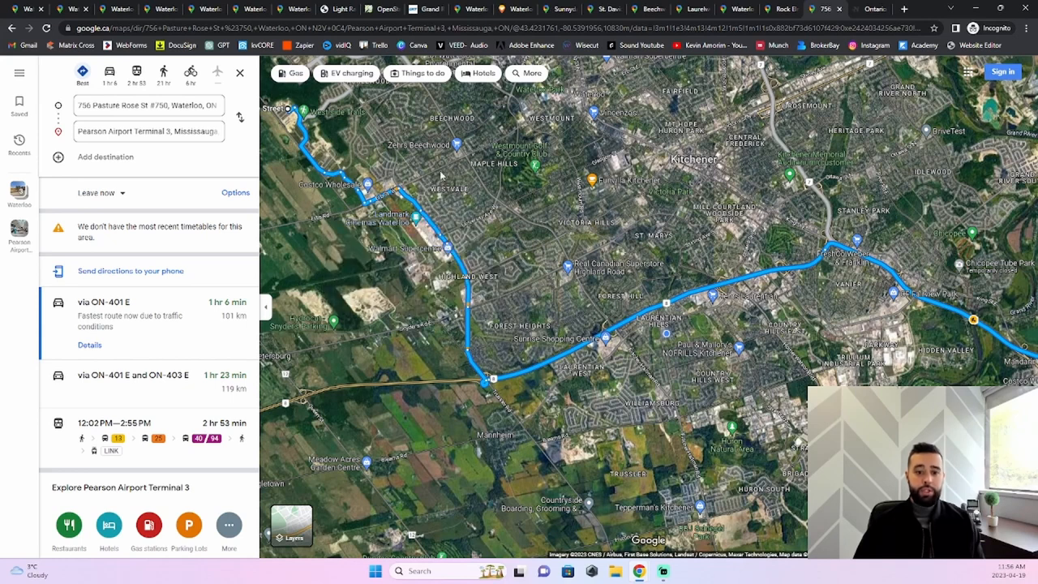
pyautogui.click(416, 219)
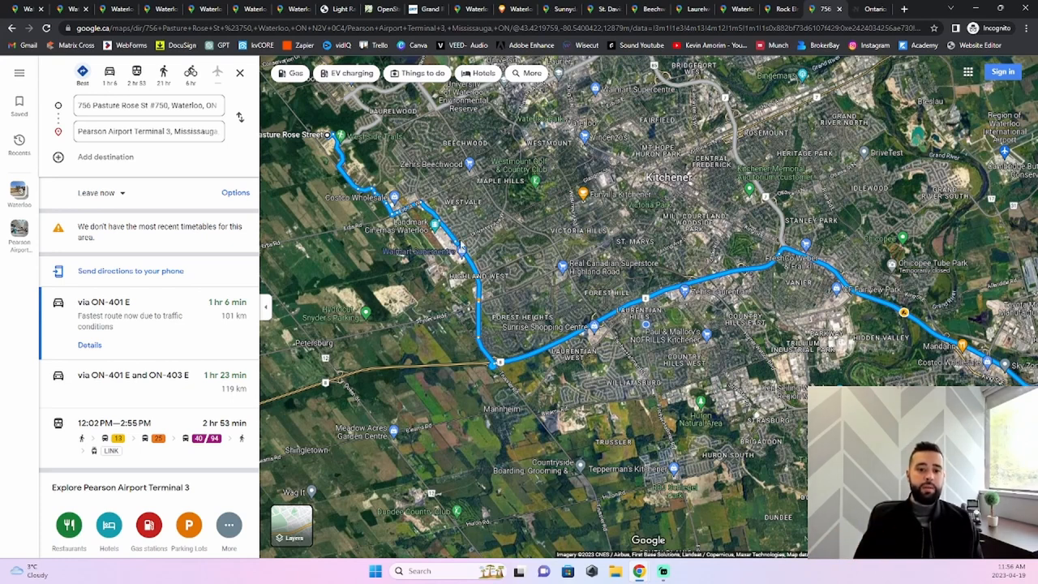
pyautogui.moveTo(451, 247)
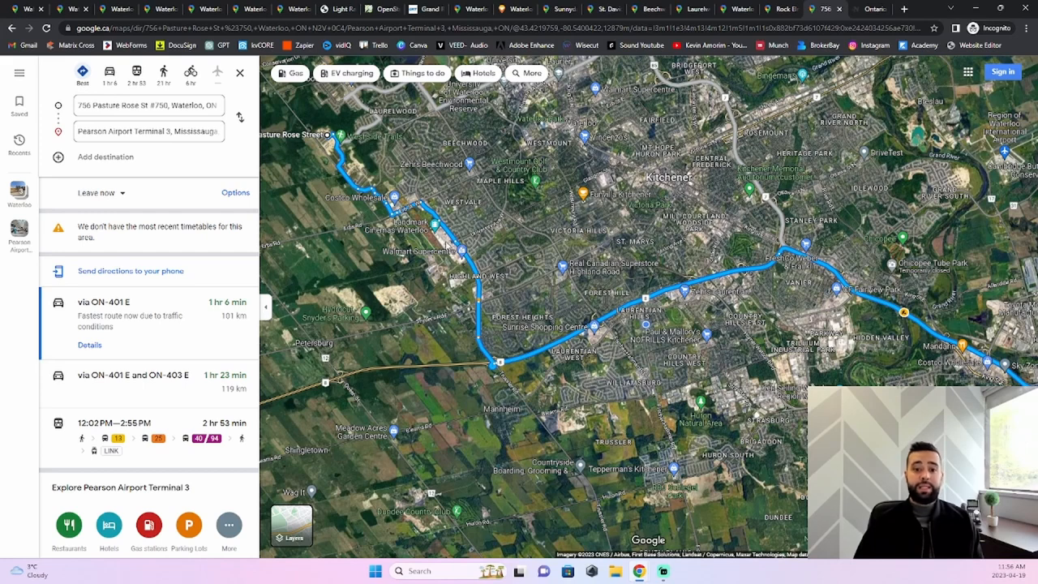
pyautogui.click(436, 250)
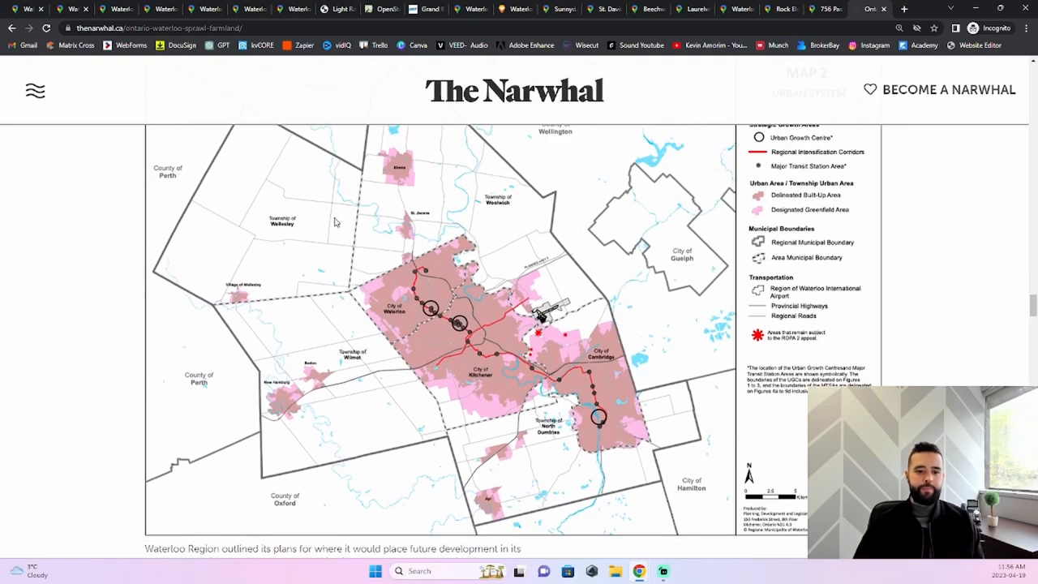
pyautogui.moveTo(501, 337)
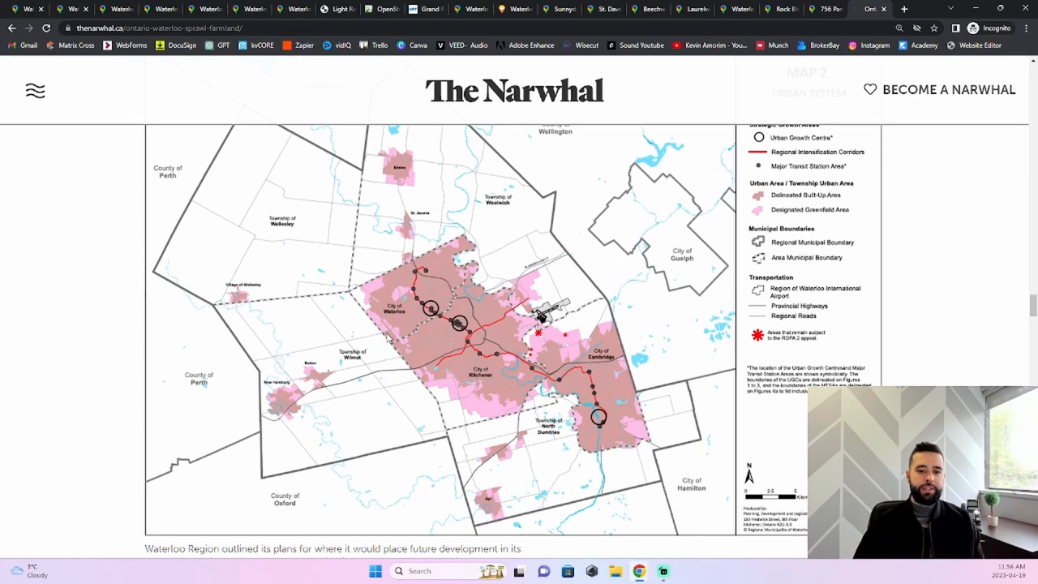
pyautogui.moveTo(373, 284)
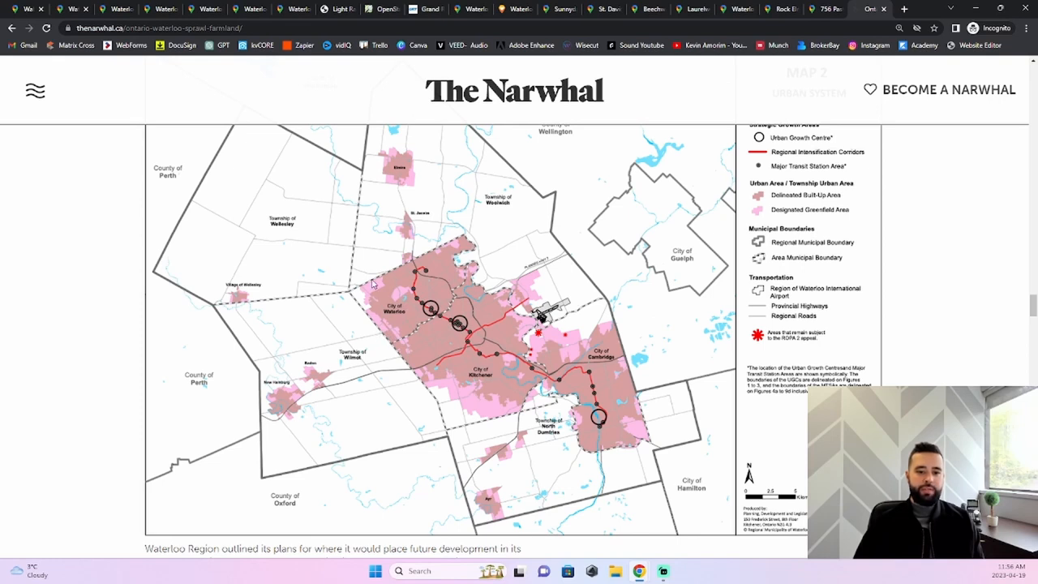
pyautogui.moveTo(451, 250)
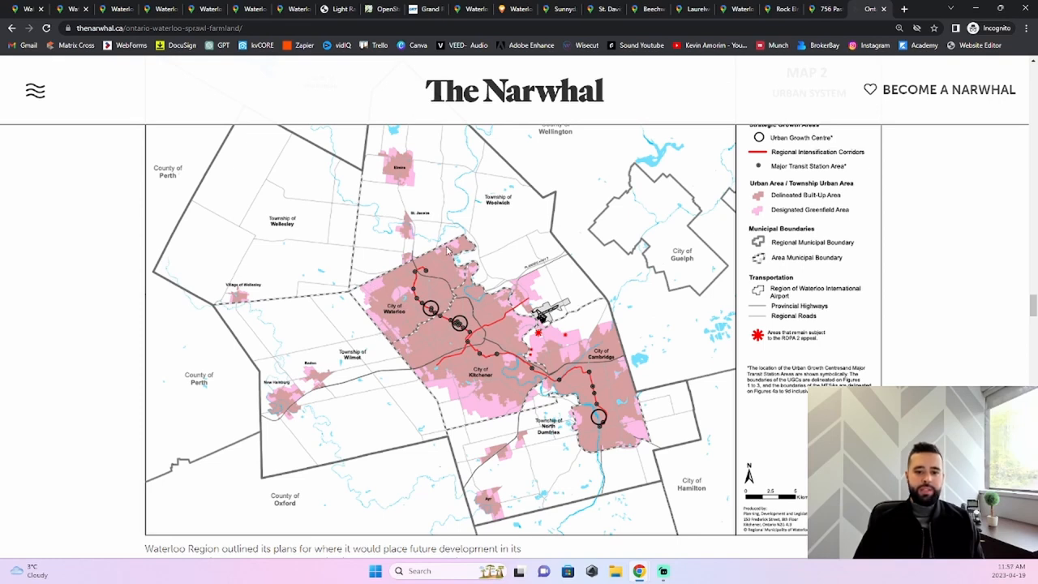
pyautogui.moveTo(370, 285)
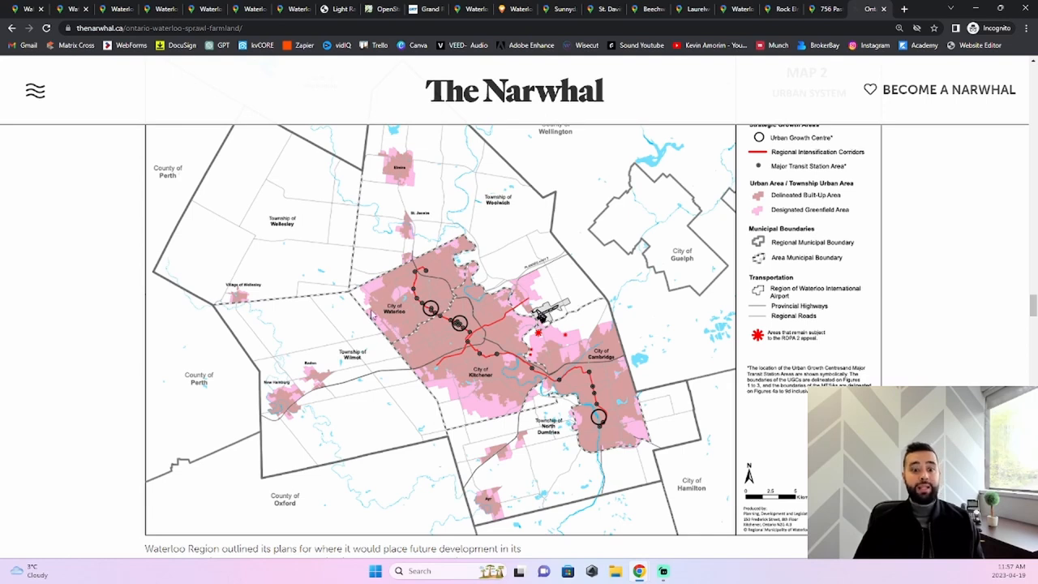
pyautogui.moveTo(373, 292)
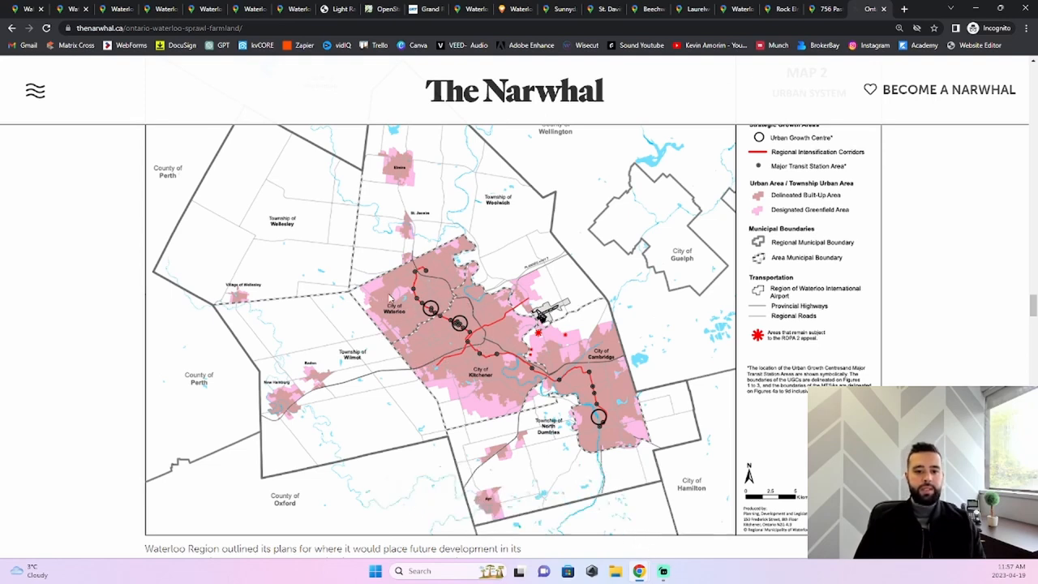
pyautogui.moveTo(386, 336)
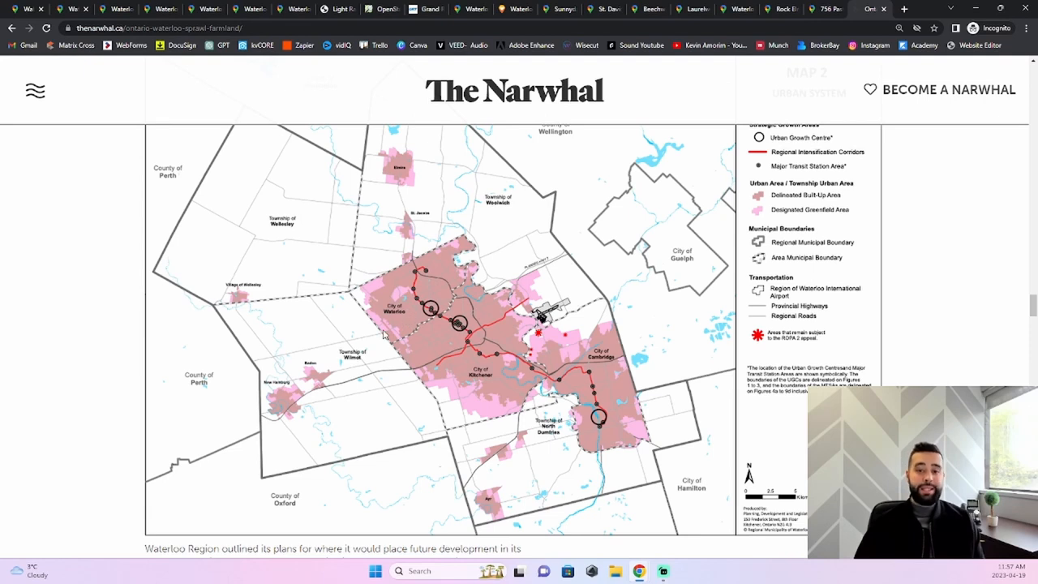
pyautogui.moveTo(397, 276)
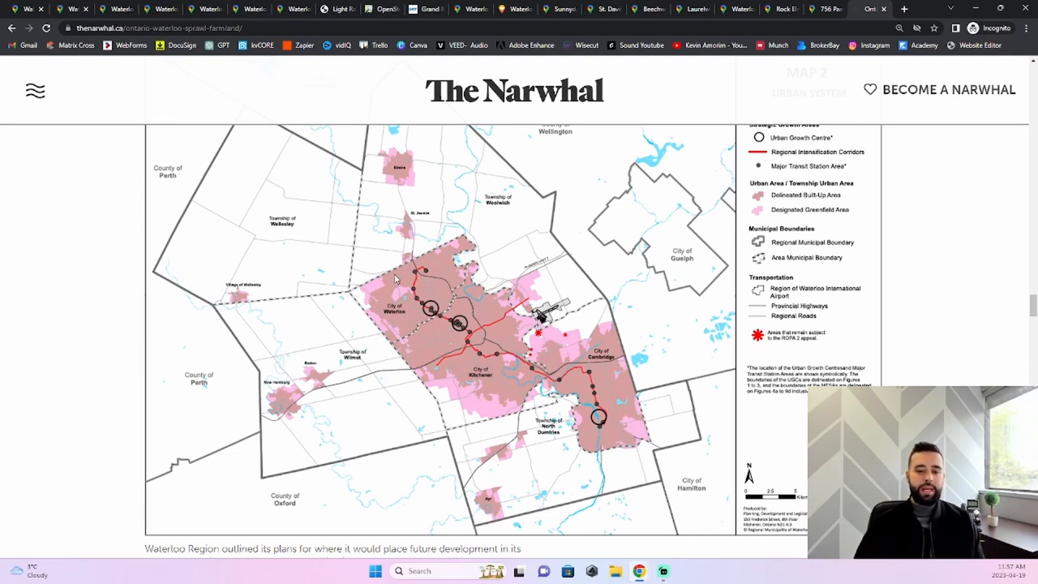
pyautogui.moveTo(467, 263)
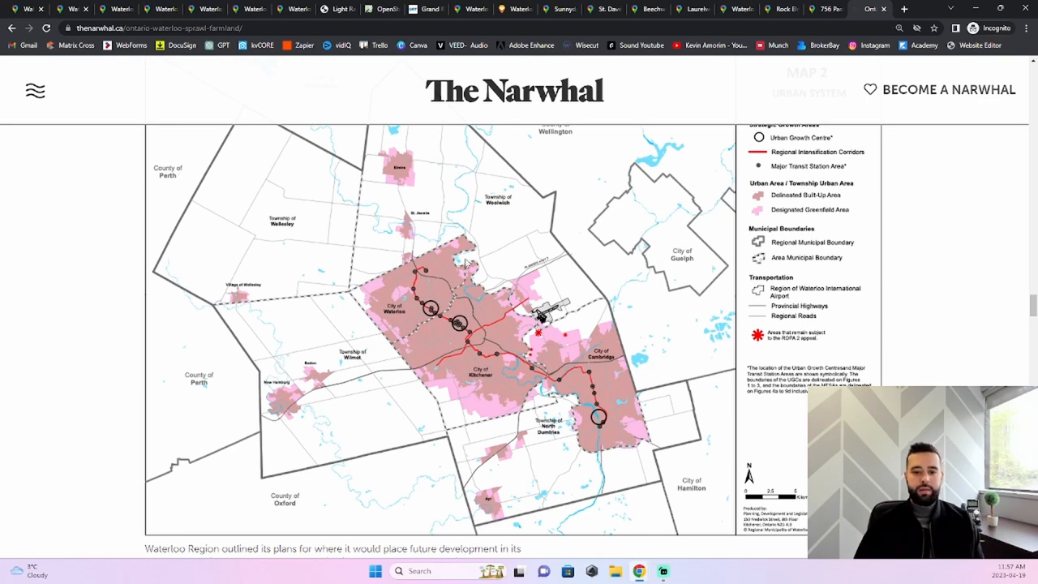
pyautogui.moveTo(493, 397)
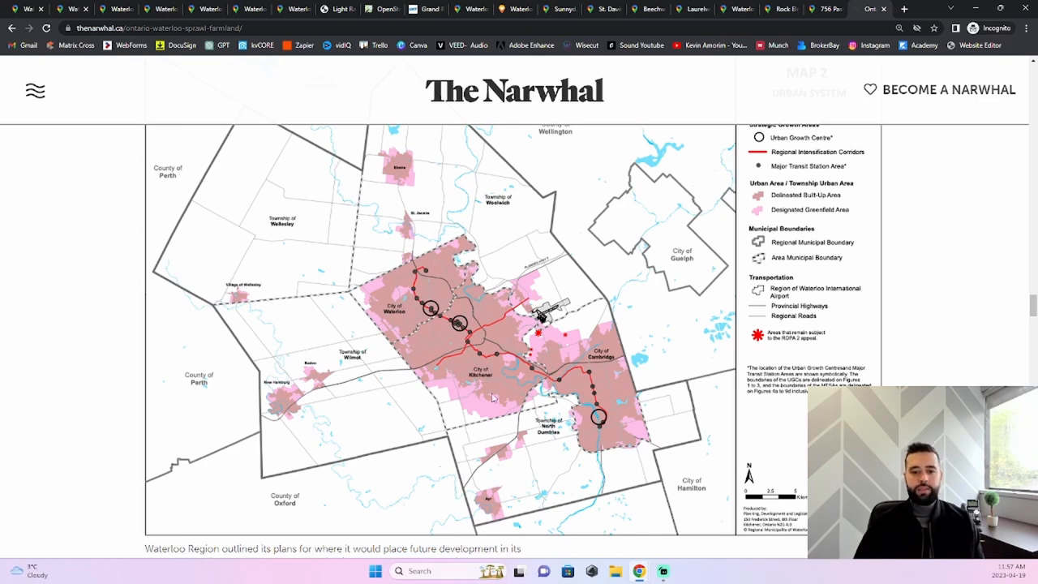
pyautogui.moveTo(480, 338)
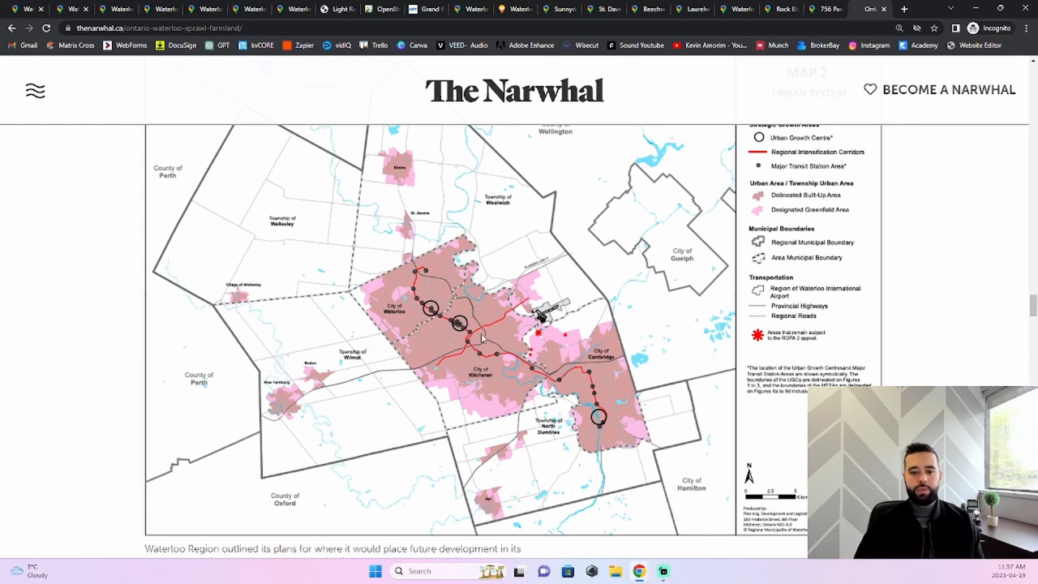
pyautogui.moveTo(532, 351)
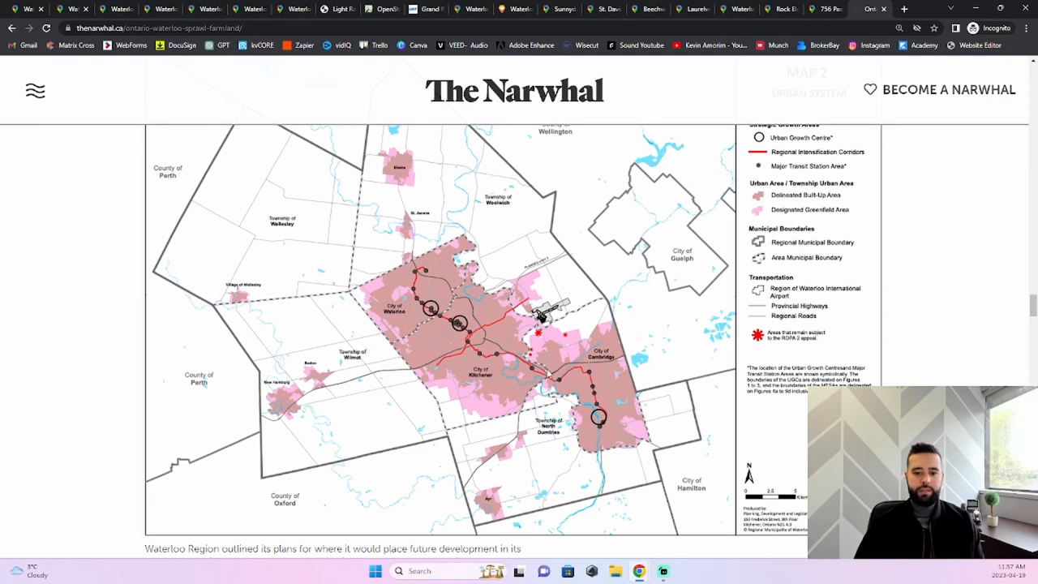
pyautogui.moveTo(438, 292)
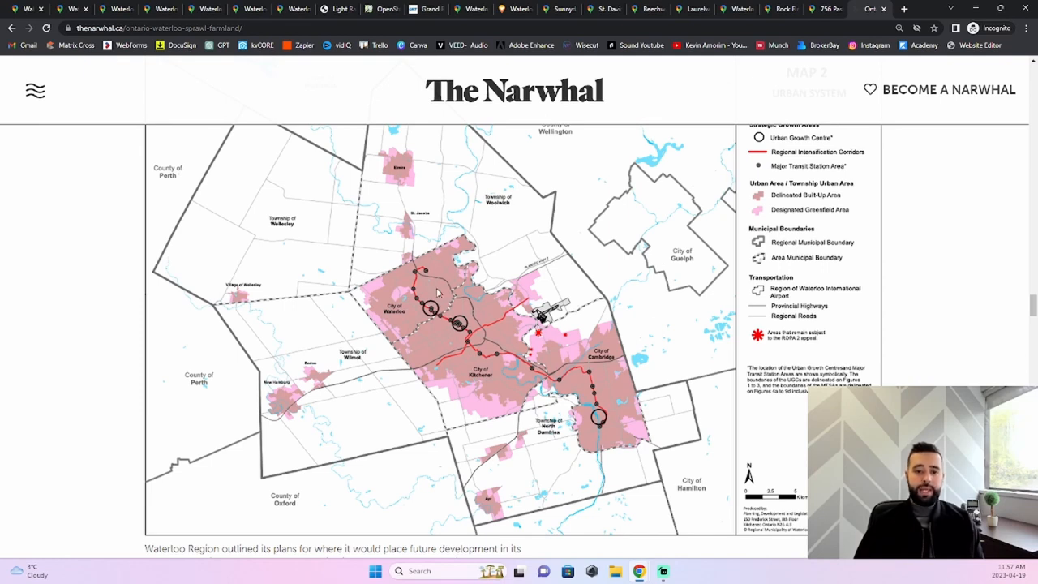